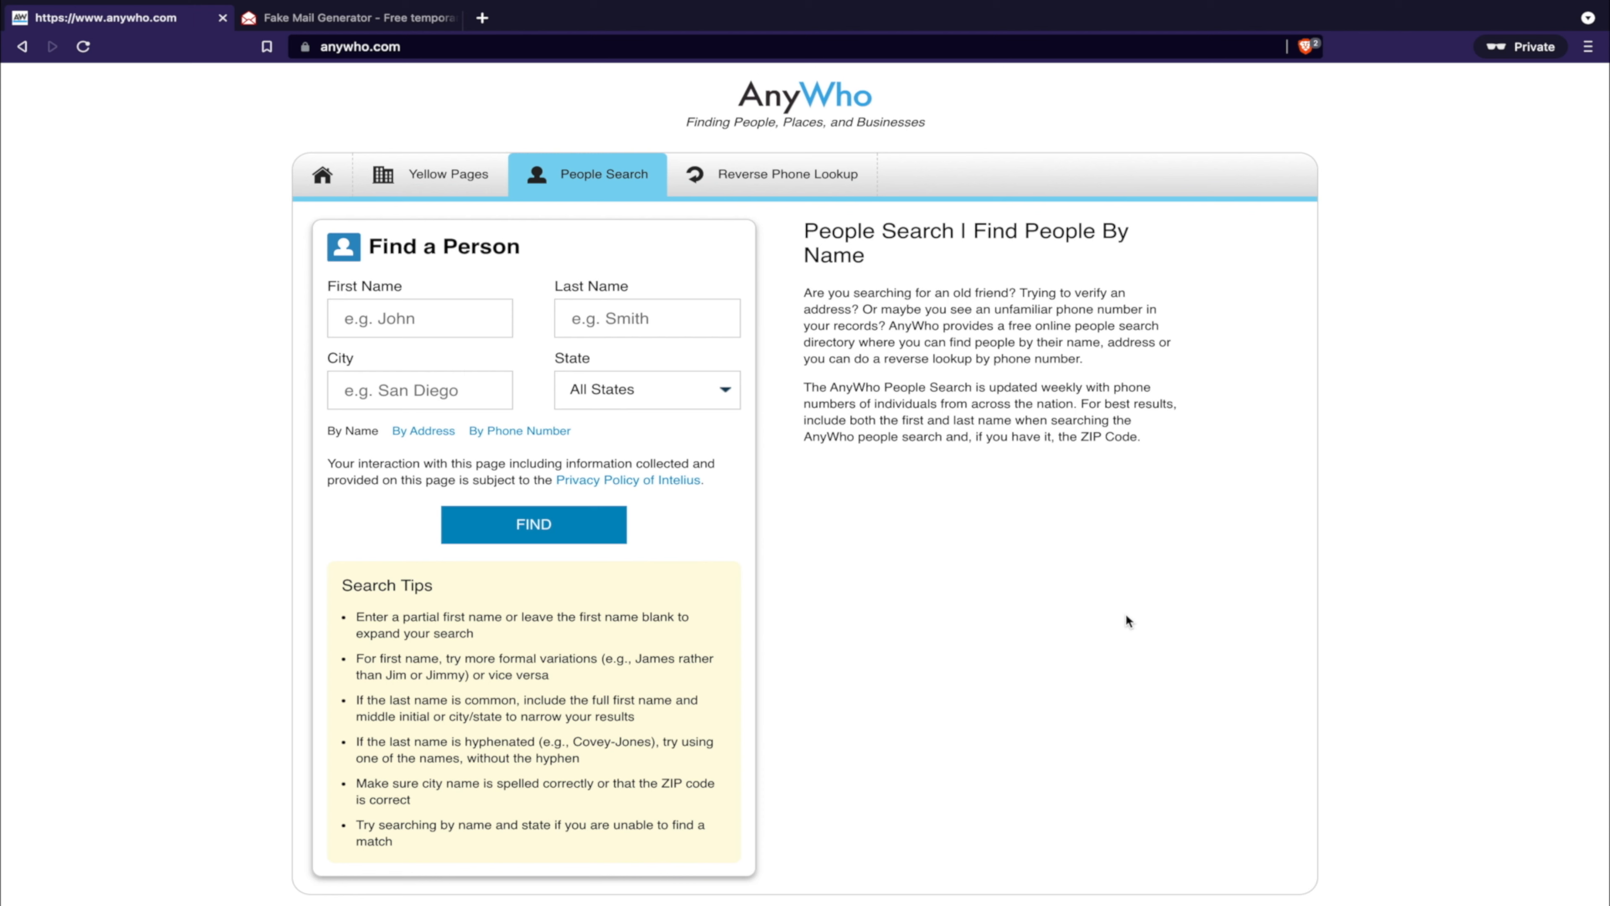
{"action": "mouse_move", "coordinate": [499, 268]}
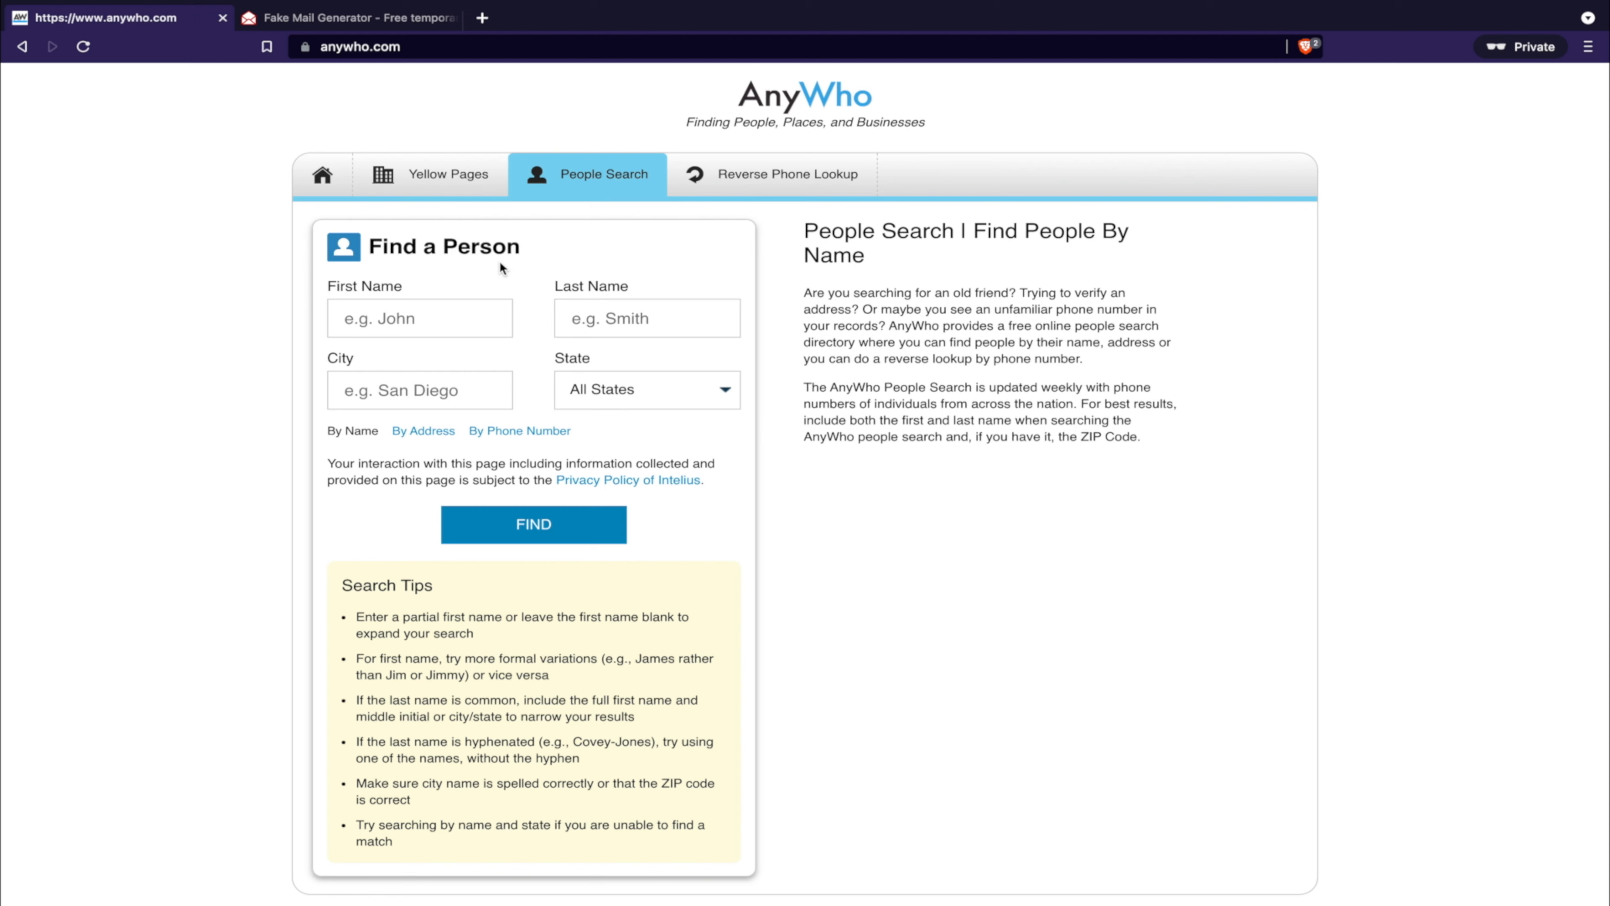
{"action": "mouse_move", "coordinate": [1431, 107]}
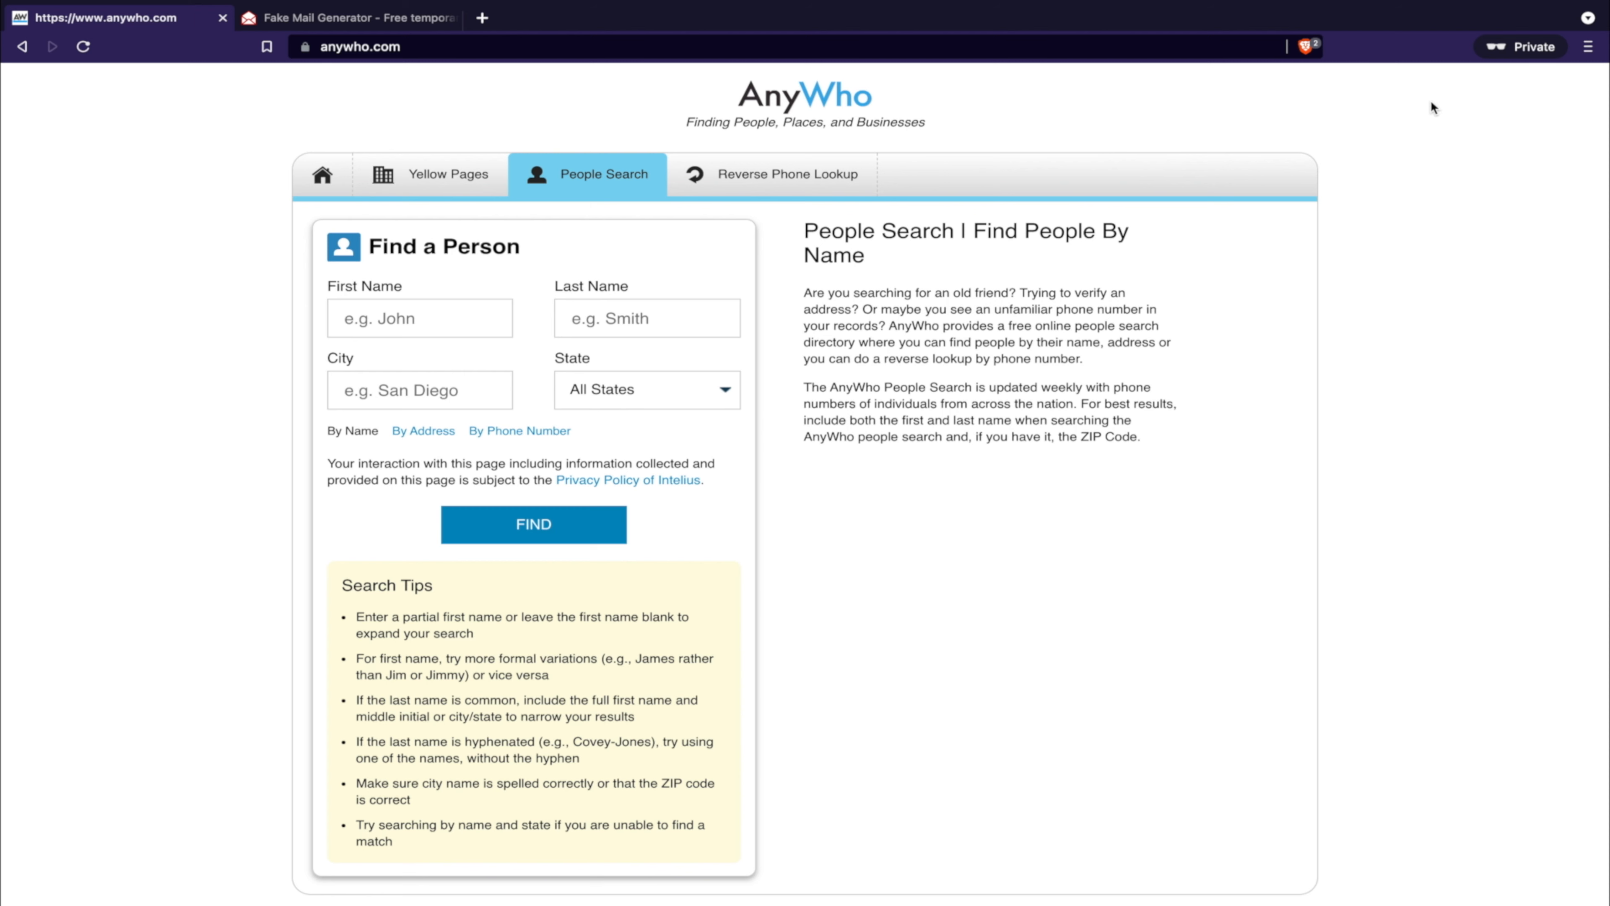
{"action": "mouse_move", "coordinate": [1295, 131]}
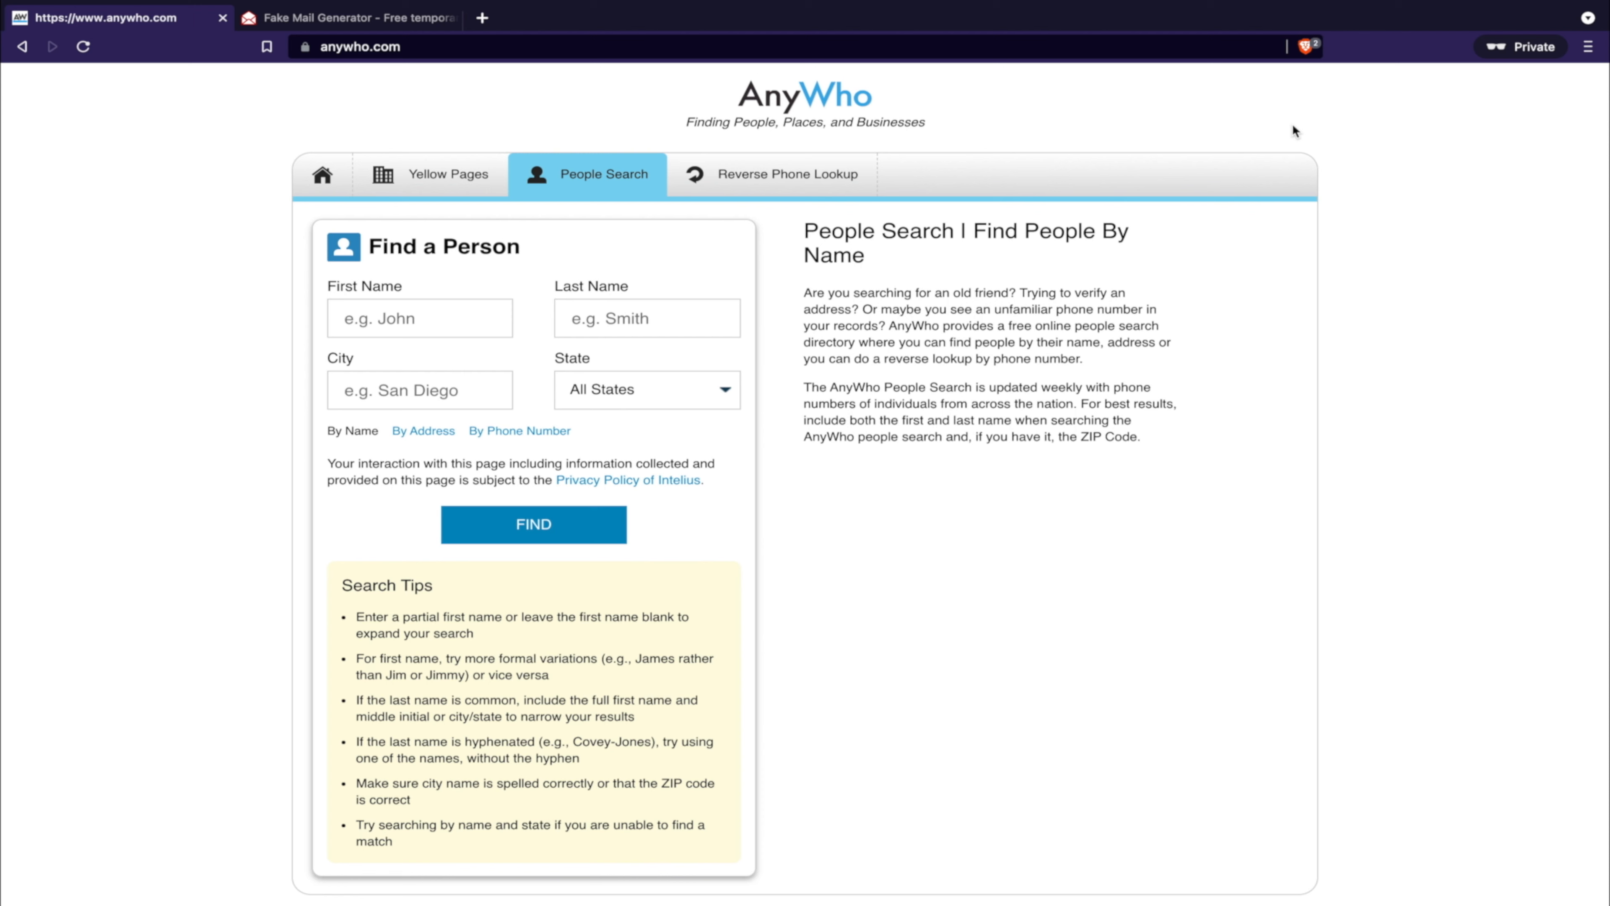
{"action": "mouse_move", "coordinate": [779, 105]}
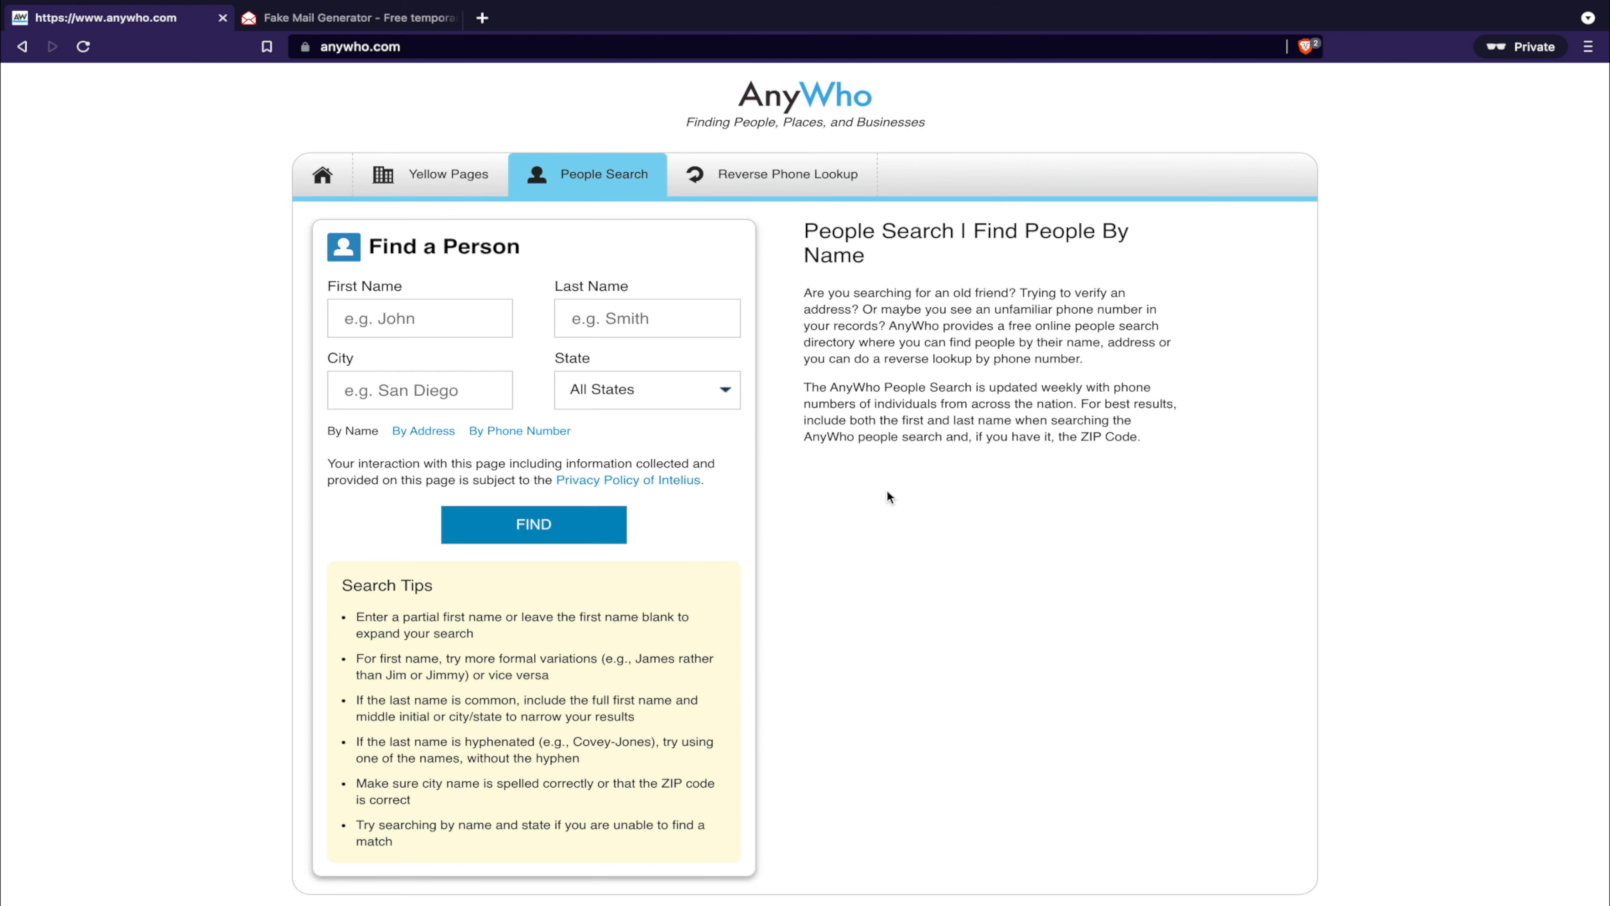
{"action": "mouse_move", "coordinate": [767, 286]}
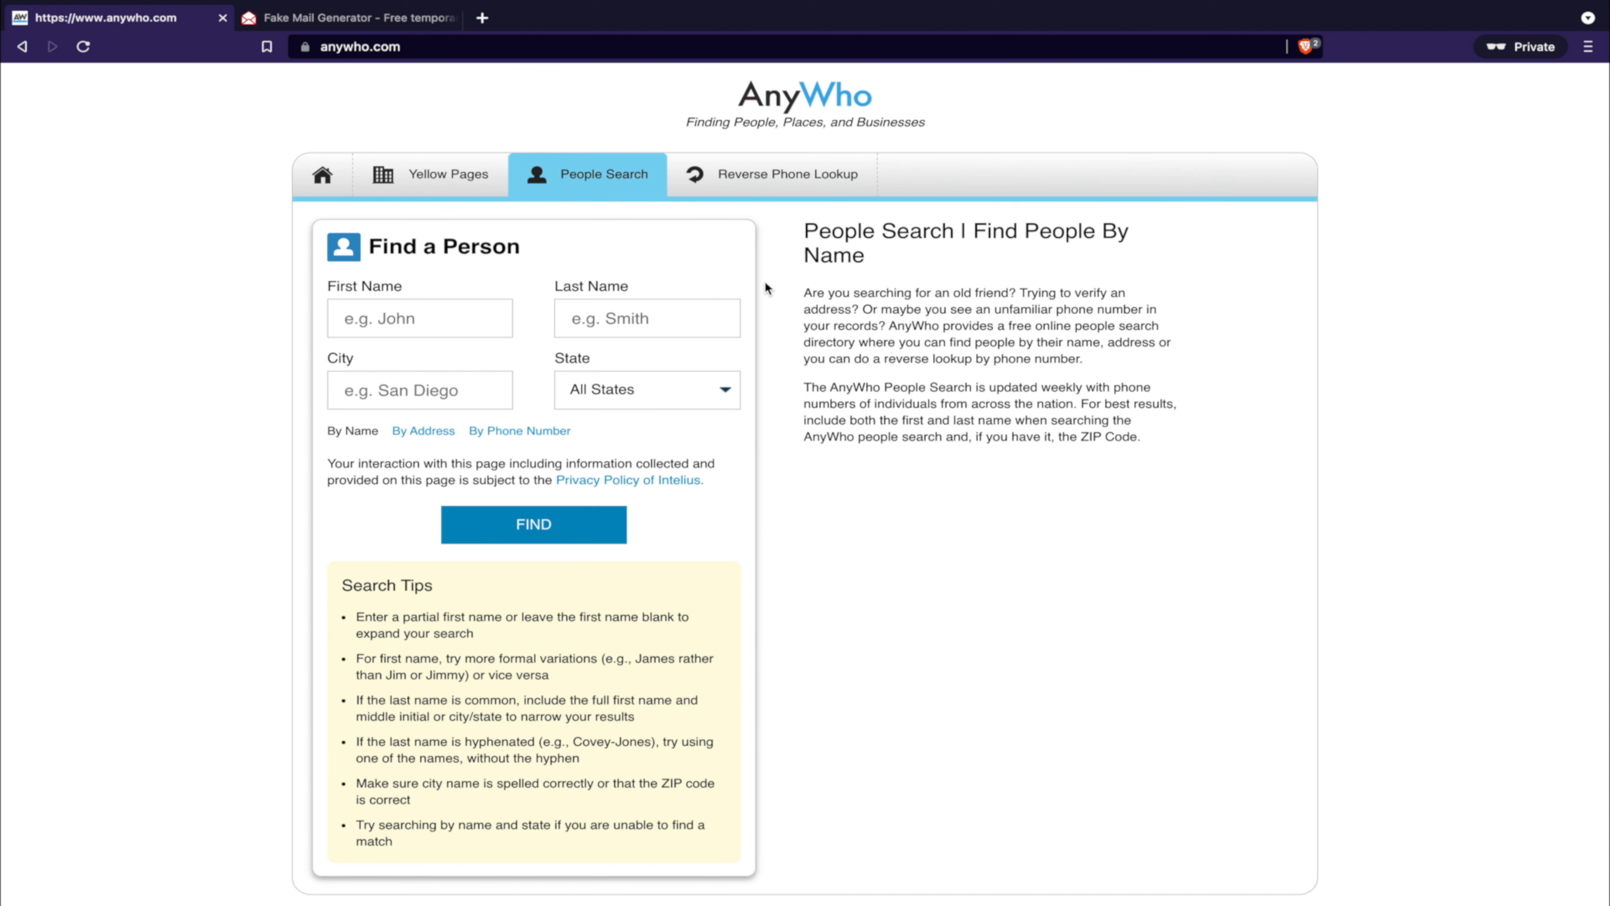
Scroll to the AnyWho footer showing the California Privacy Notice and its 'Do not sell my info' link
{"action": "scroll", "scroll_direction": "down", "scroll_amount": 3}
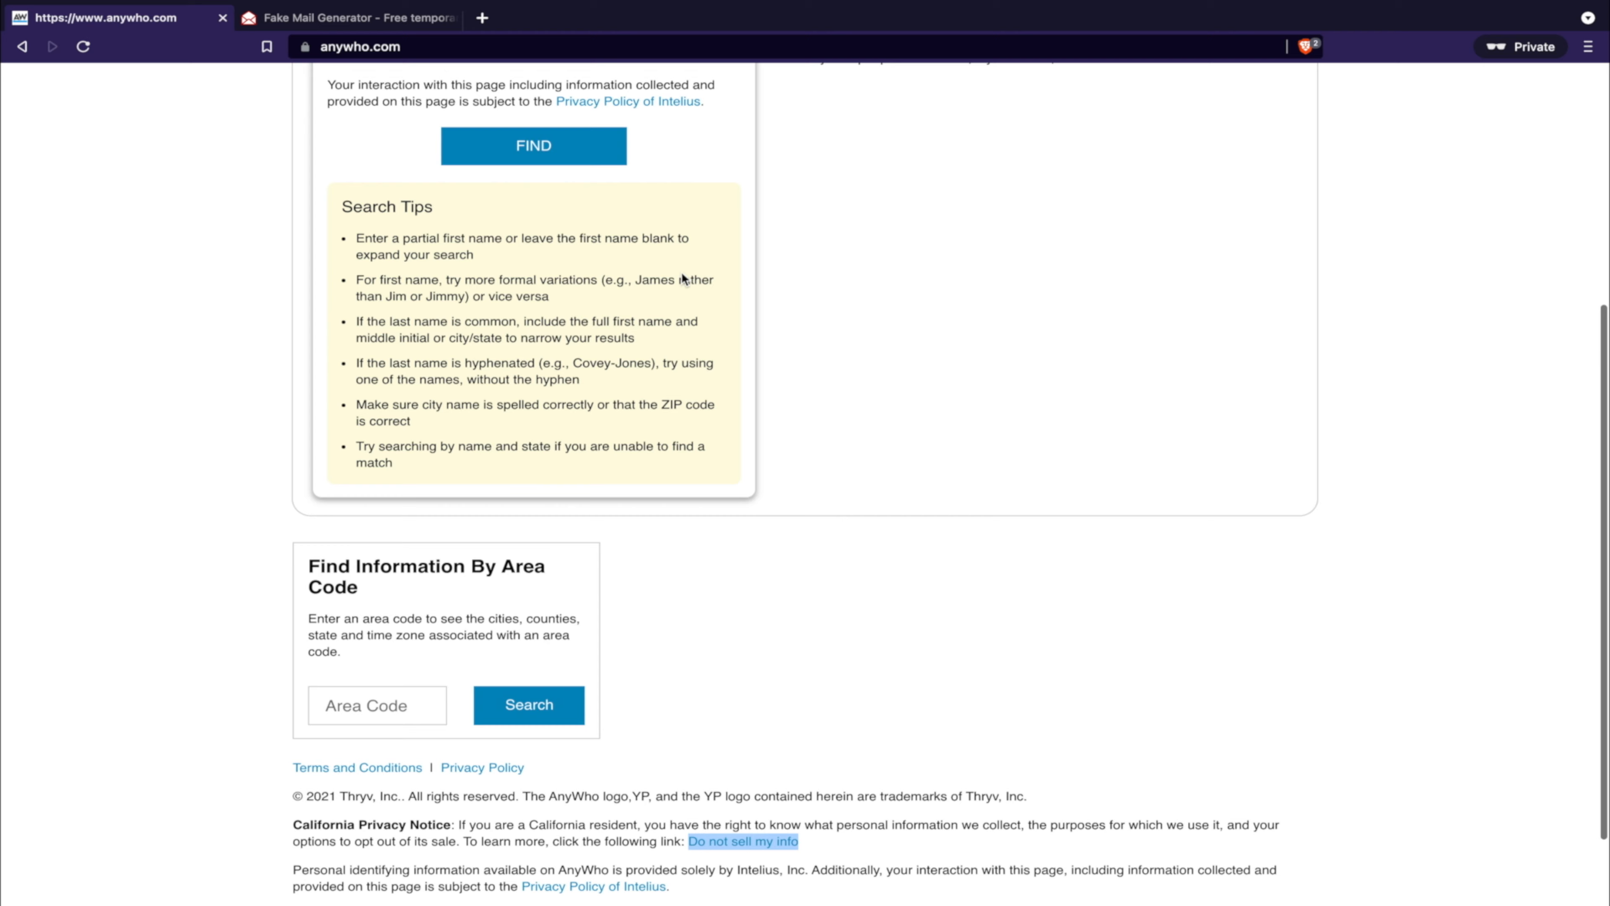
{"action": "scroll", "scroll_direction": "down", "scroll_amount": 3}
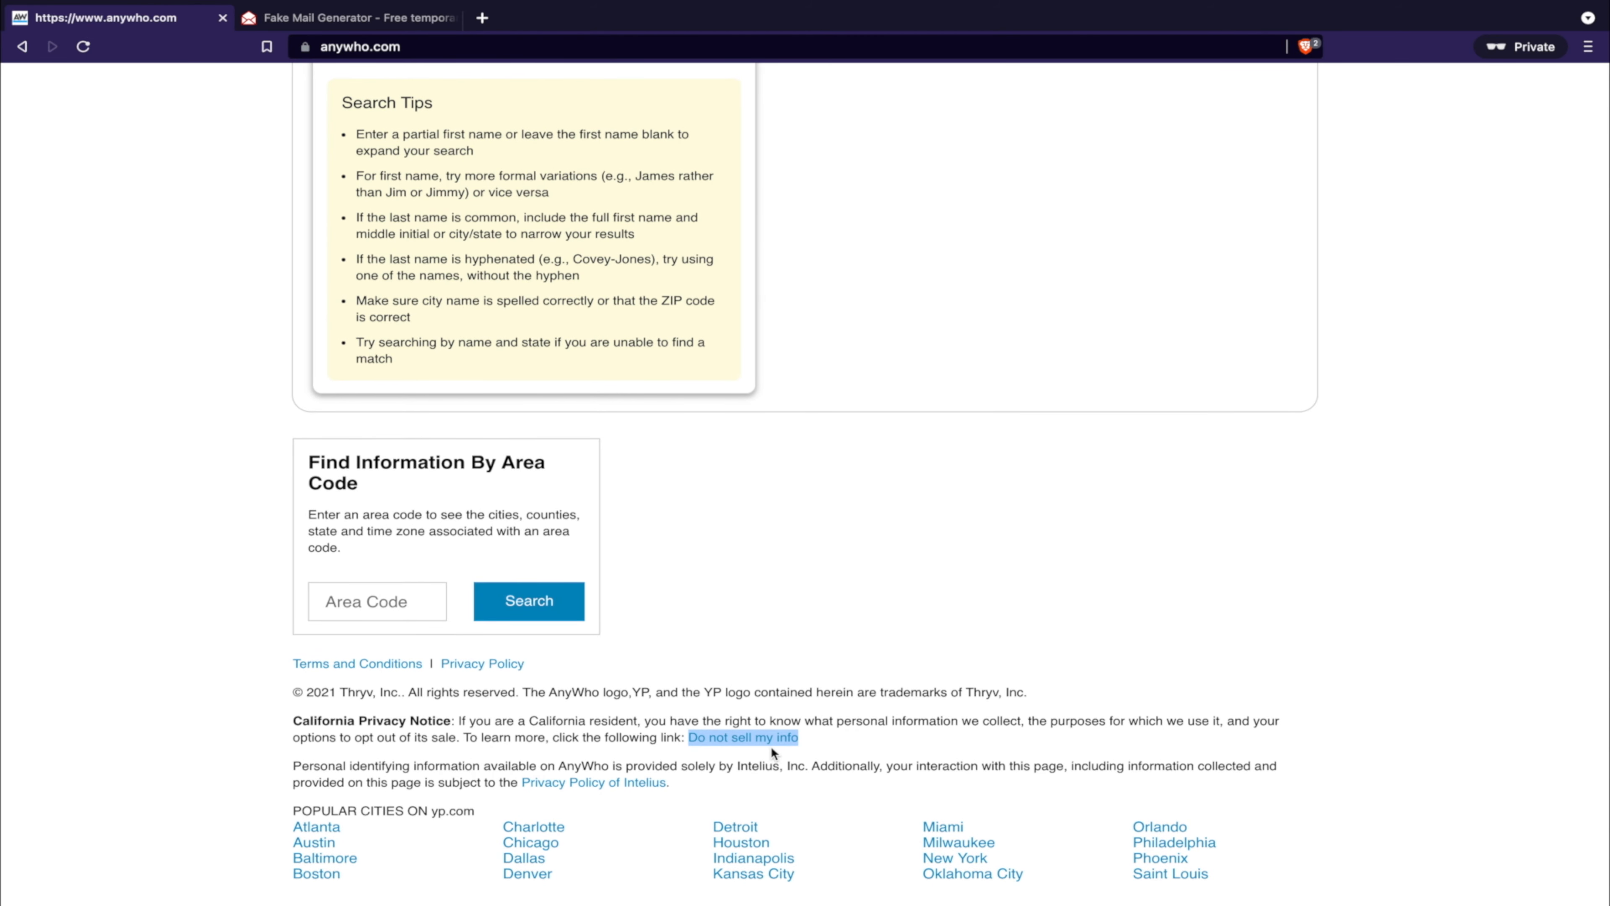
{"action": "mouse_move", "coordinate": [631, 740]}
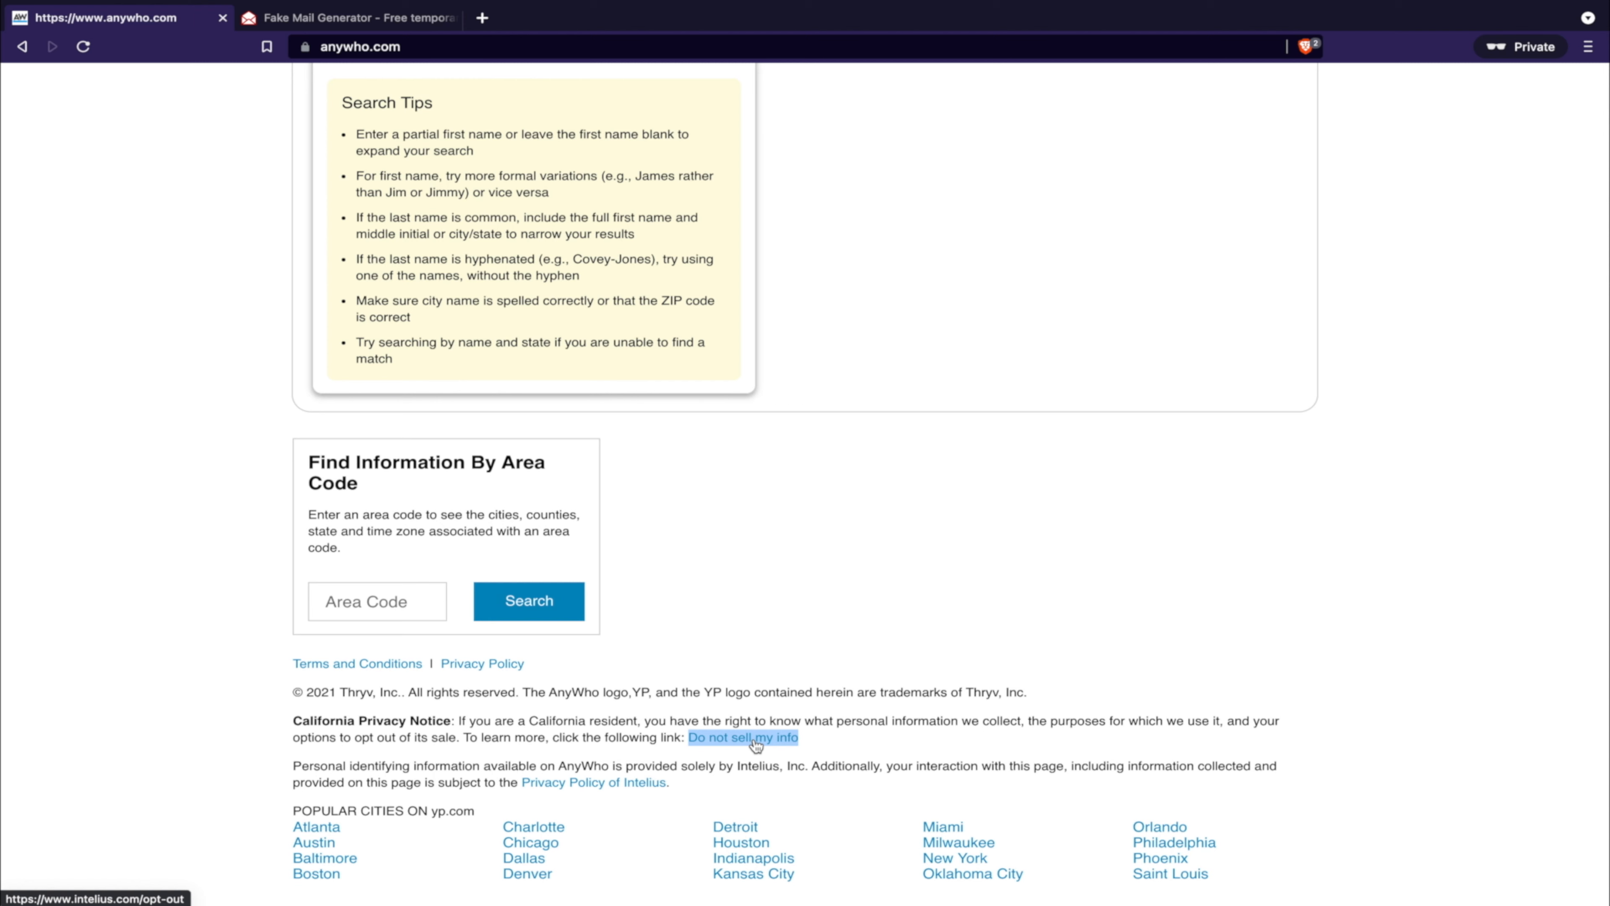
{"action": "mouse_move", "coordinate": [47, 813]}
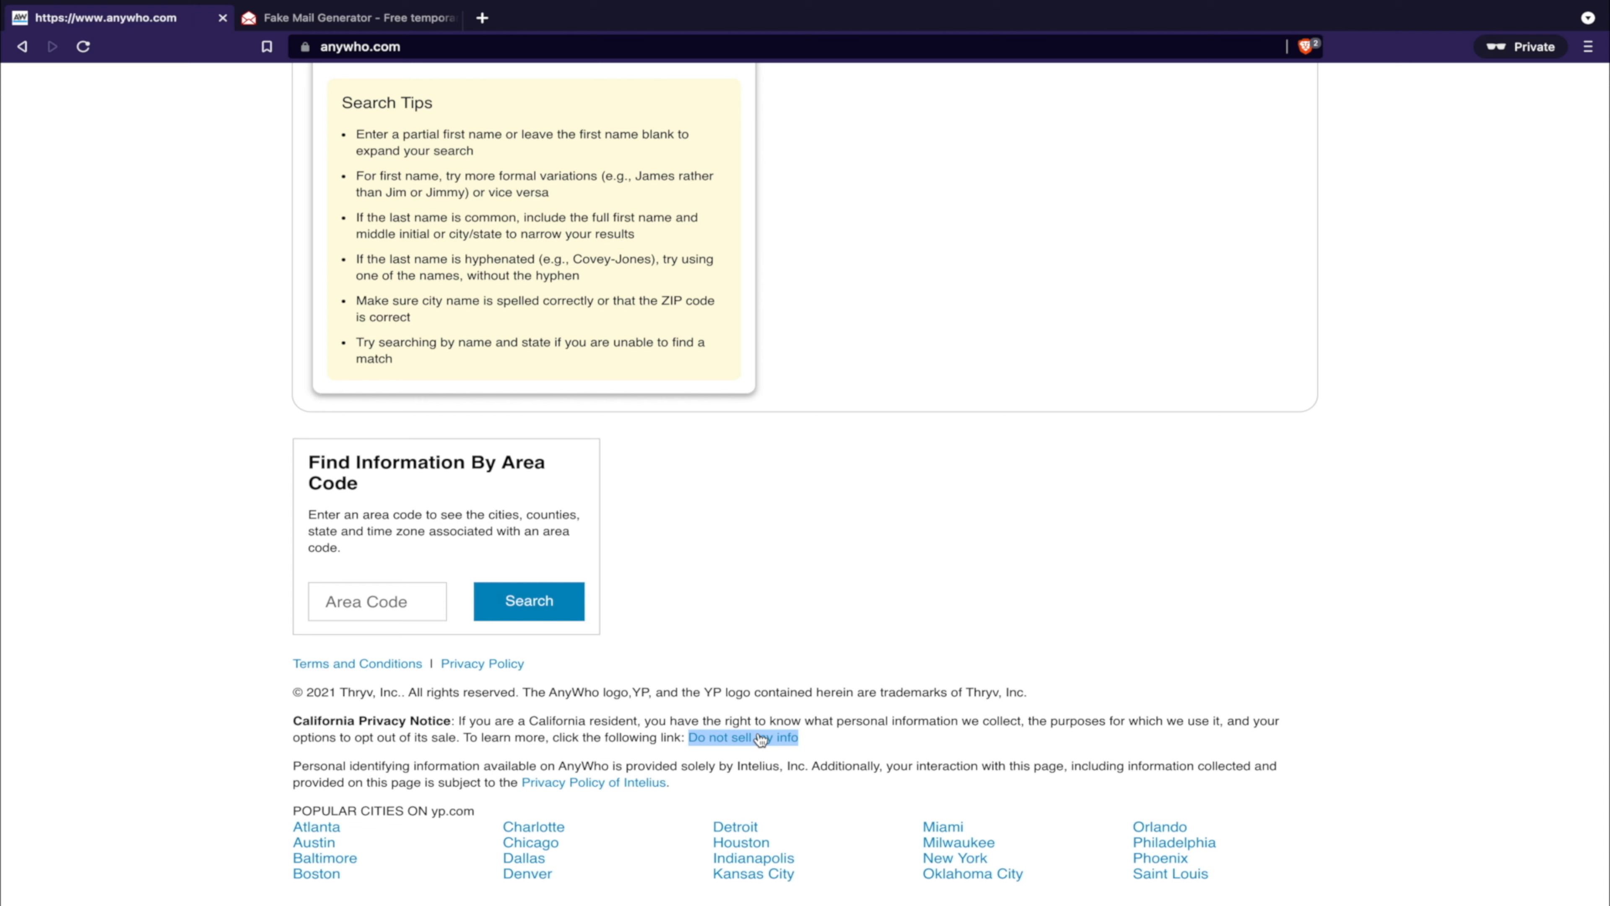
{"action": "mouse_move", "coordinate": [753, 741]}
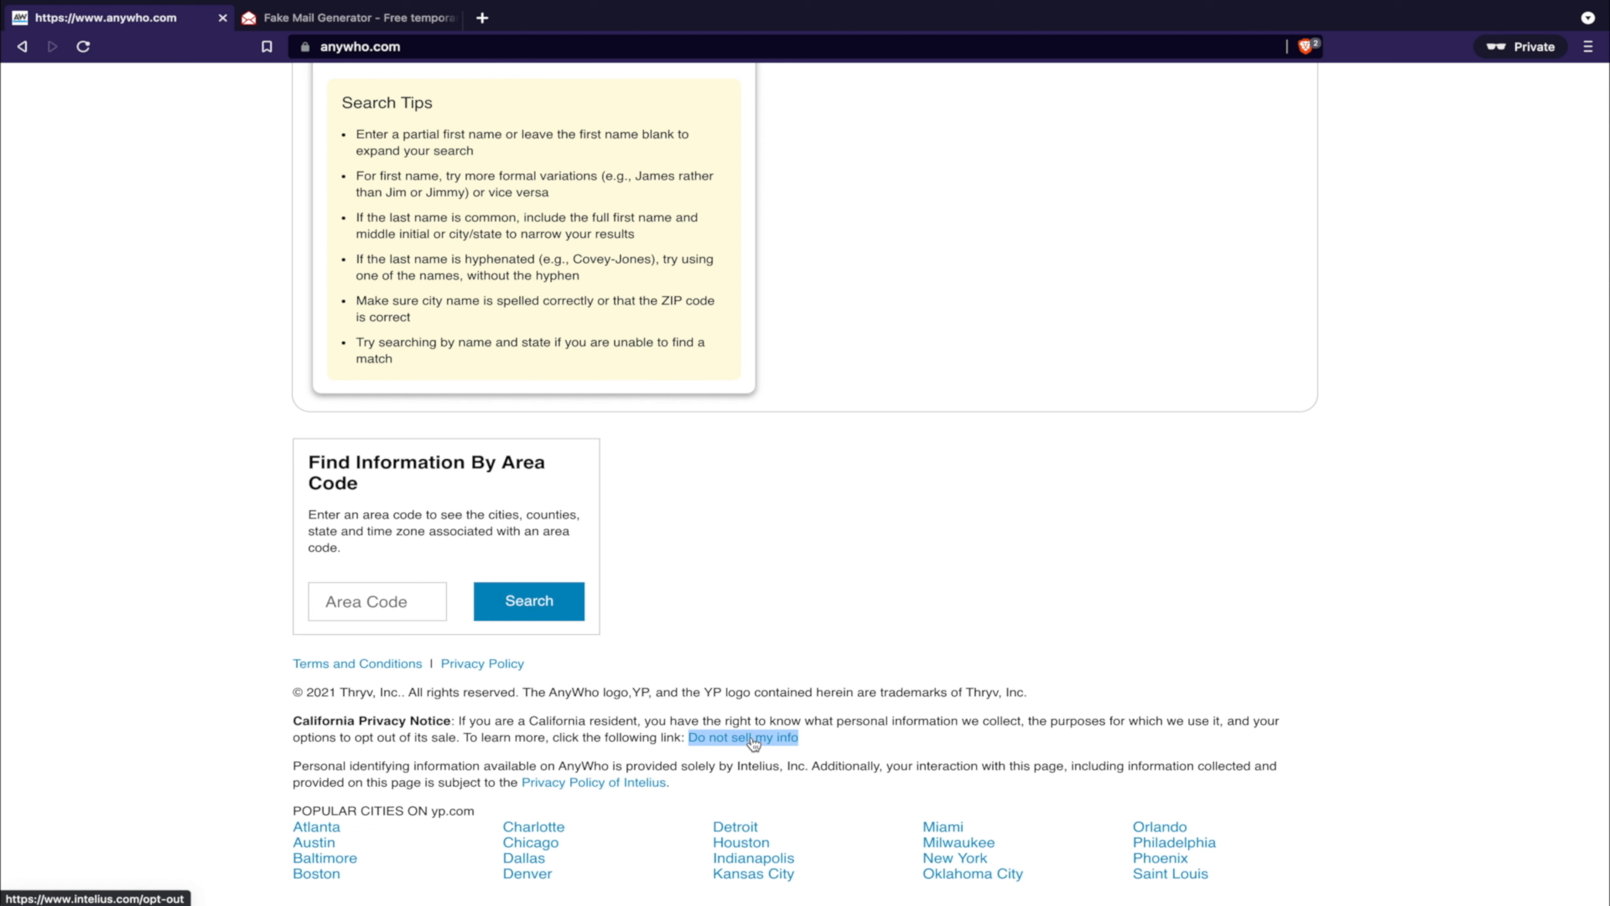
{"action": "mouse_move", "coordinate": [569, 787]}
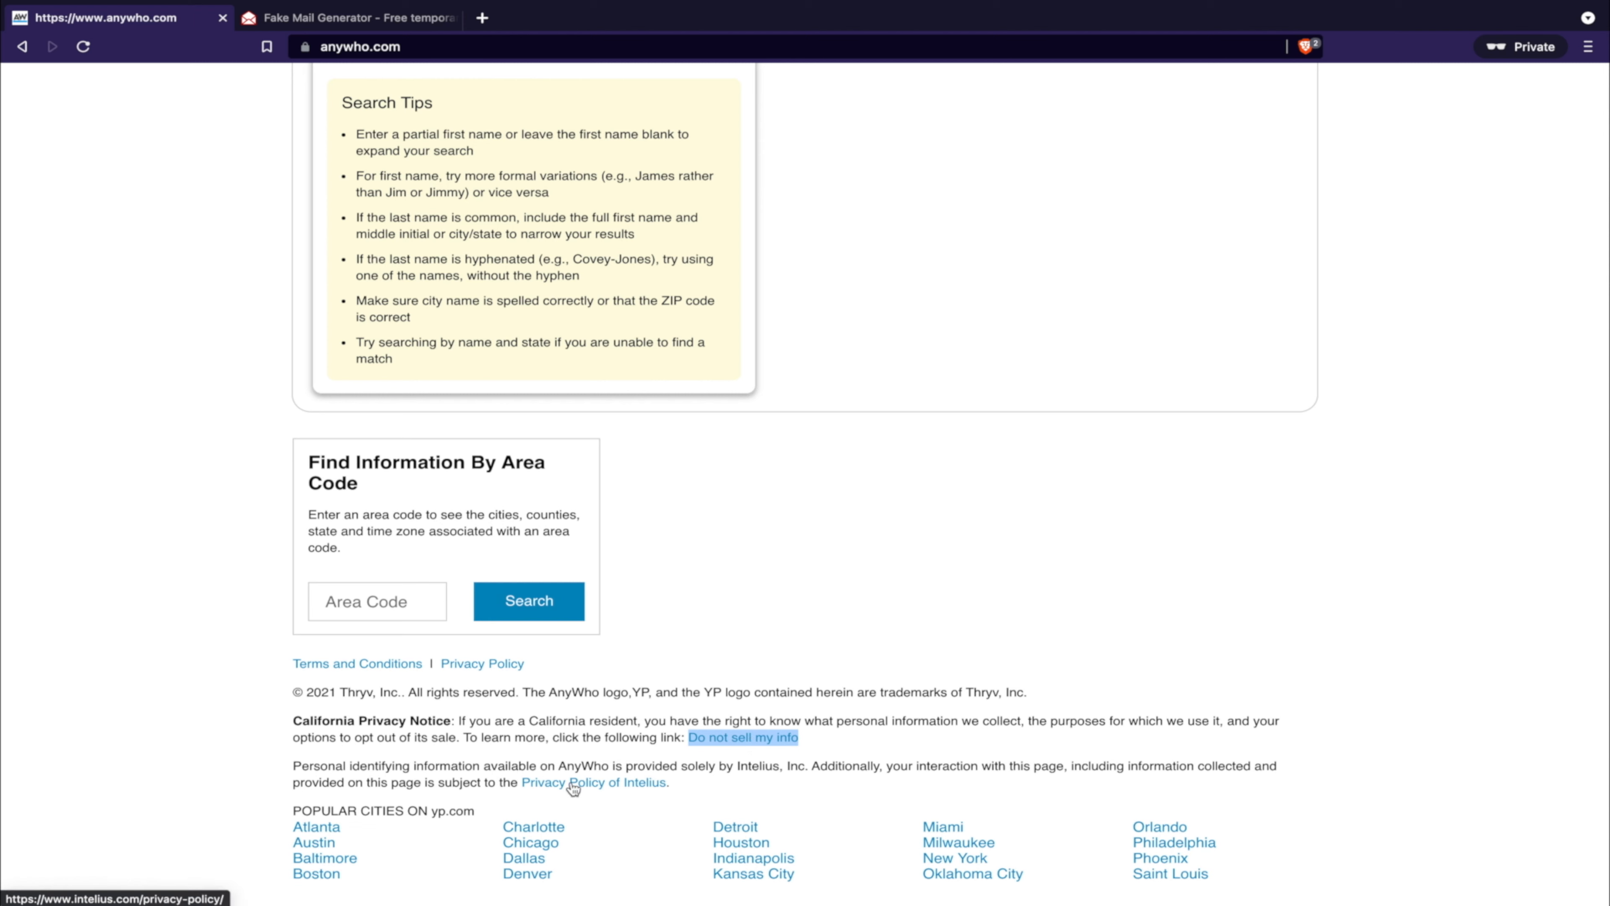
{"action": "mouse_move", "coordinate": [675, 782]}
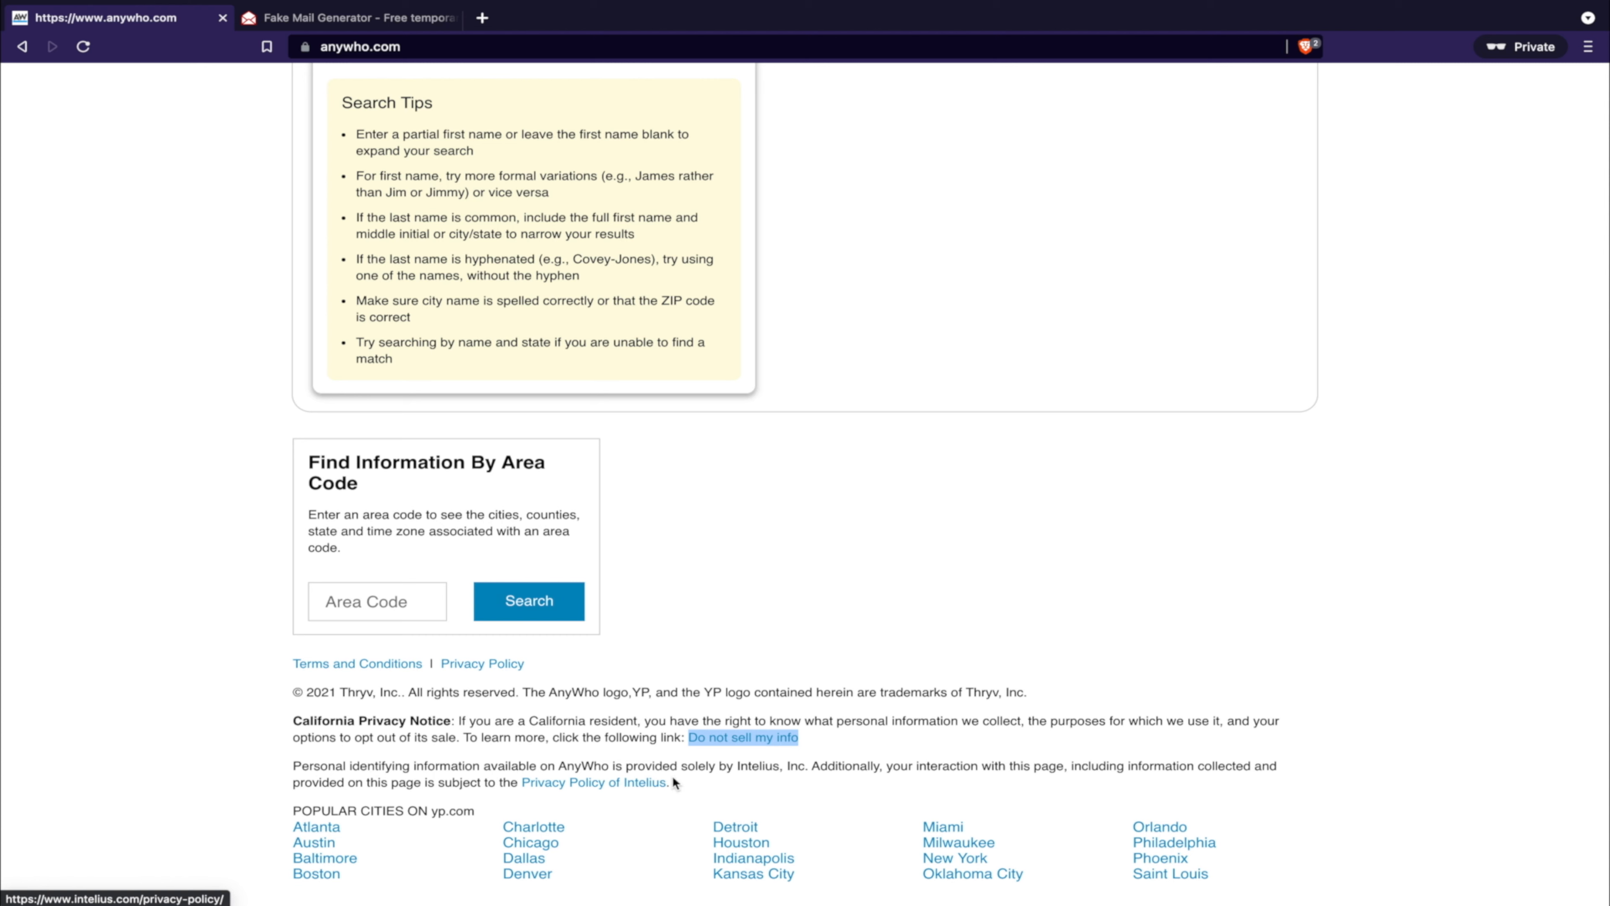
{"action": "mouse_move", "coordinate": [719, 741]}
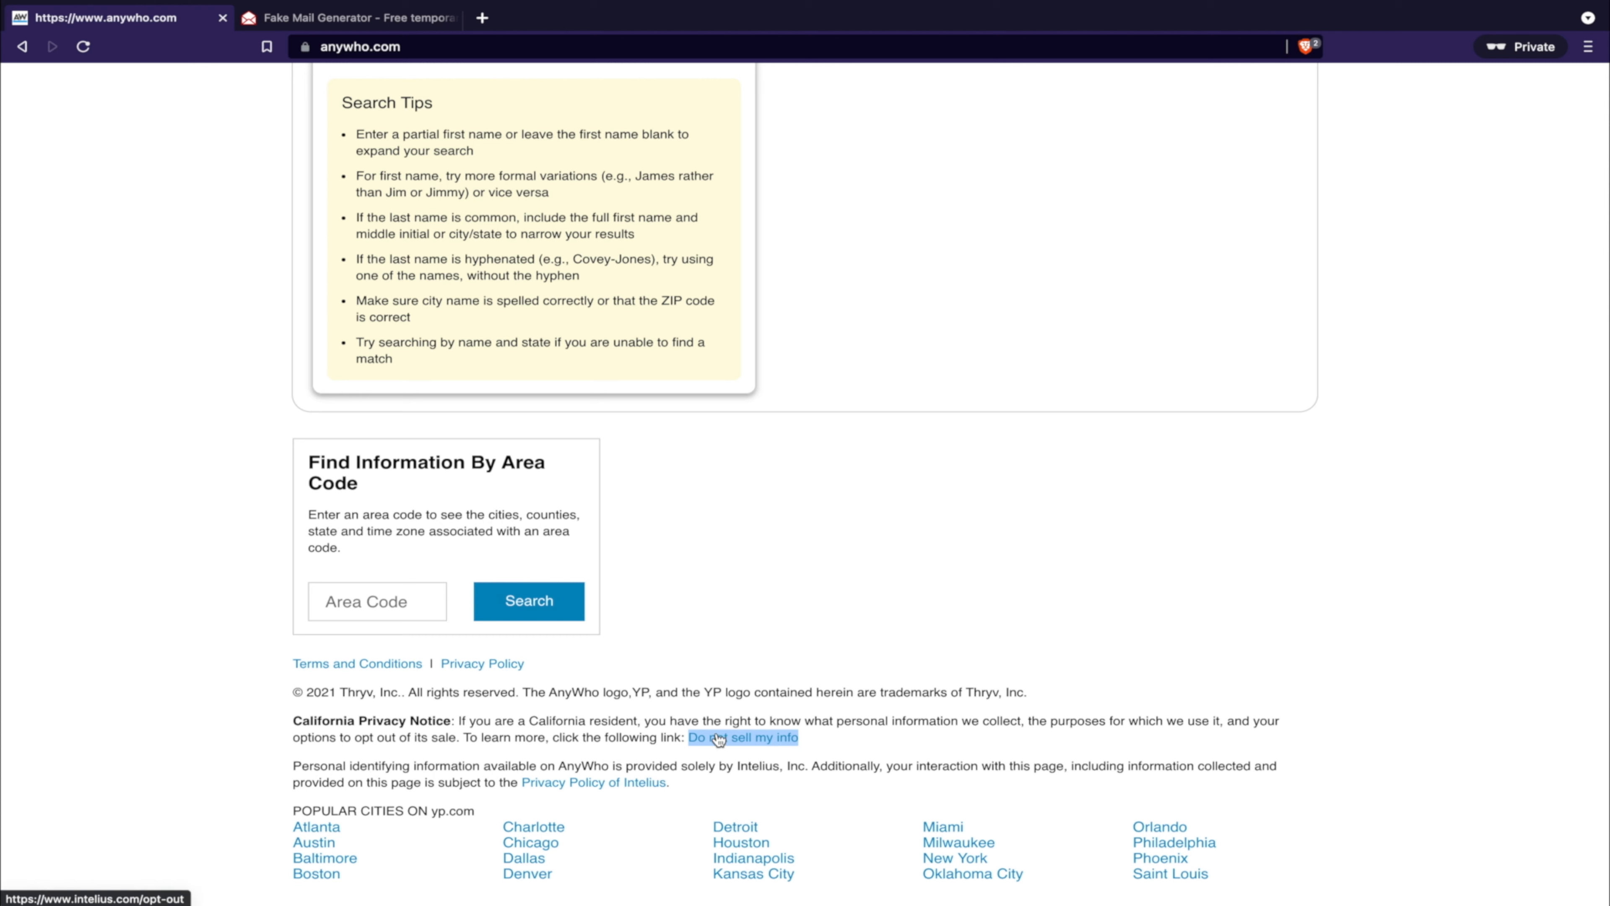
Reach the Intelius opt-out page and answer that you were never an Intelius customer
{"action": "left_click", "coordinate": [719, 738]}
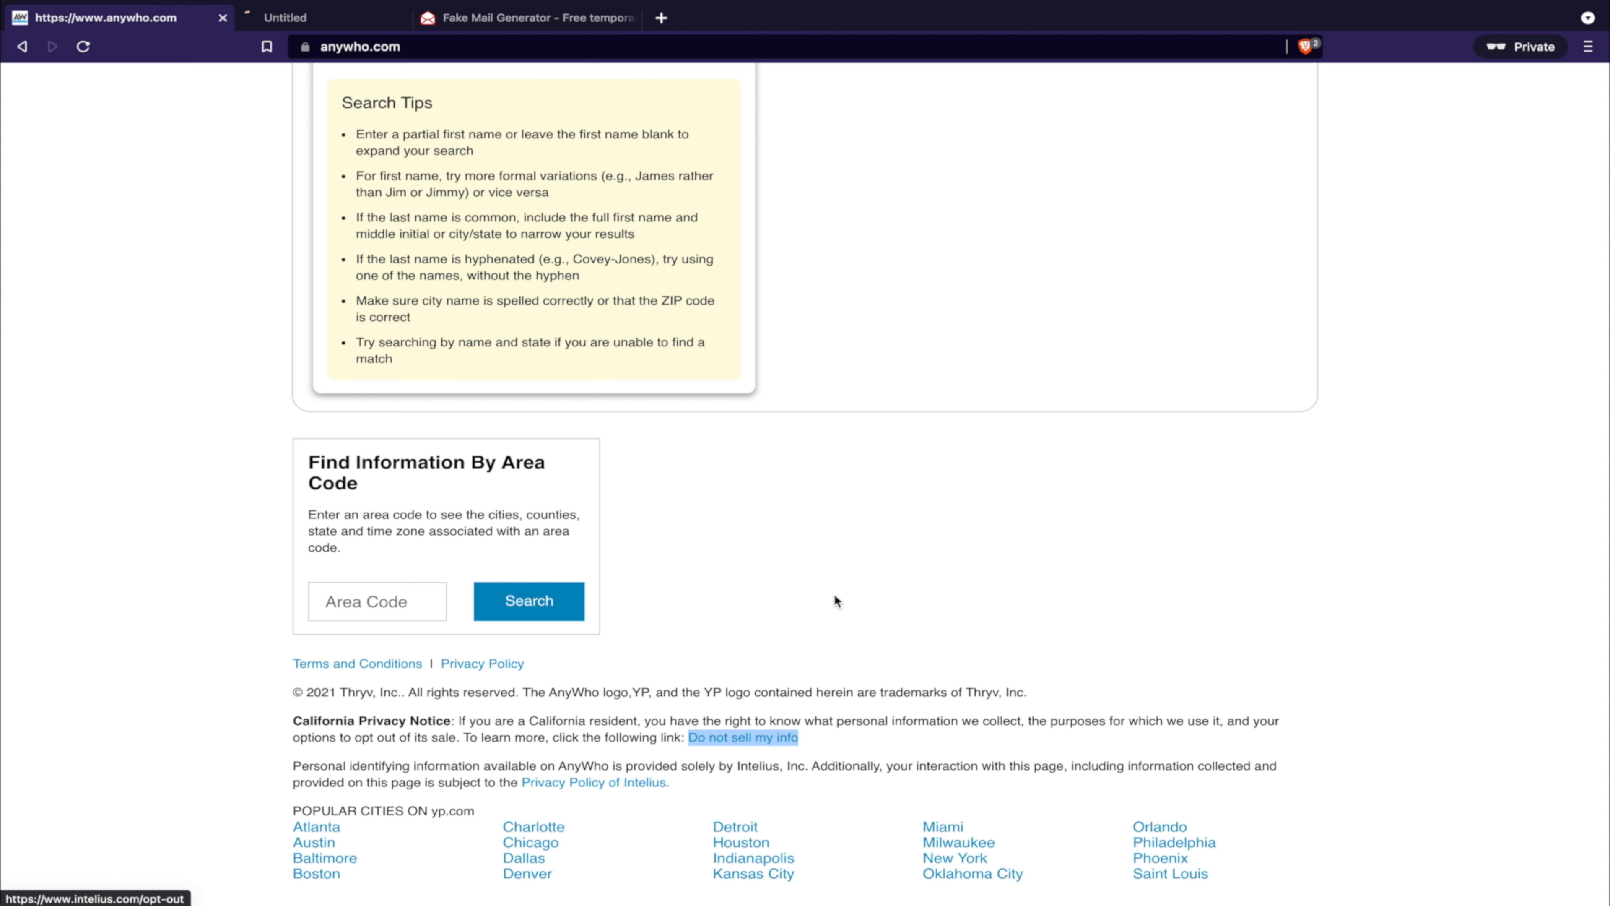
{"action": "left_click", "coordinate": [743, 737]}
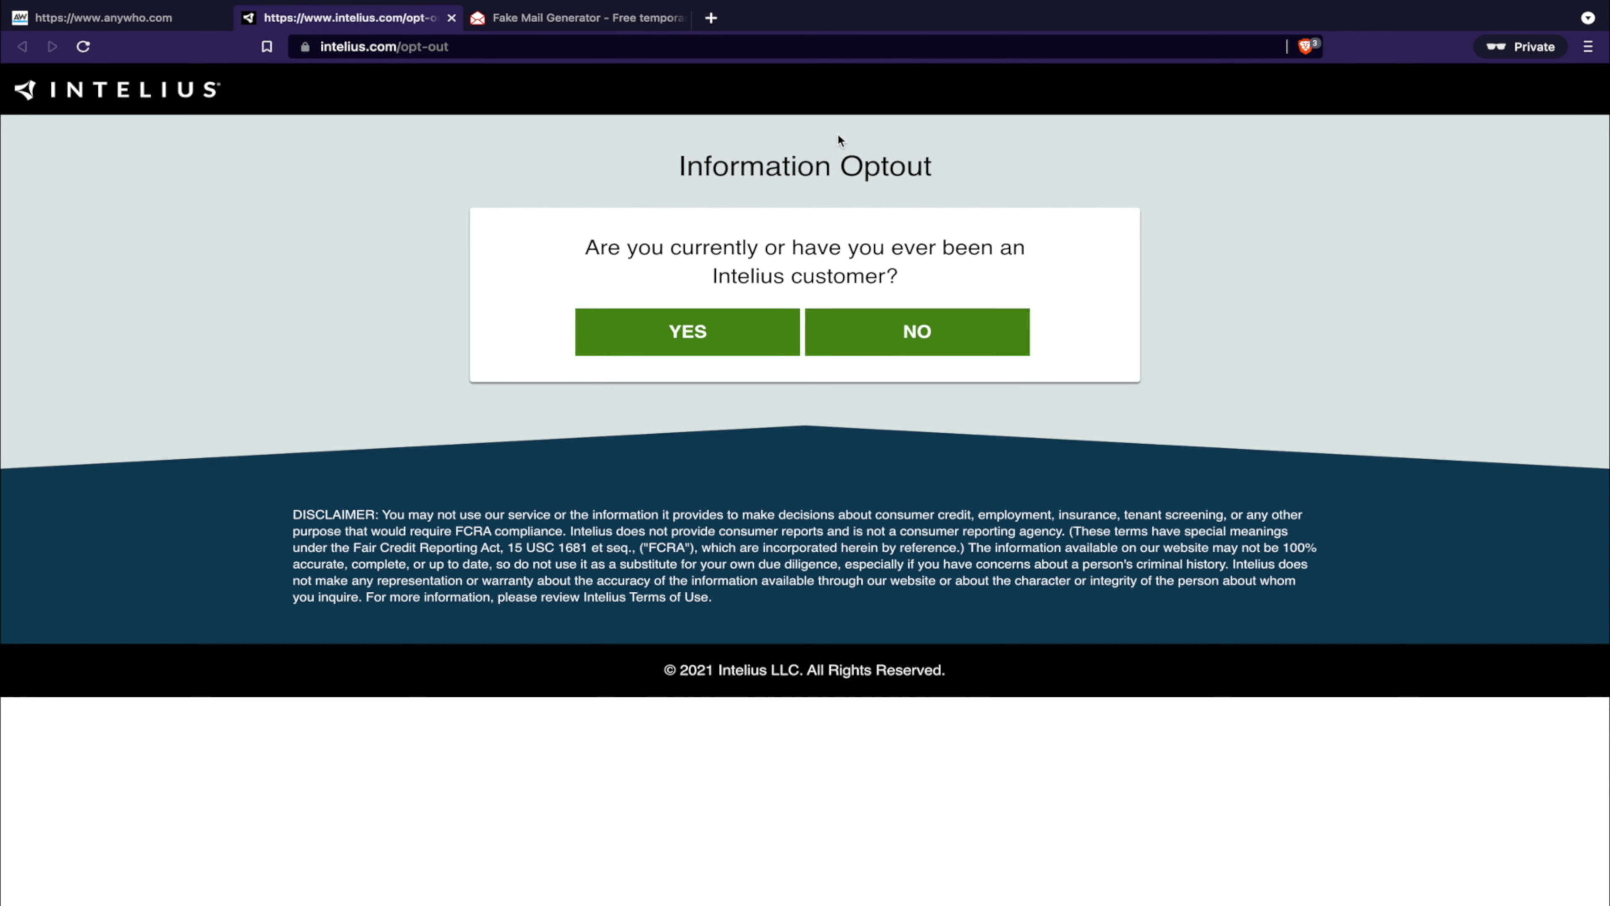
{"action": "mouse_move", "coordinate": [920, 262]}
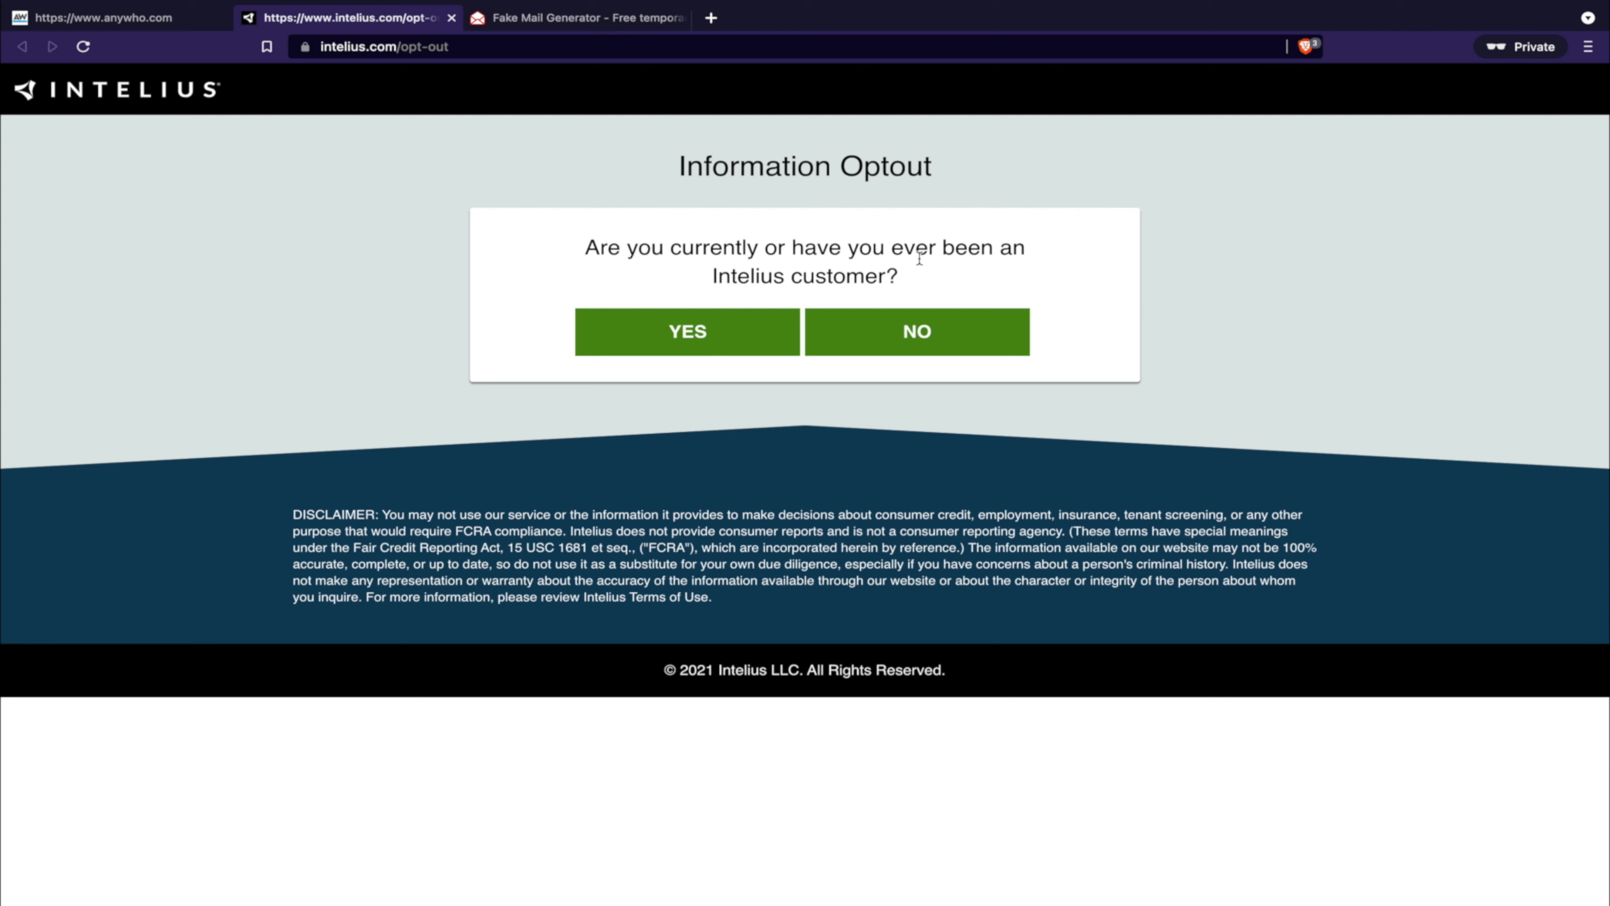
{"action": "mouse_move", "coordinate": [940, 339]}
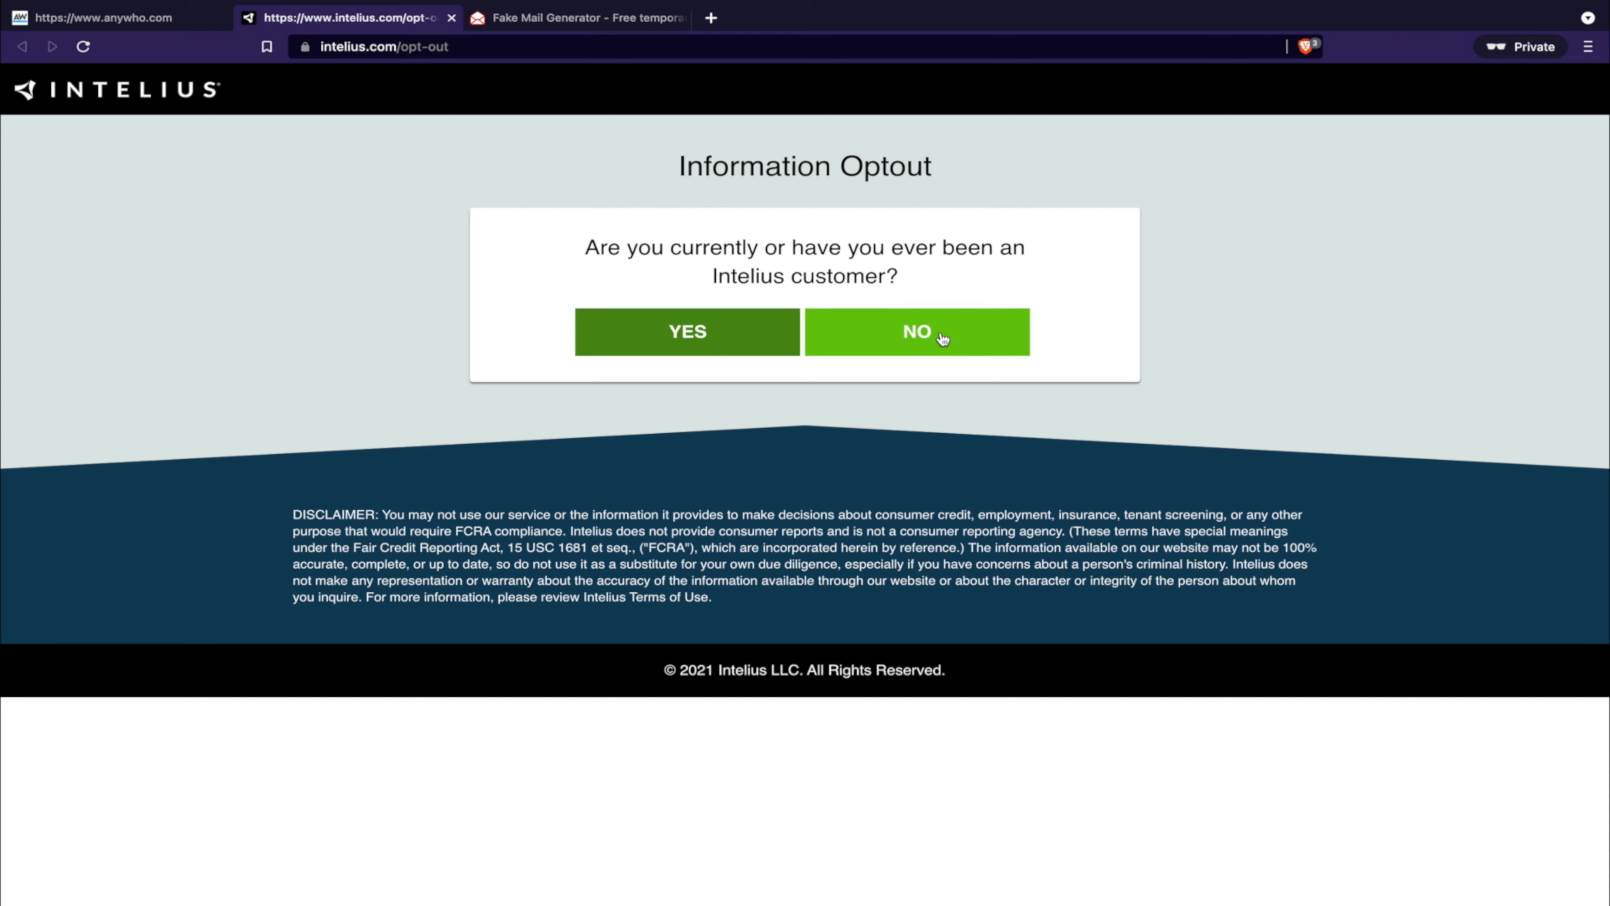
{"action": "left_click", "coordinate": [917, 332]}
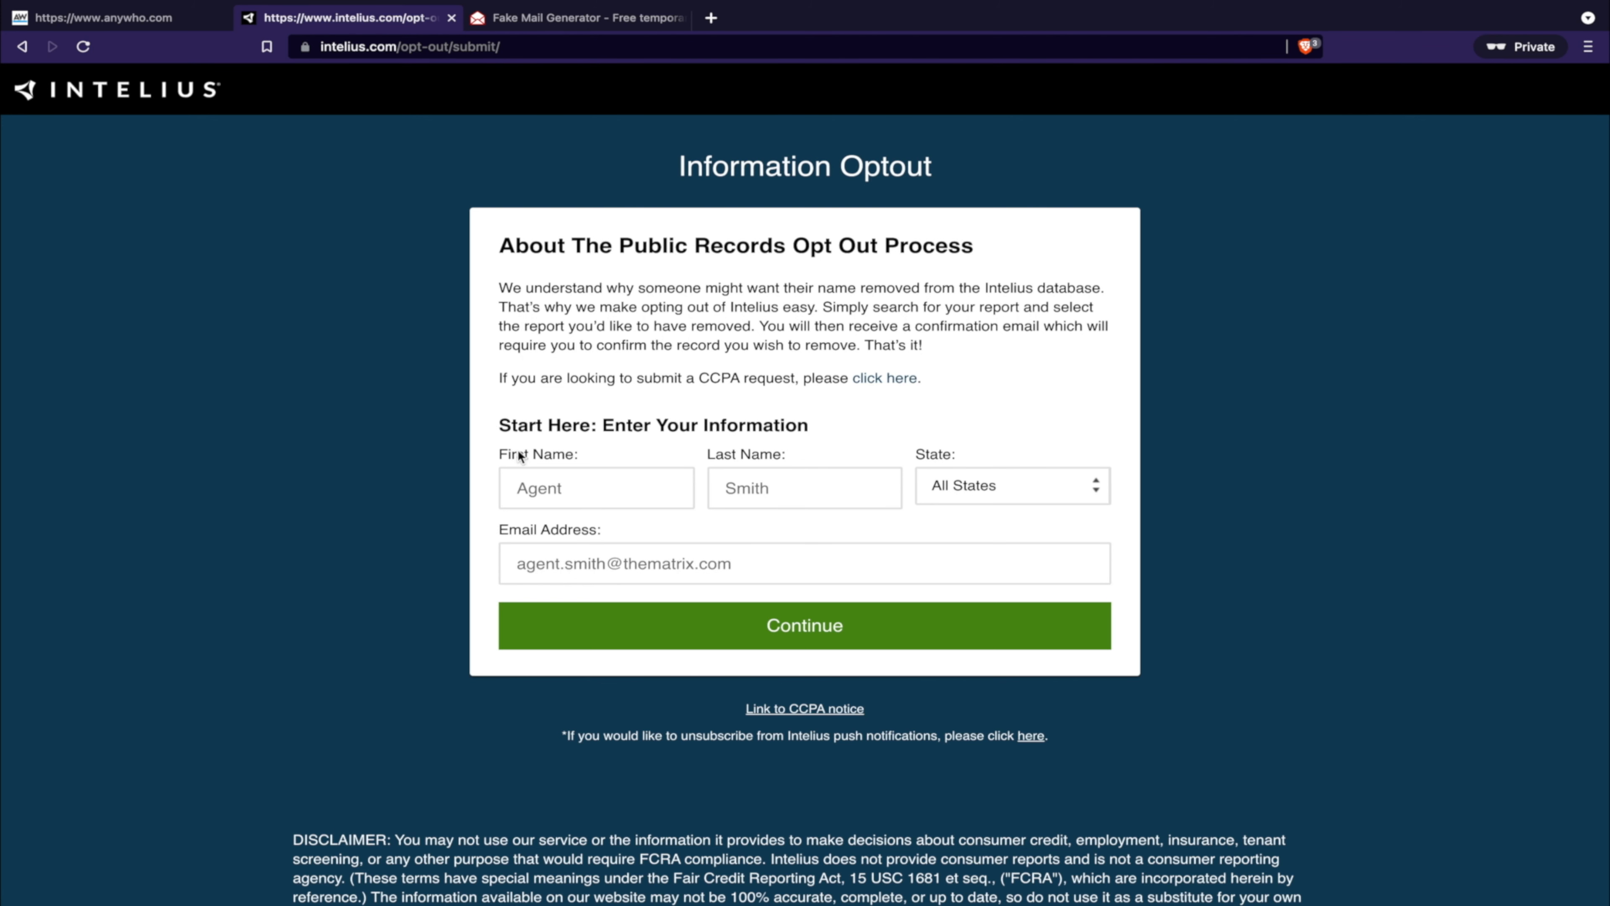
{"action": "mouse_move", "coordinate": [700, 378]}
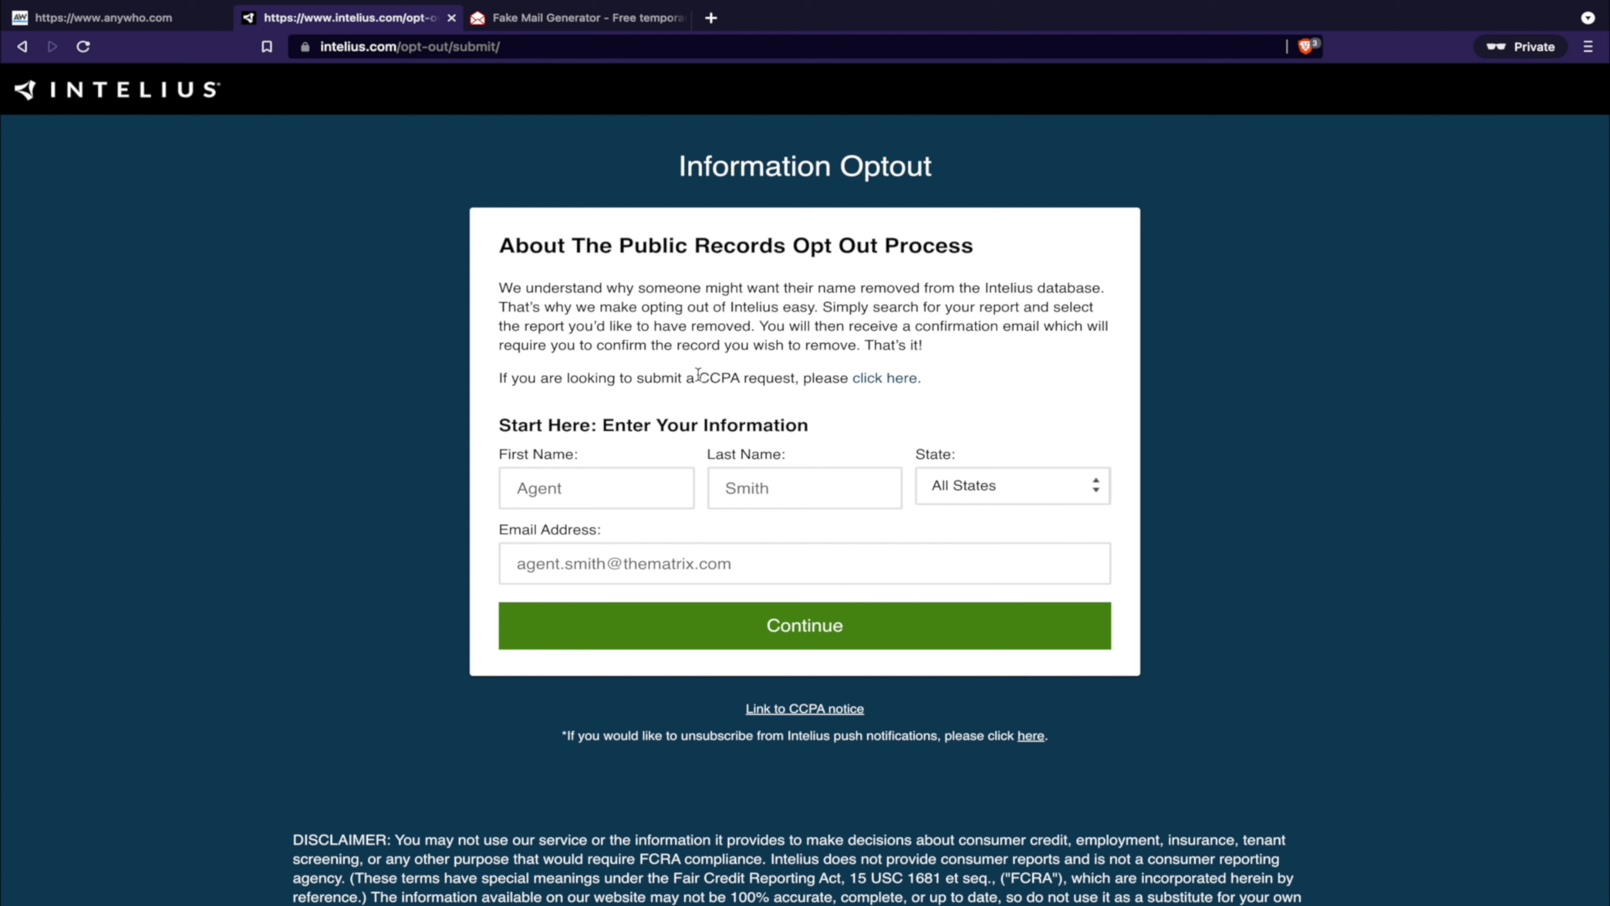
{"action": "left_click", "coordinate": [597, 494]}
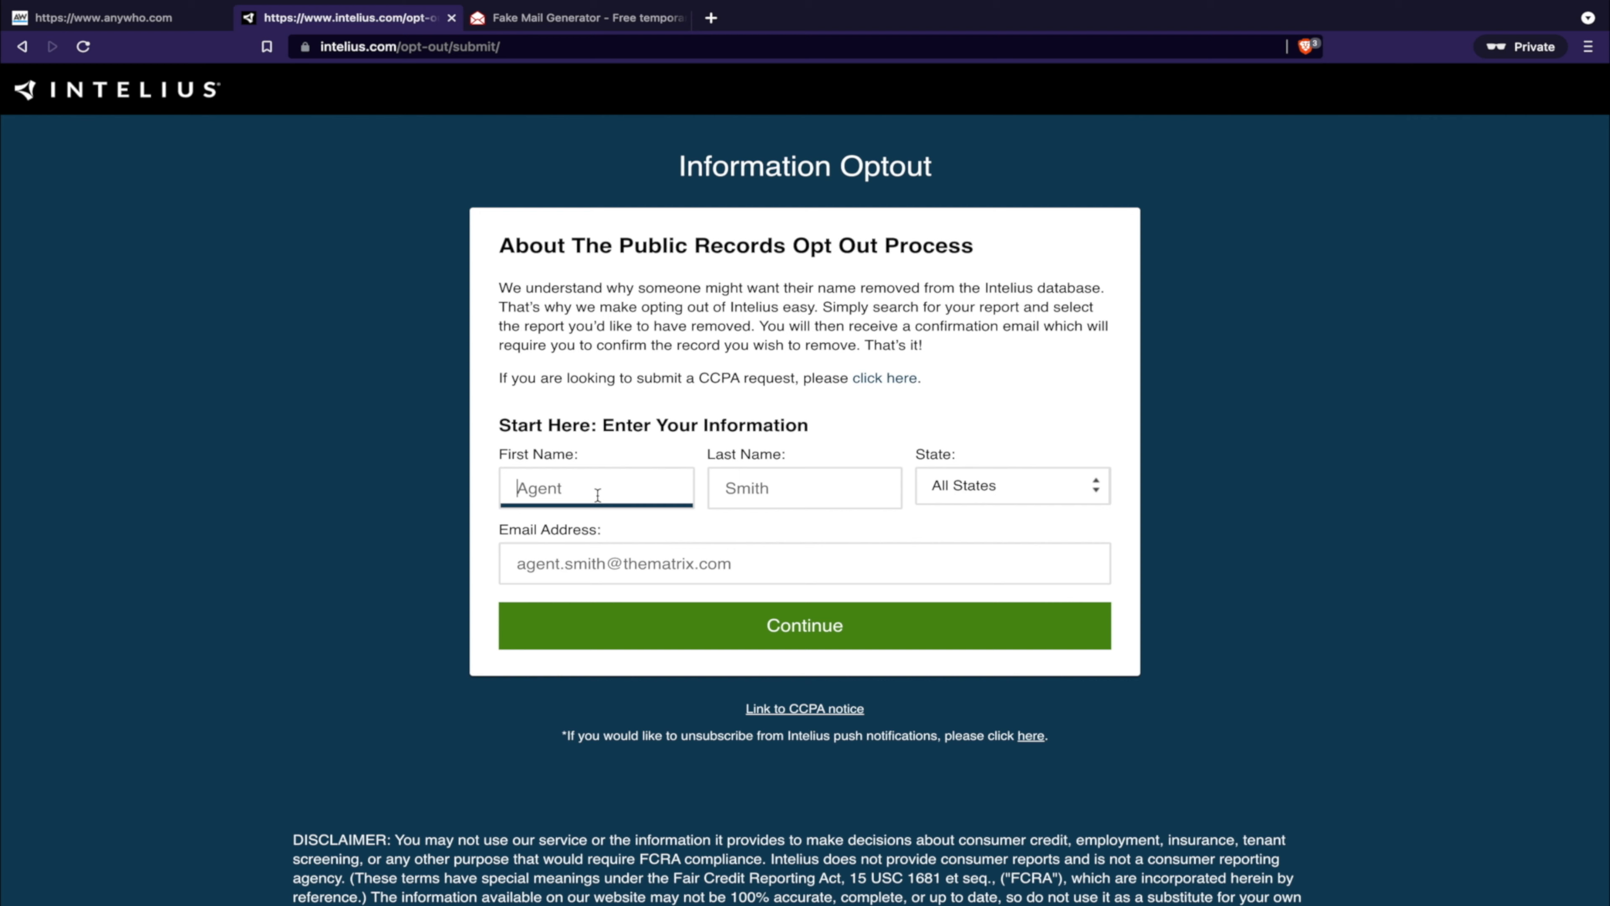
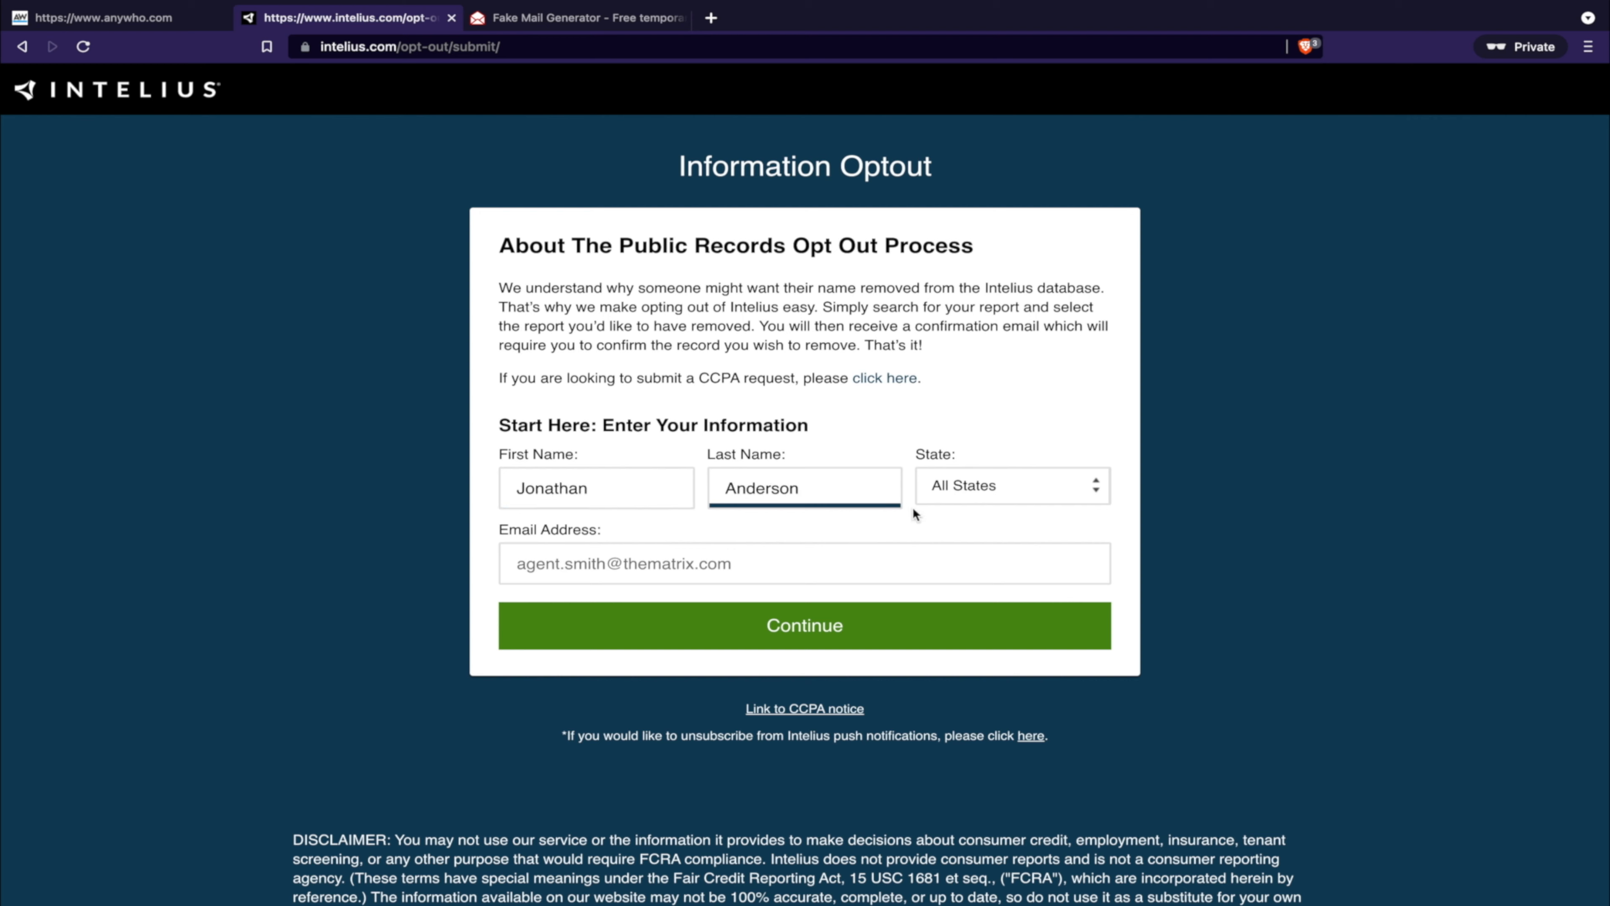
{"action": "left_click", "coordinate": [1013, 485]}
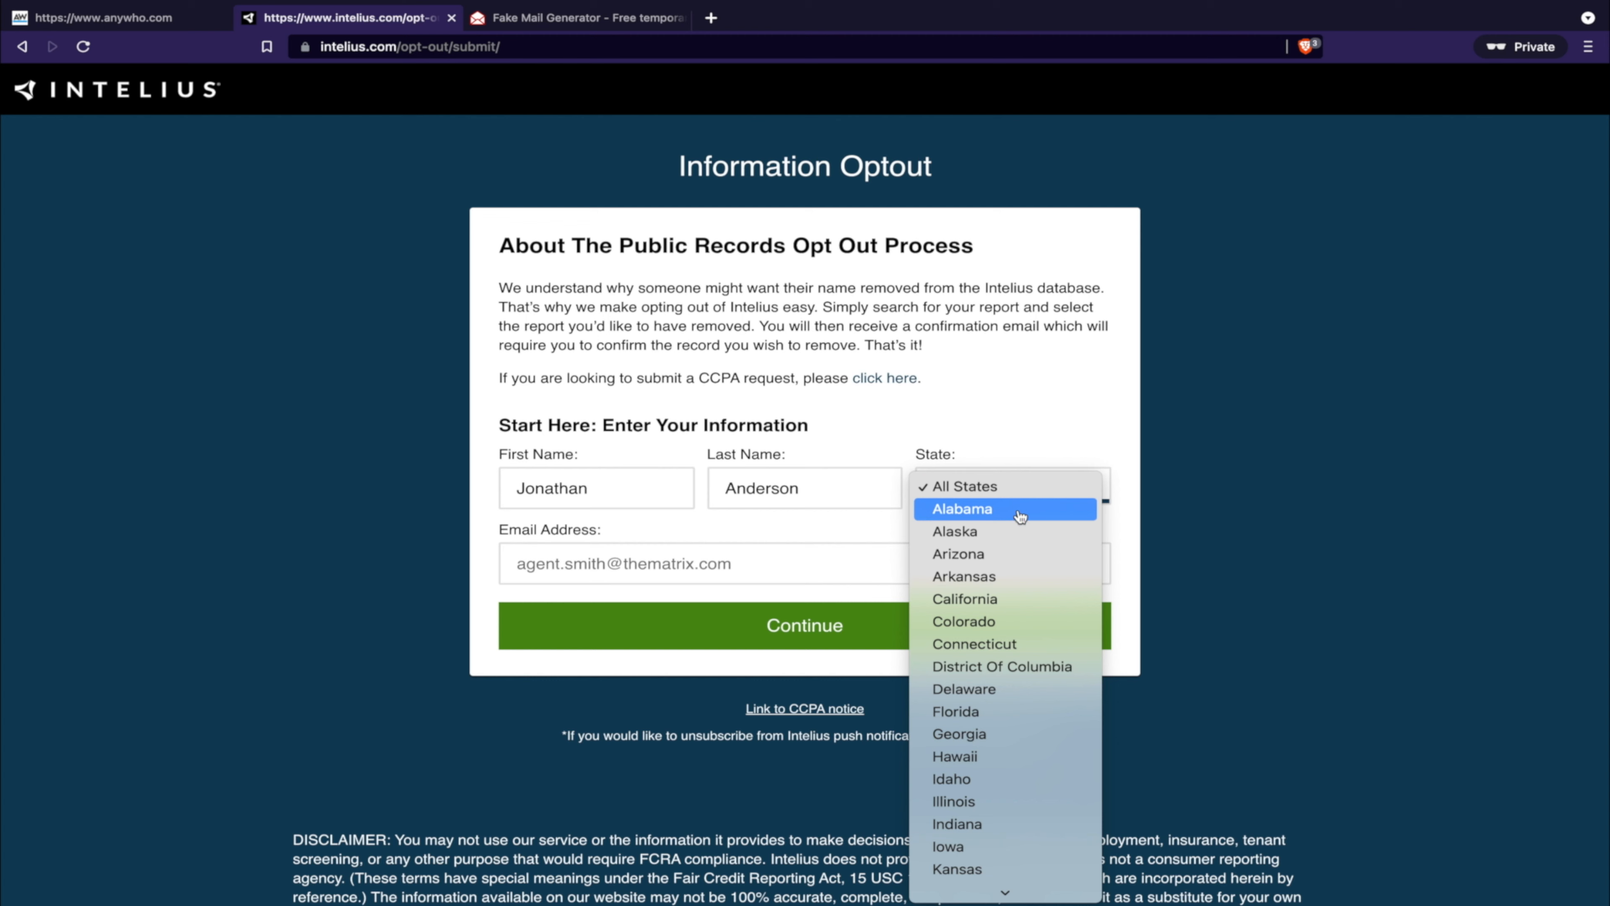
{"action": "left_click", "coordinate": [962, 509]}
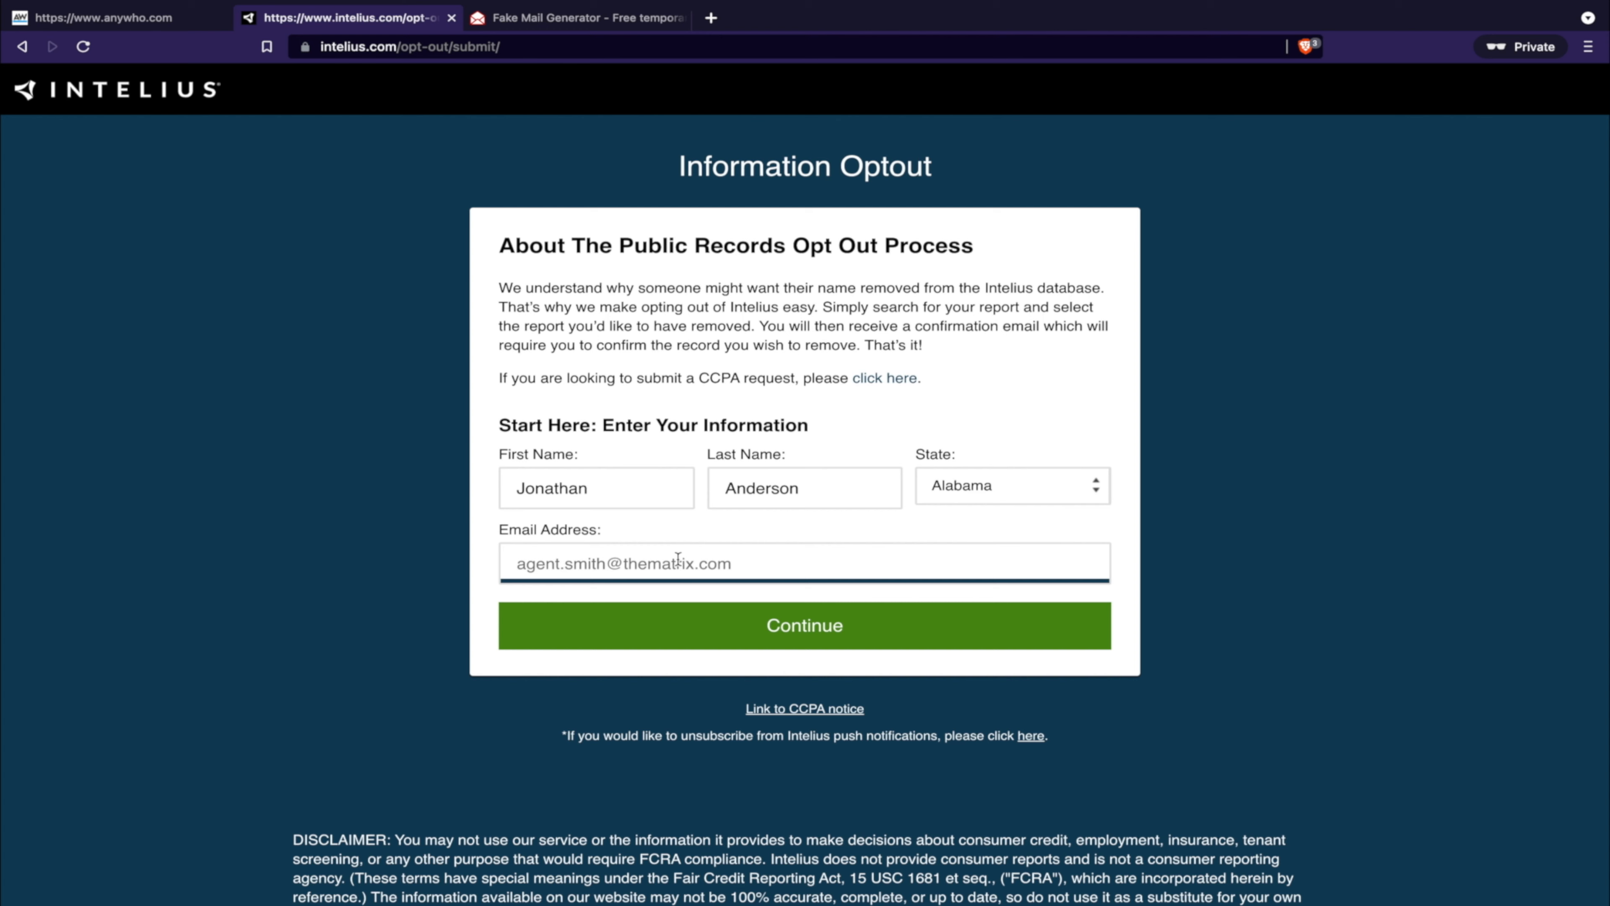
{"action": "left_click", "coordinate": [575, 18]}
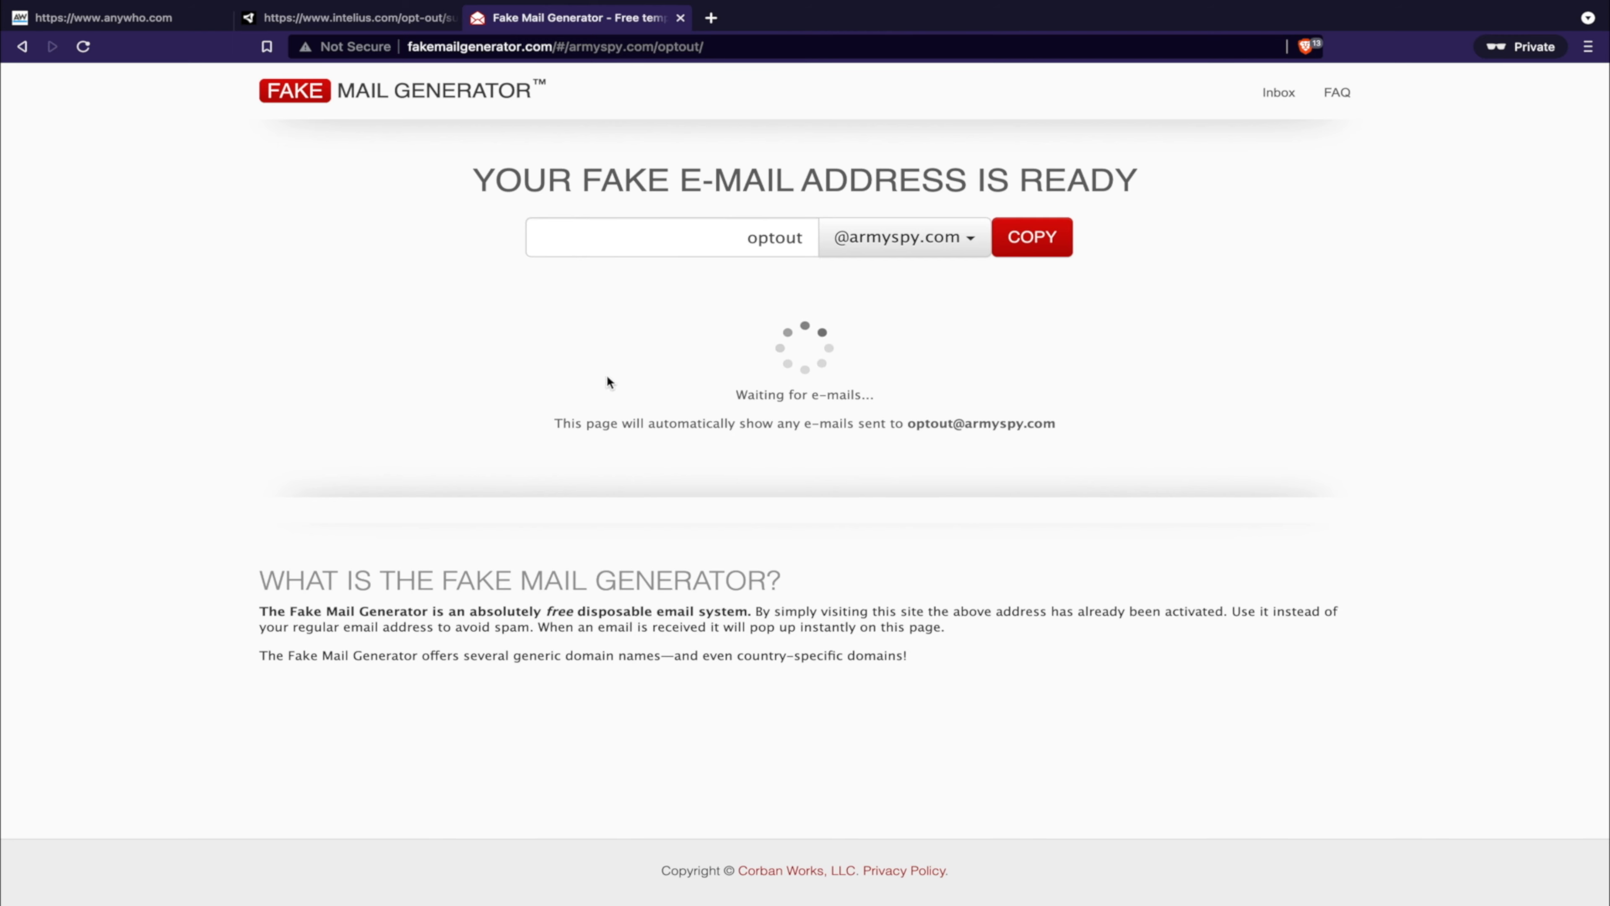
{"action": "left_click", "coordinate": [1032, 237]}
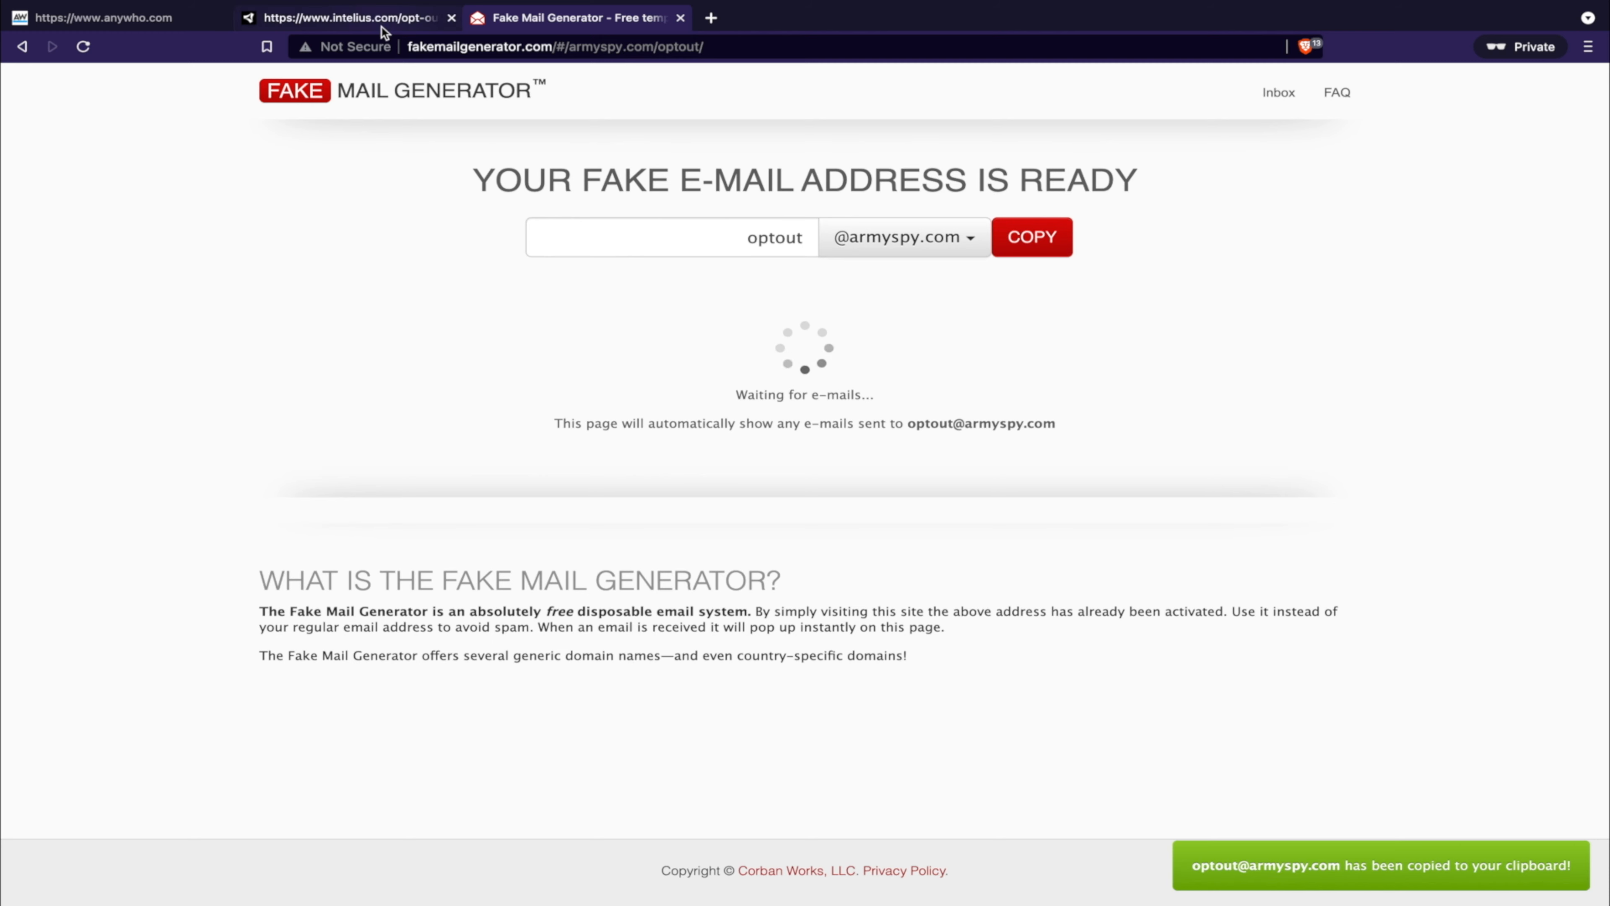
{"action": "left_click", "coordinate": [349, 19]}
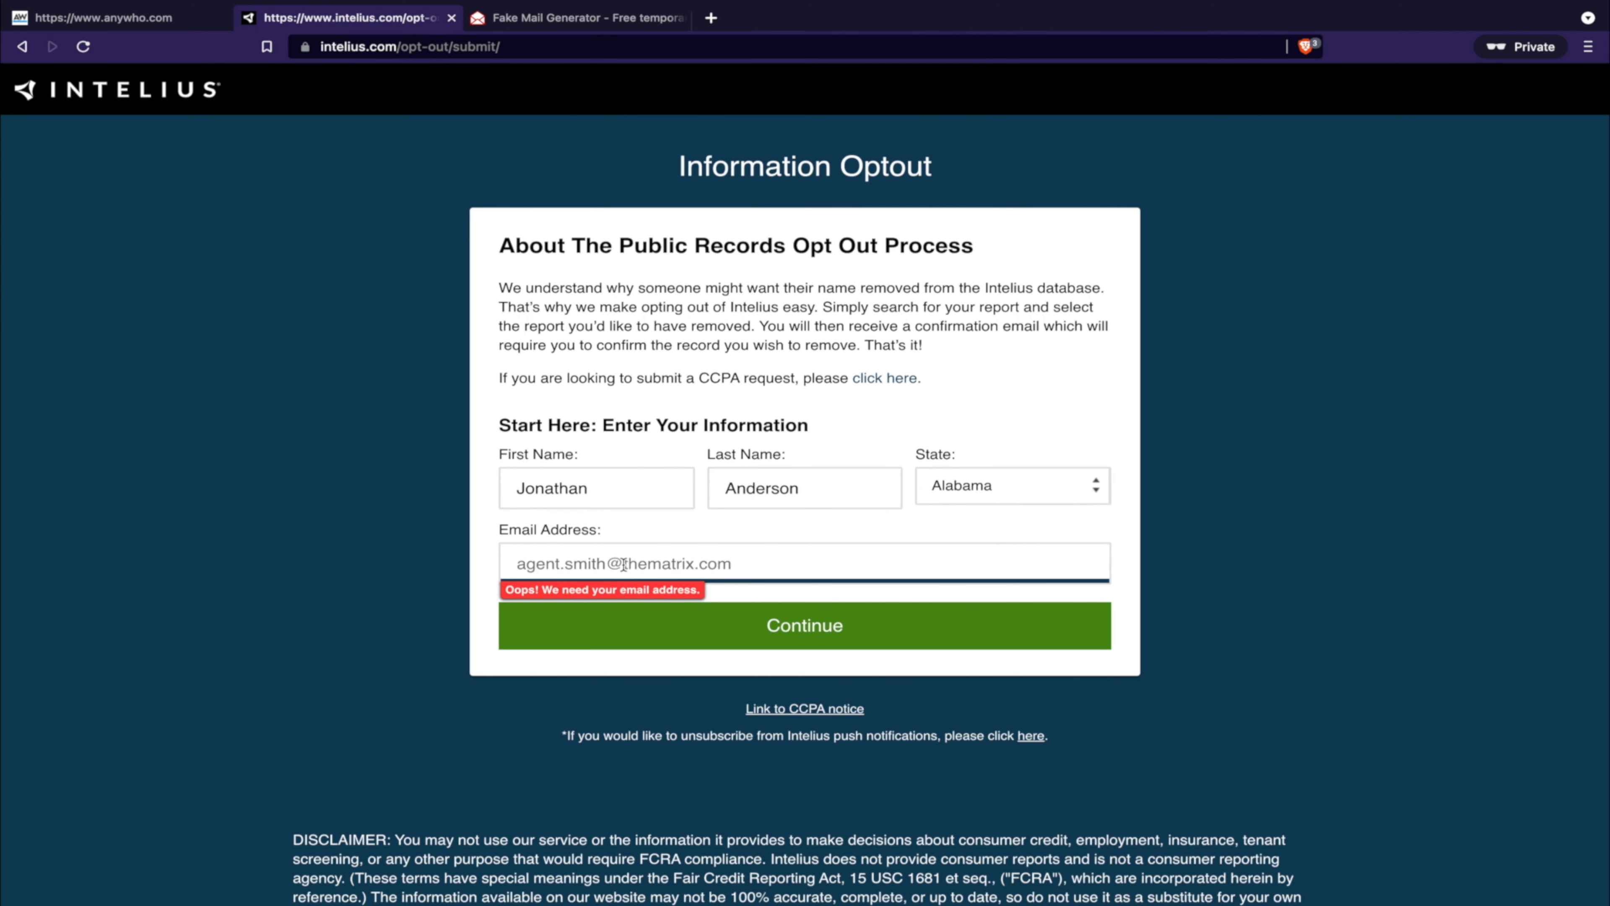
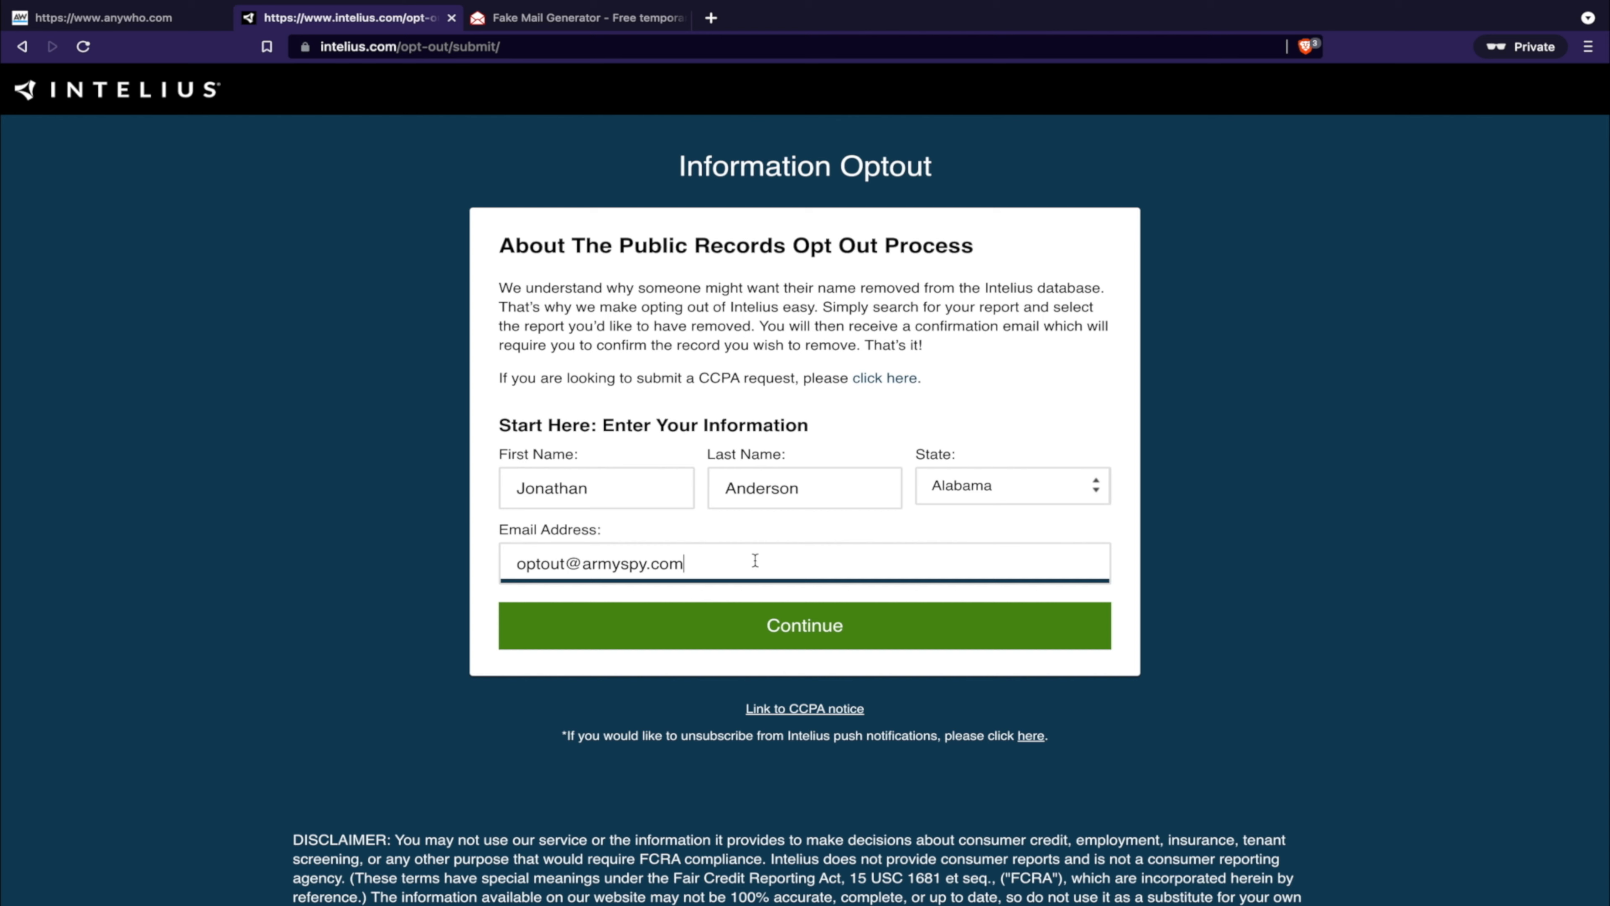
{"action": "mouse_move", "coordinate": [602, 7]}
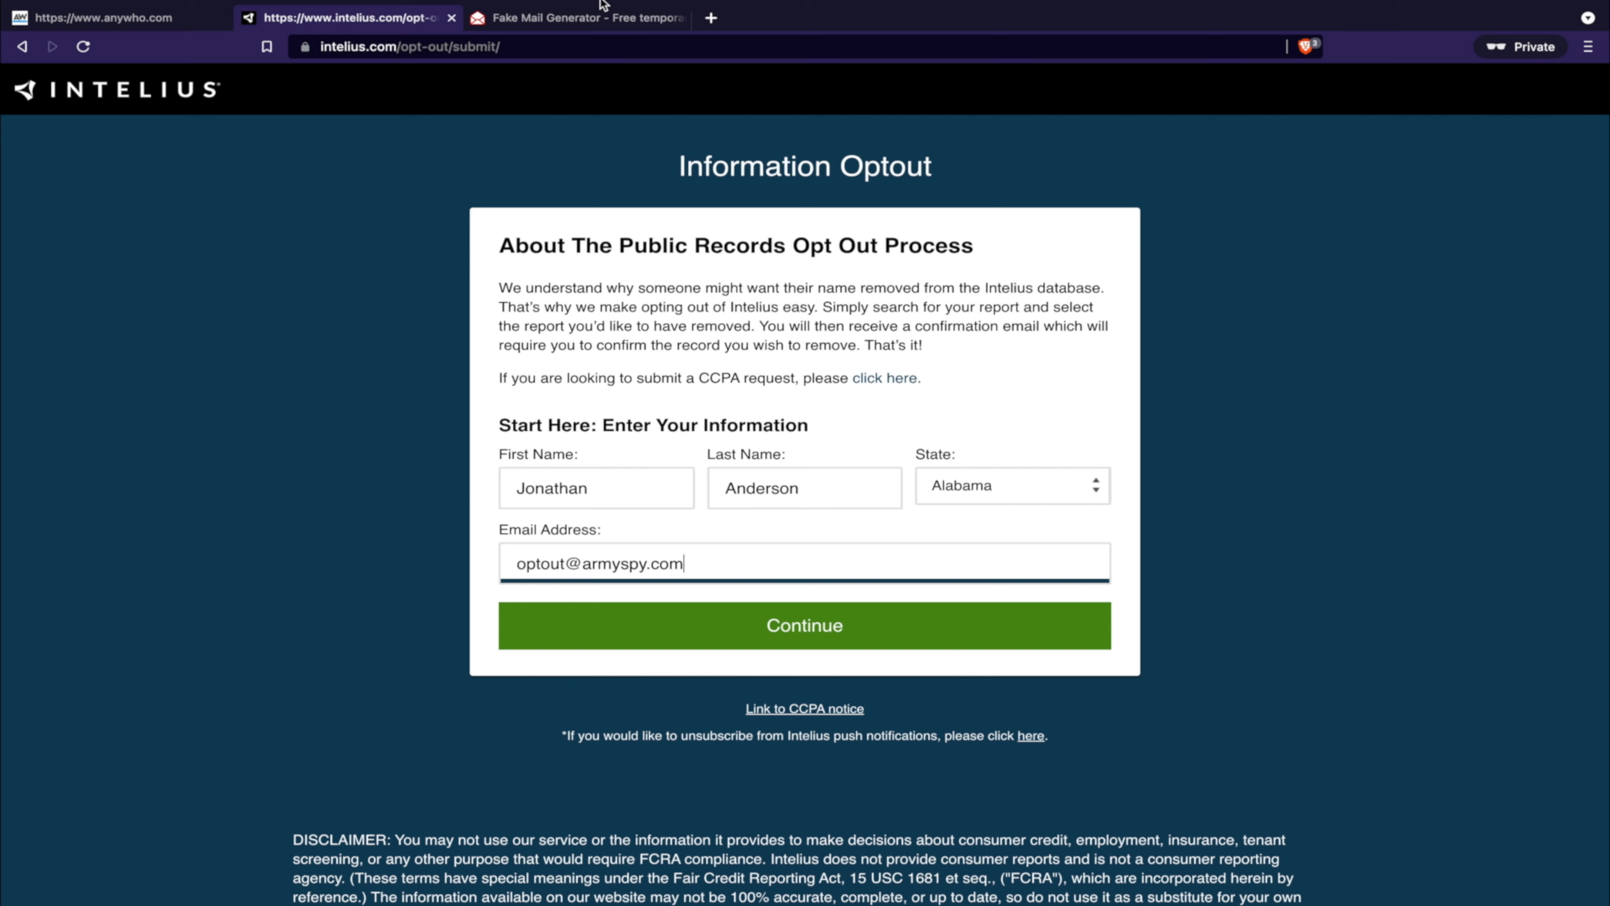
{"action": "left_click", "coordinate": [576, 19]}
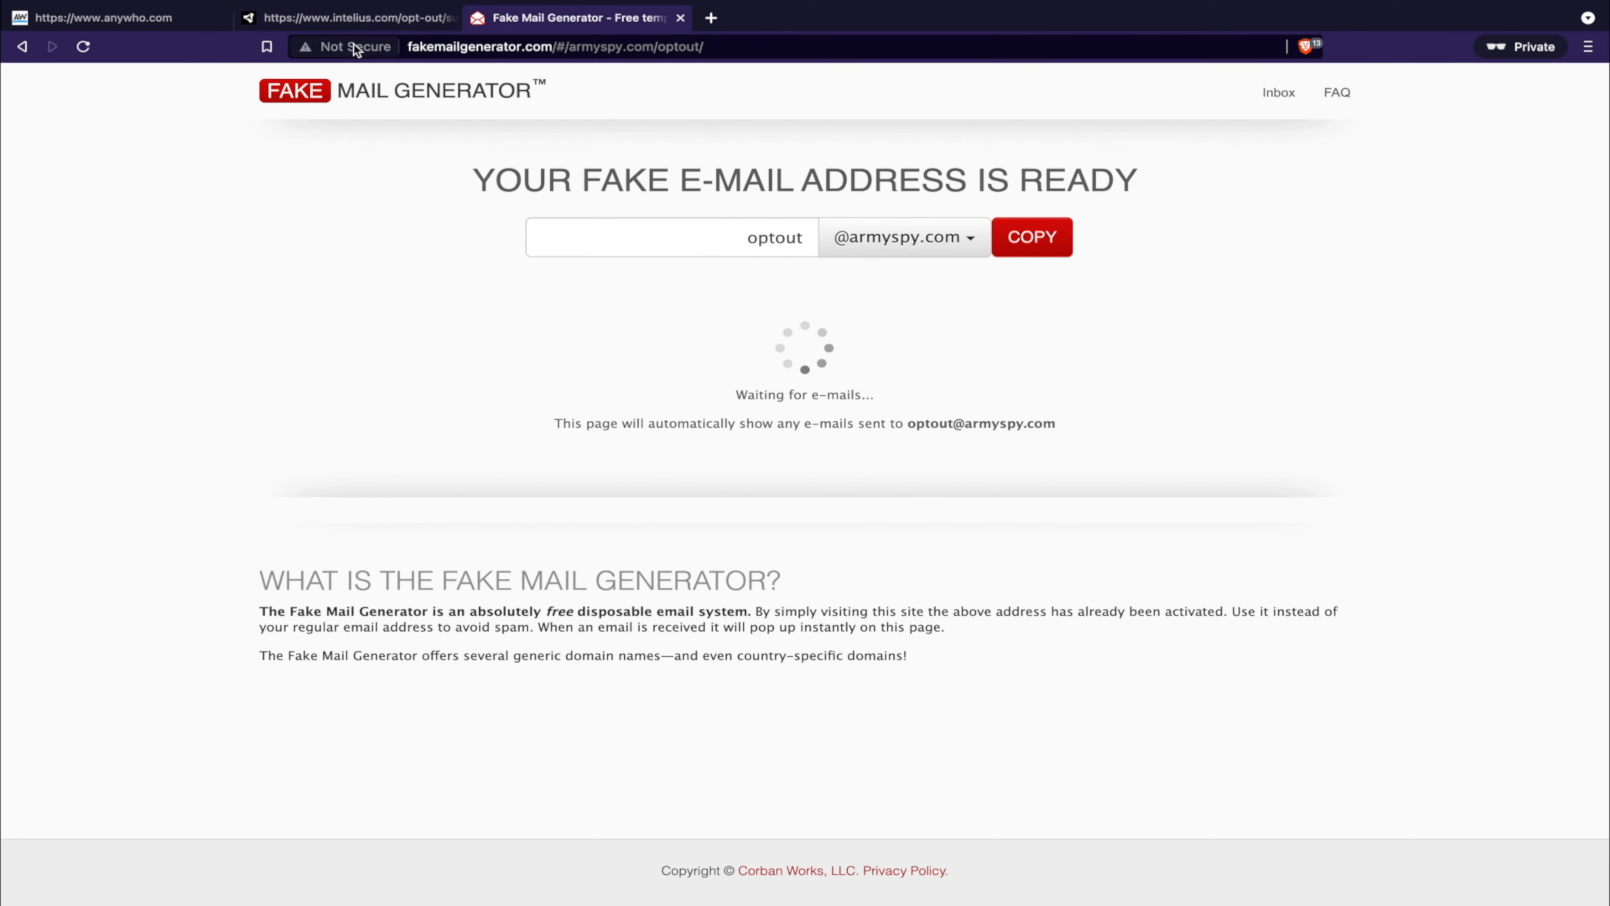
{"action": "left_click", "coordinate": [349, 19]}
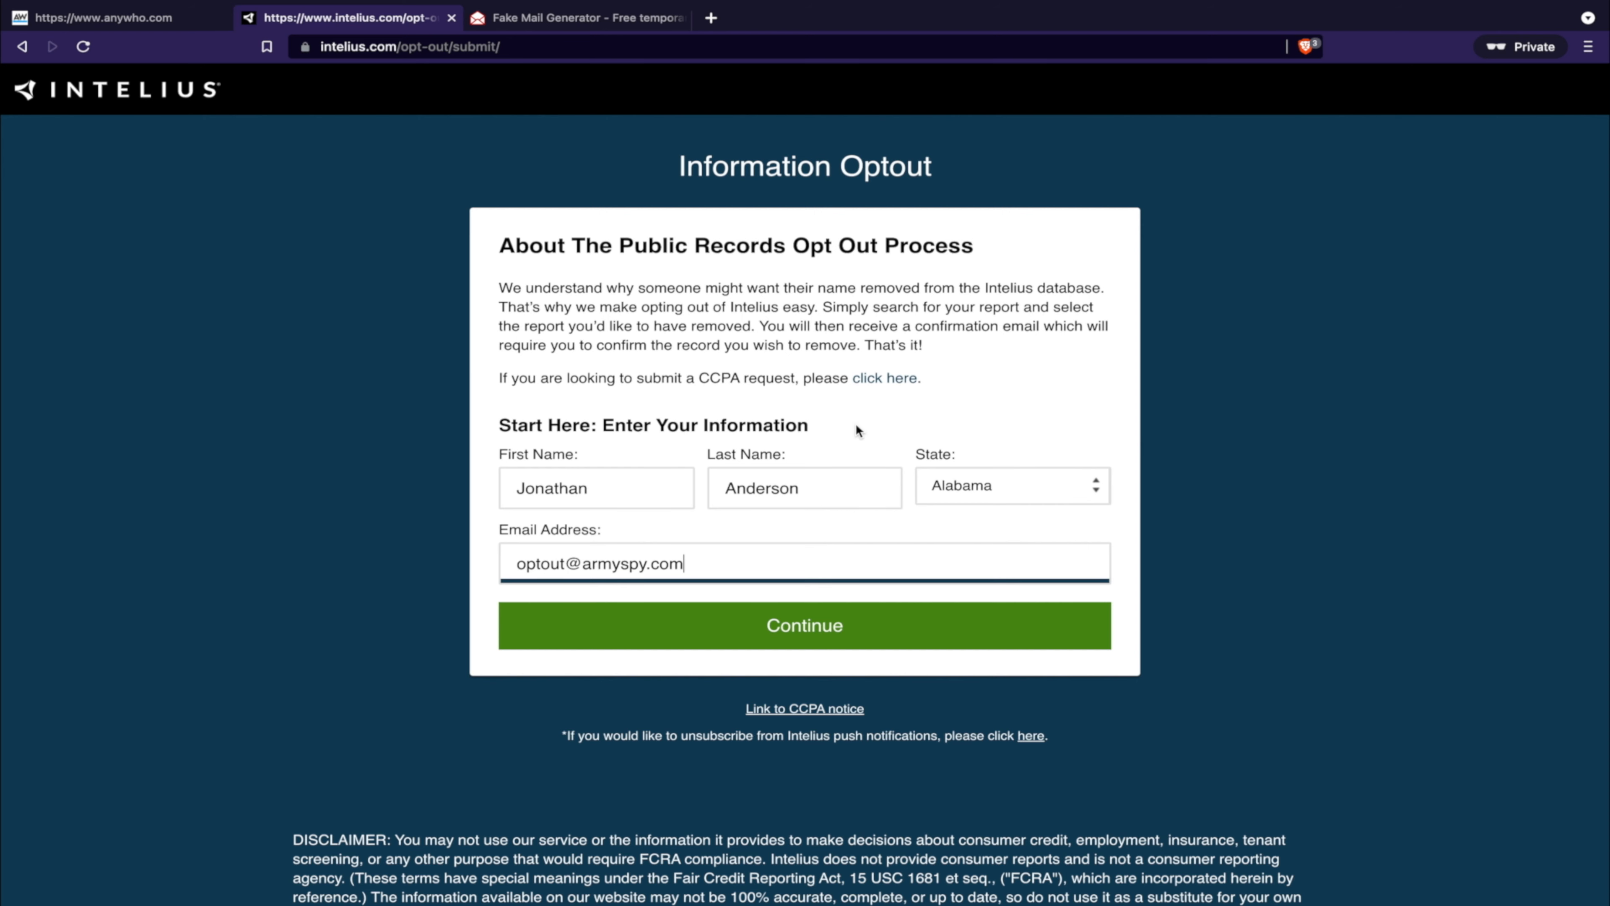
{"action": "mouse_move", "coordinate": [691, 486]}
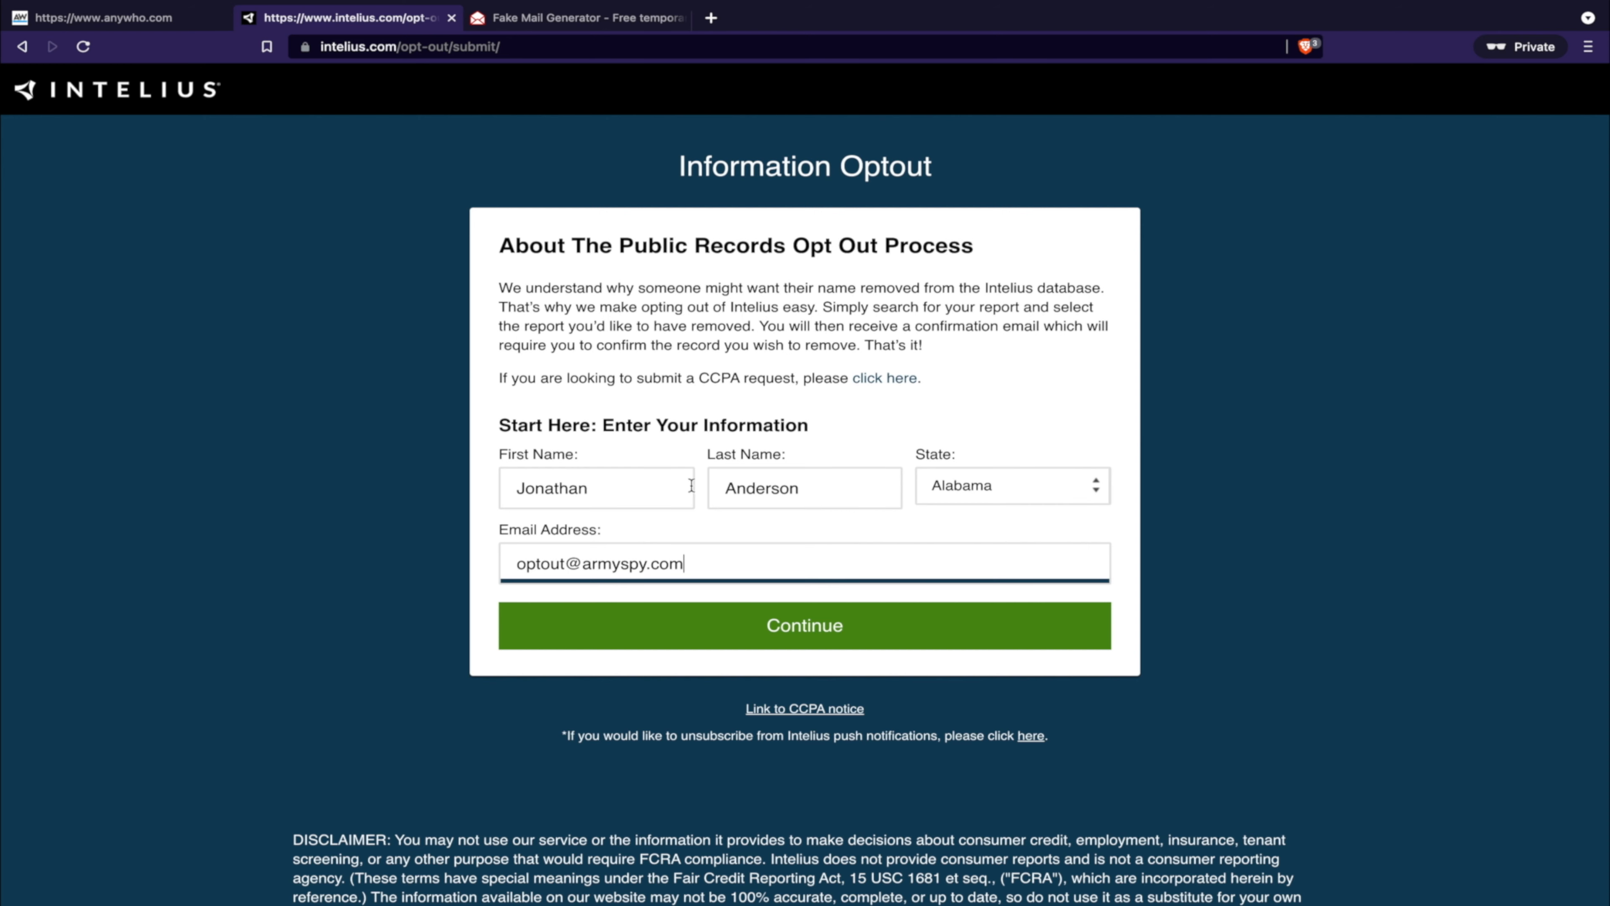
{"action": "mouse_move", "coordinate": [1155, 385]}
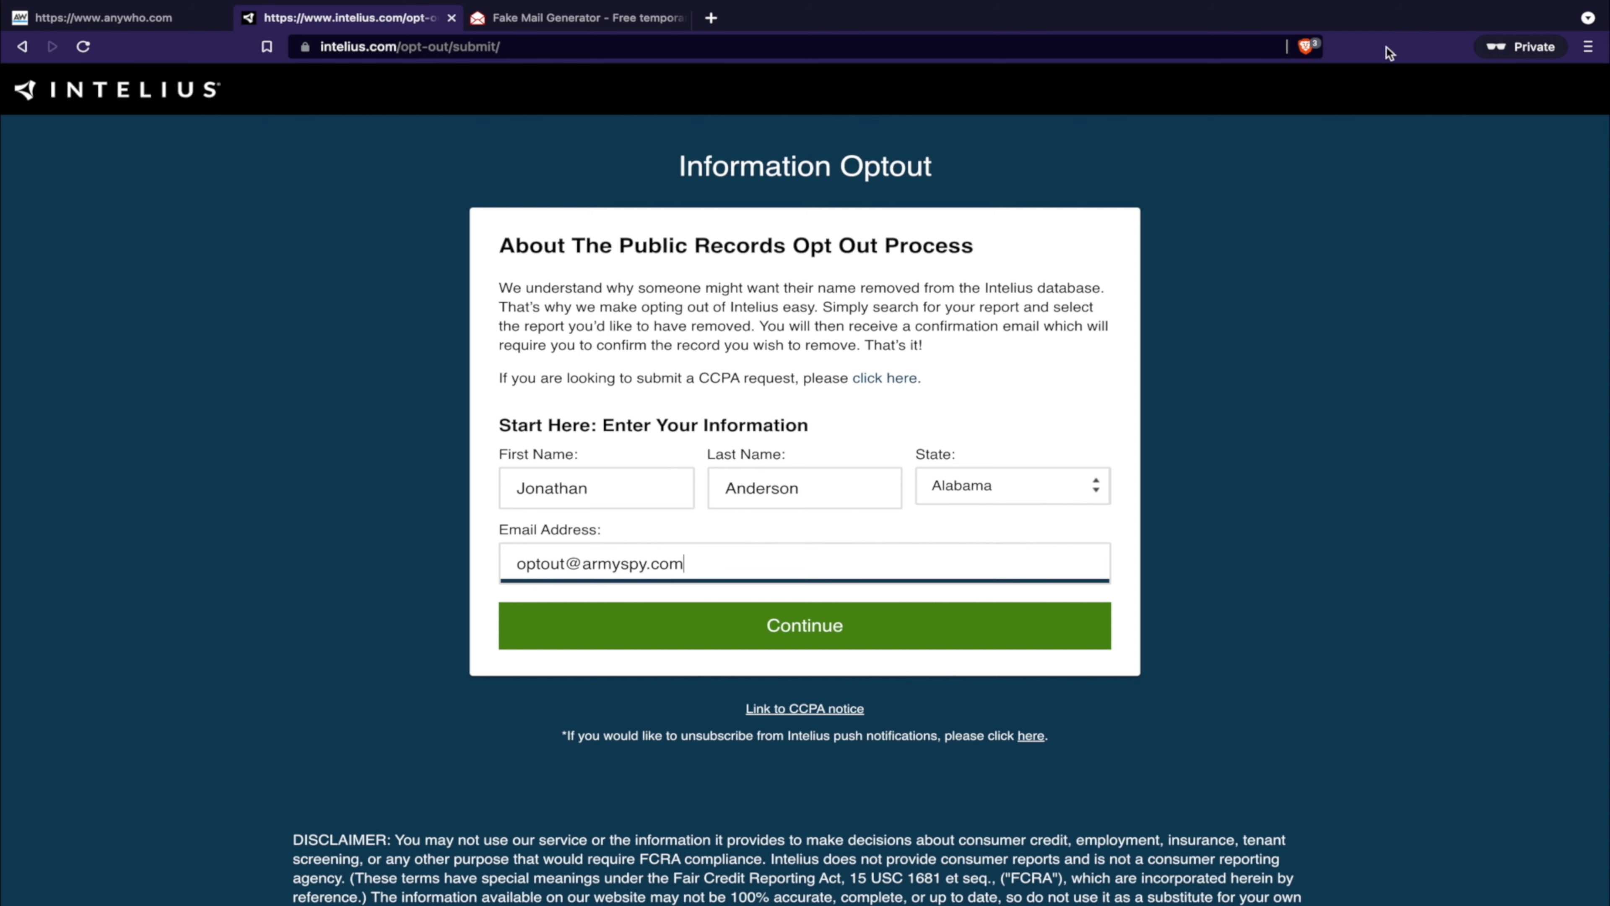
{"action": "mouse_move", "coordinate": [1516, 151]}
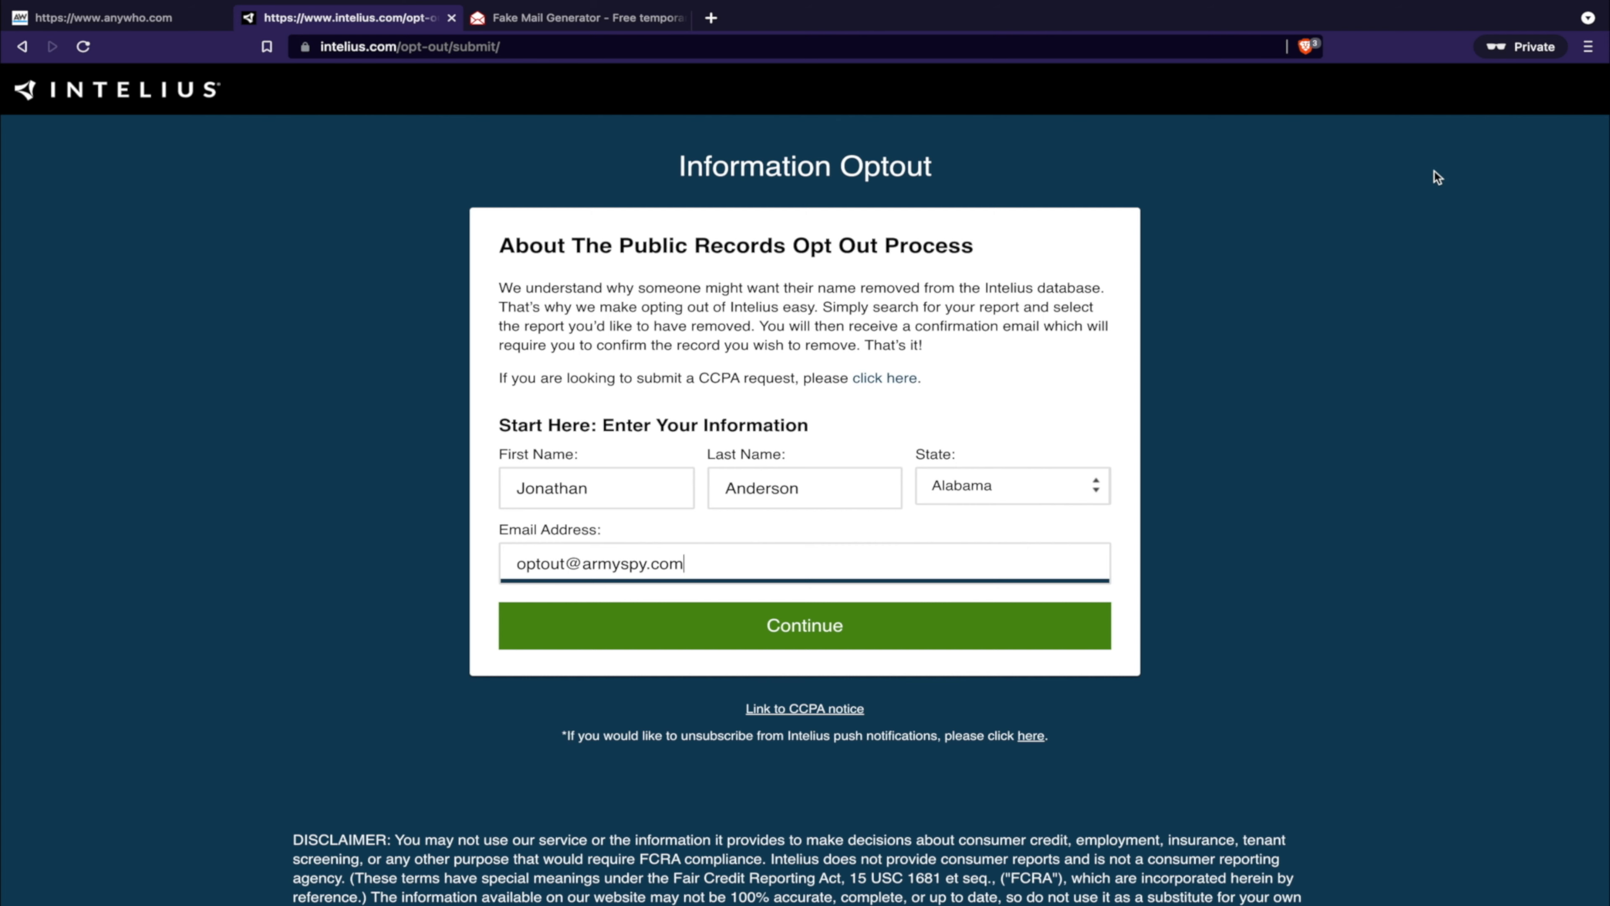
{"action": "mouse_move", "coordinate": [1223, 382]}
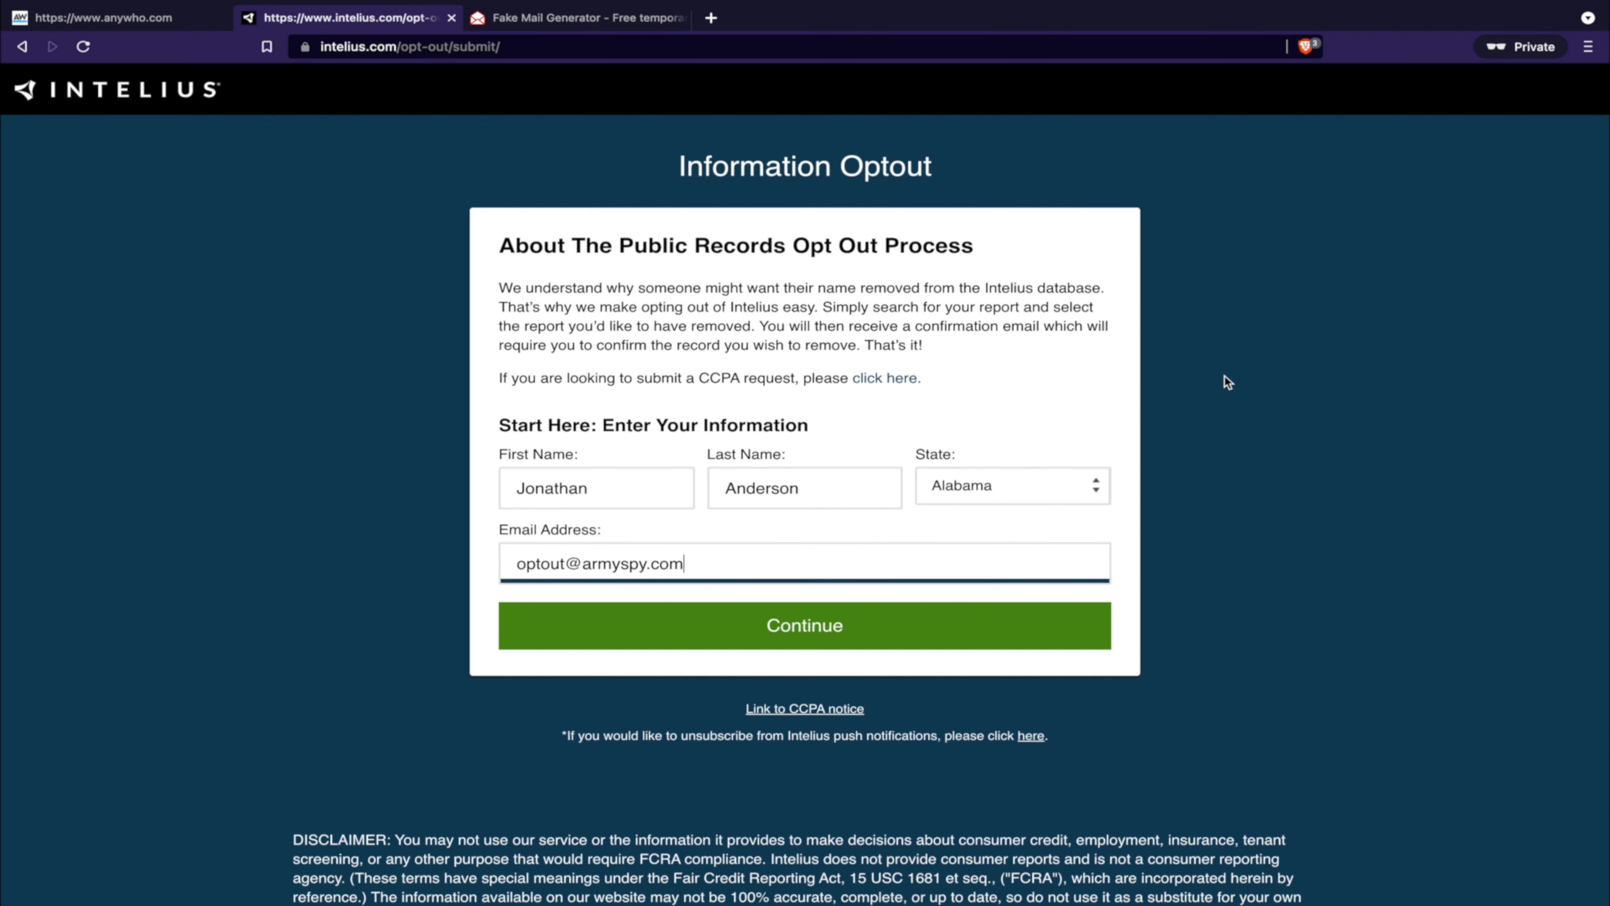
{"action": "mouse_move", "coordinate": [800, 535]}
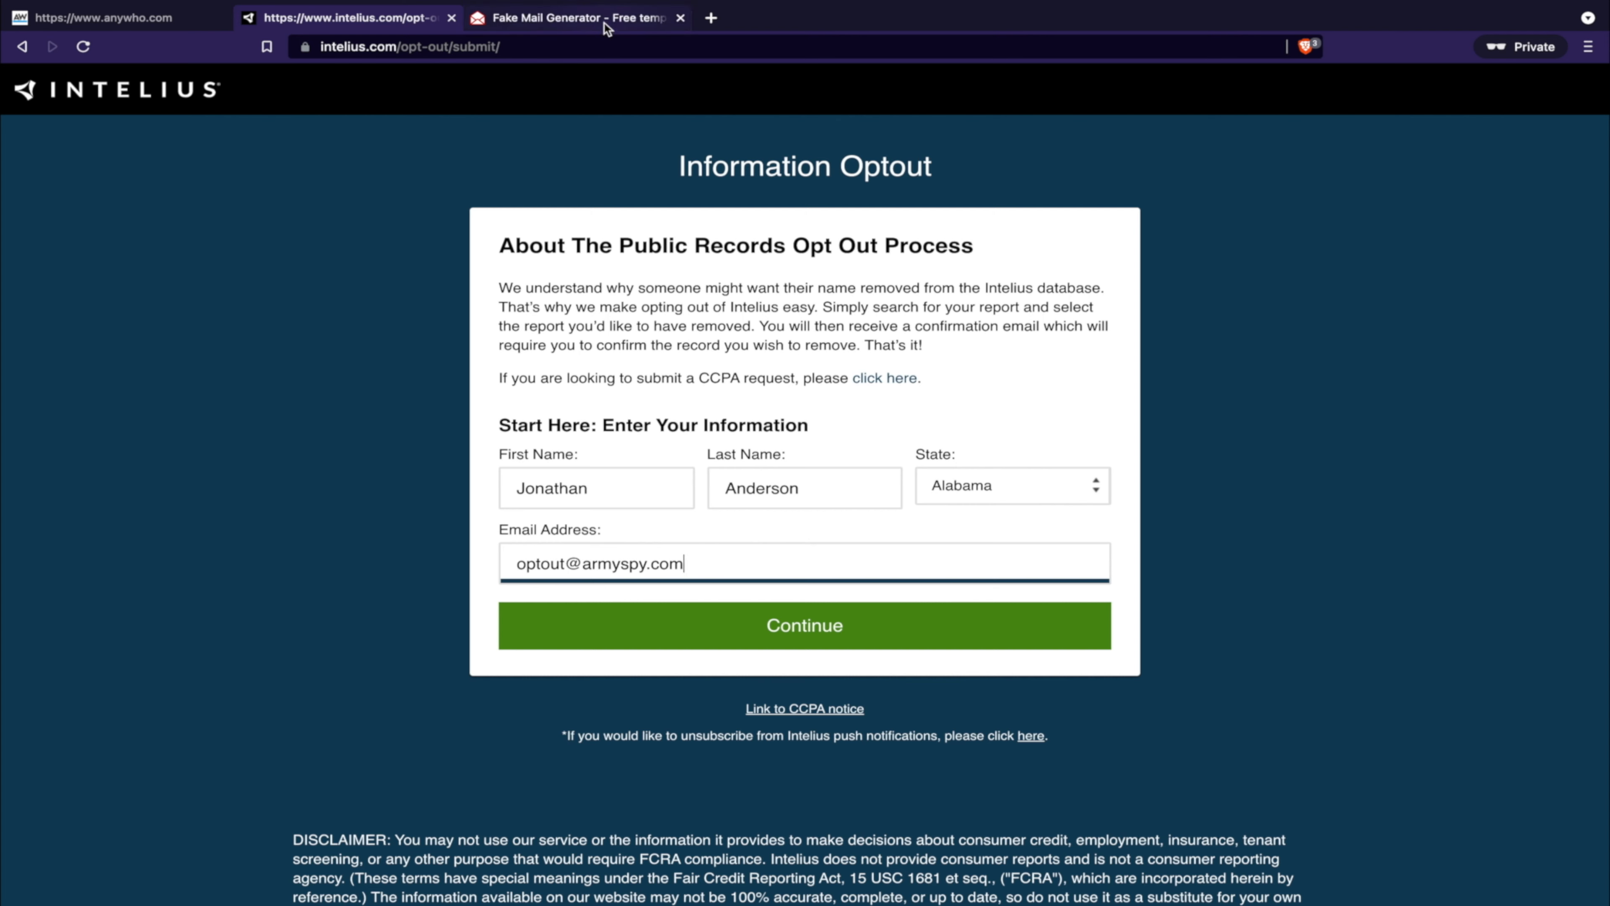
{"action": "mouse_move", "coordinate": [795, 617]}
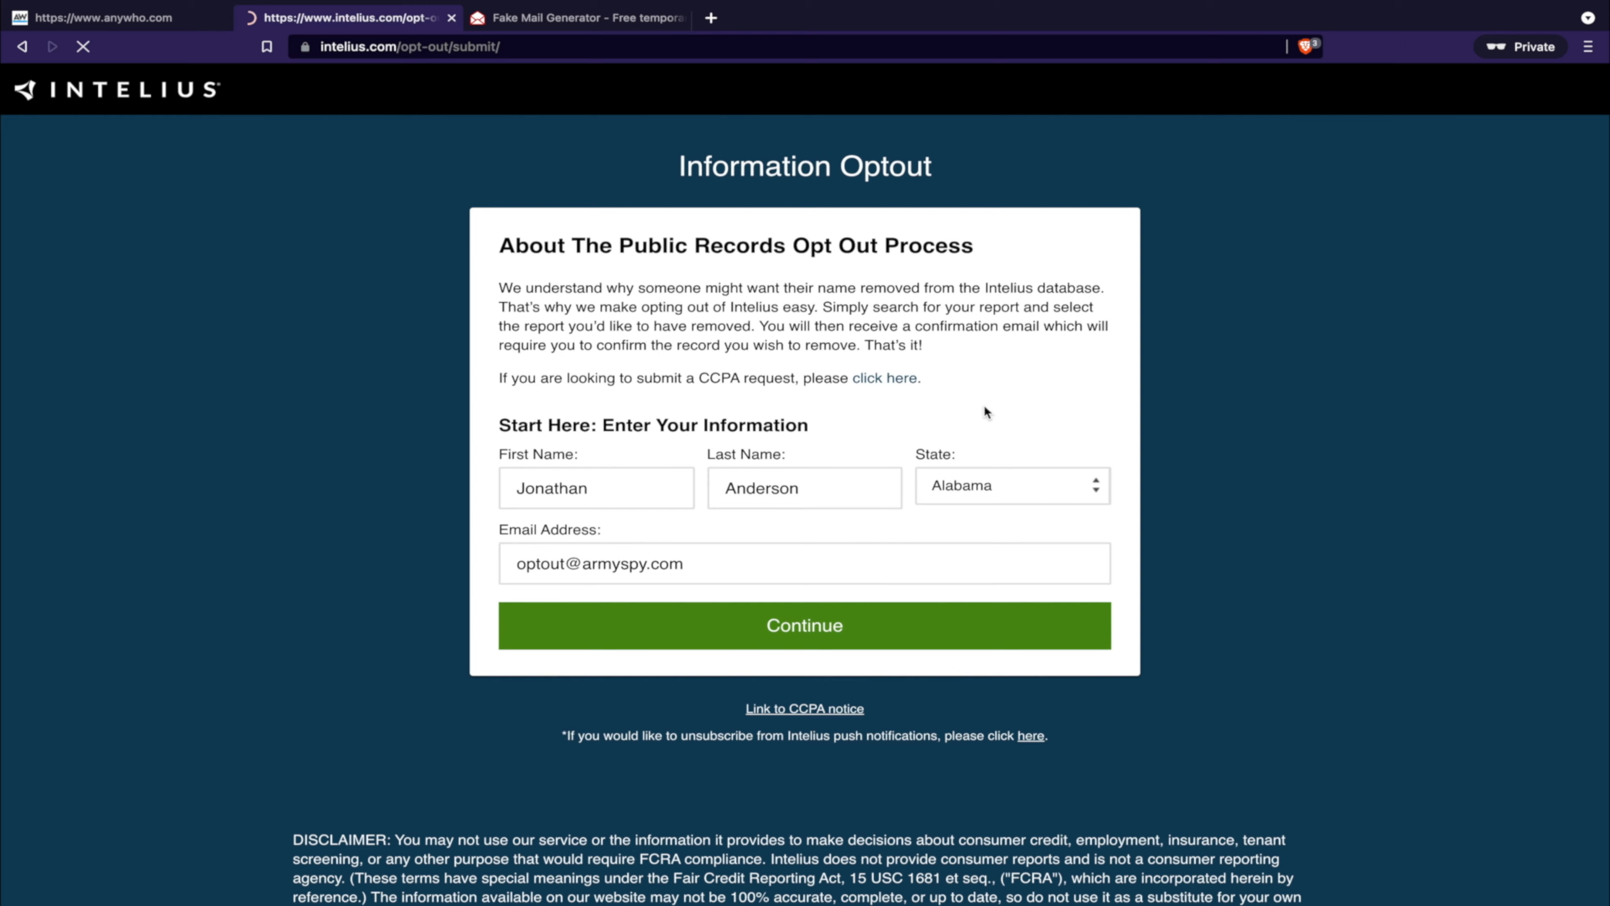
{"action": "left_click", "coordinate": [805, 624]}
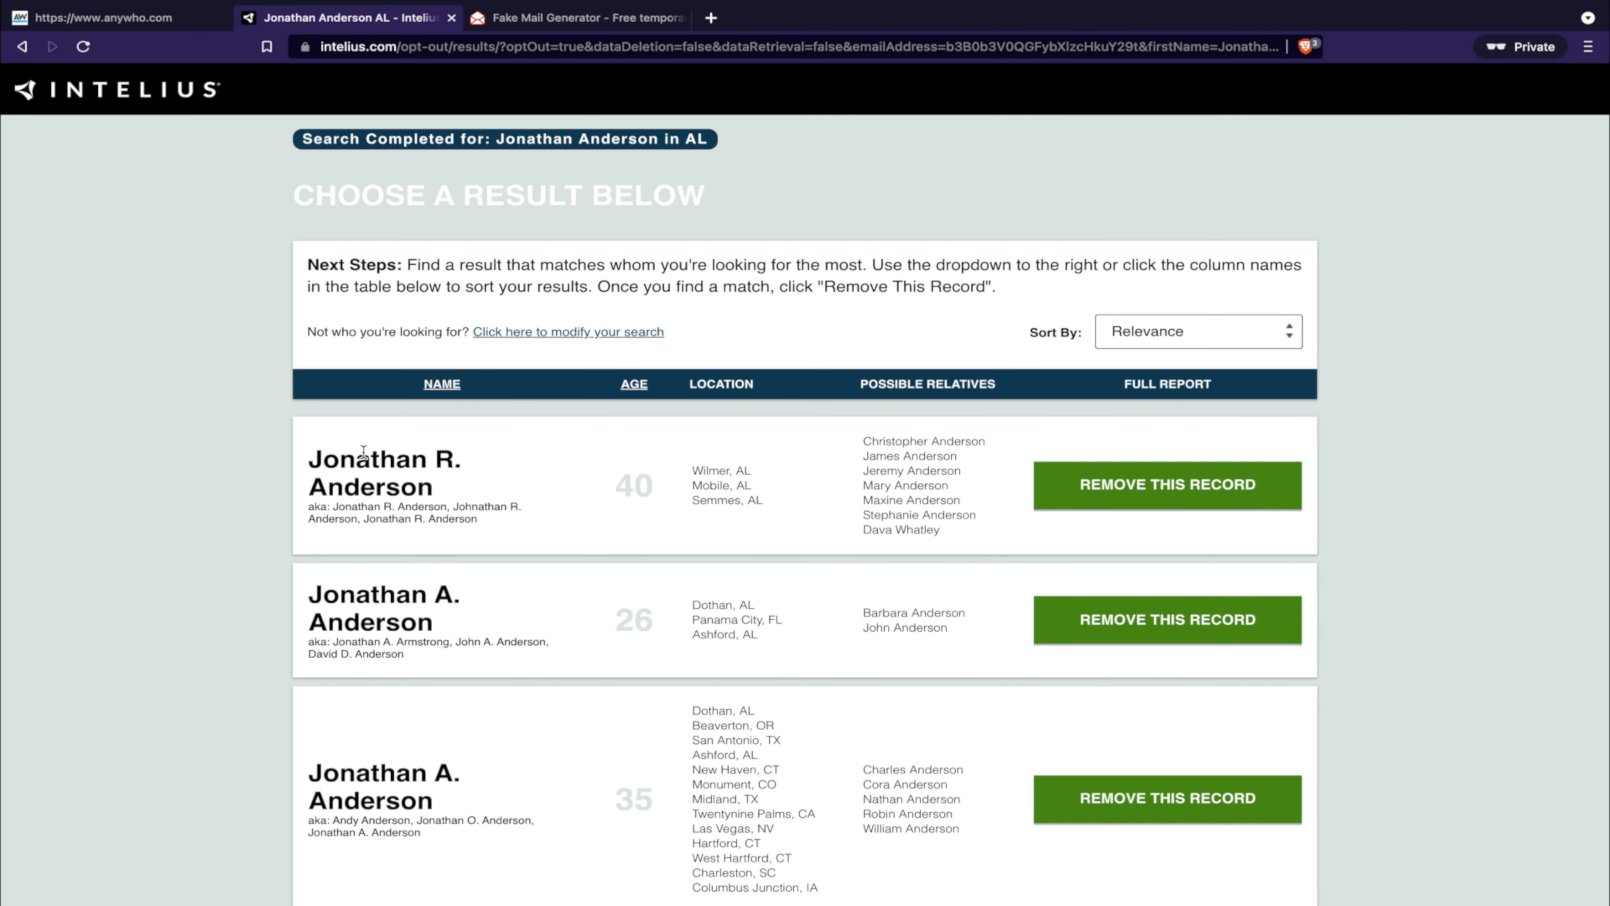
{"action": "mouse_move", "coordinate": [505, 504]}
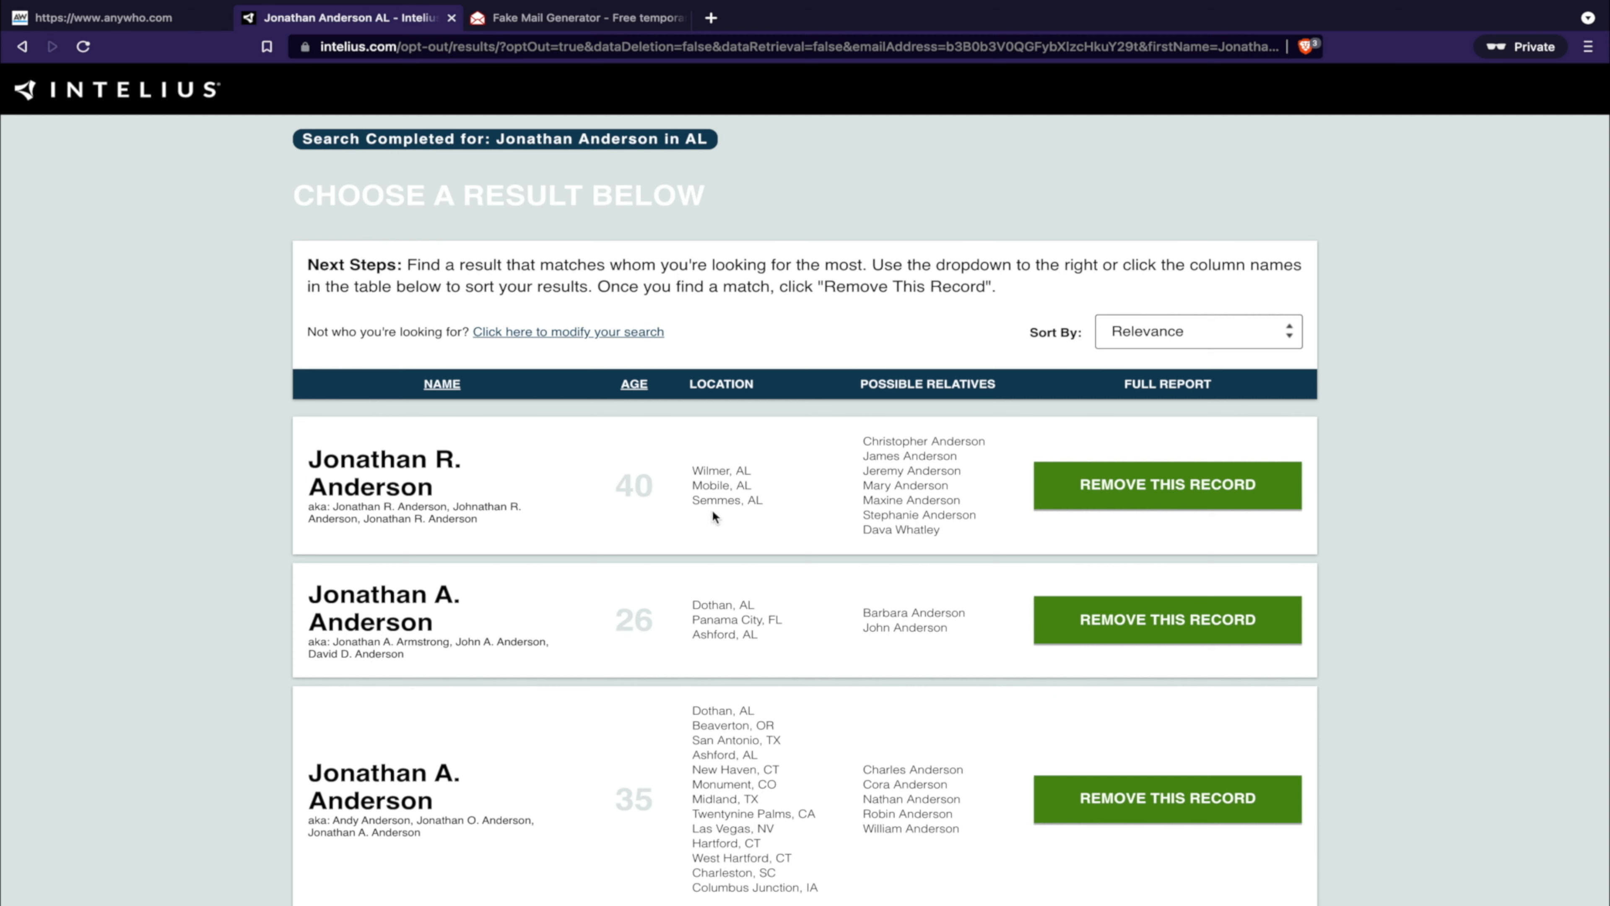
{"action": "mouse_move", "coordinate": [471, 693]}
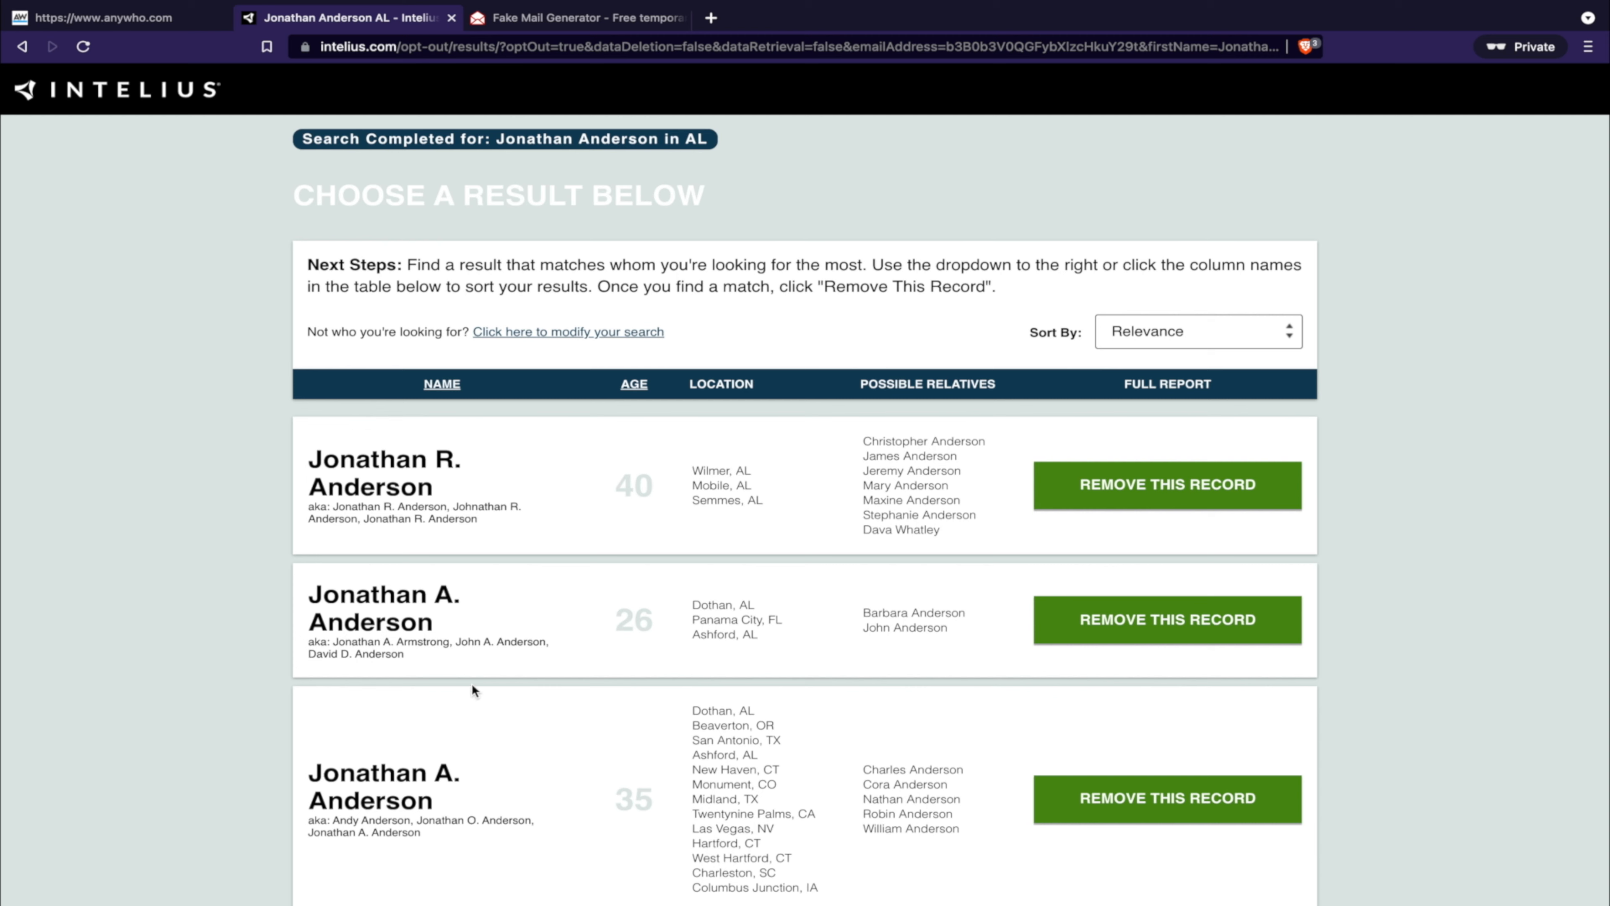
{"action": "mouse_move", "coordinate": [946, 493]}
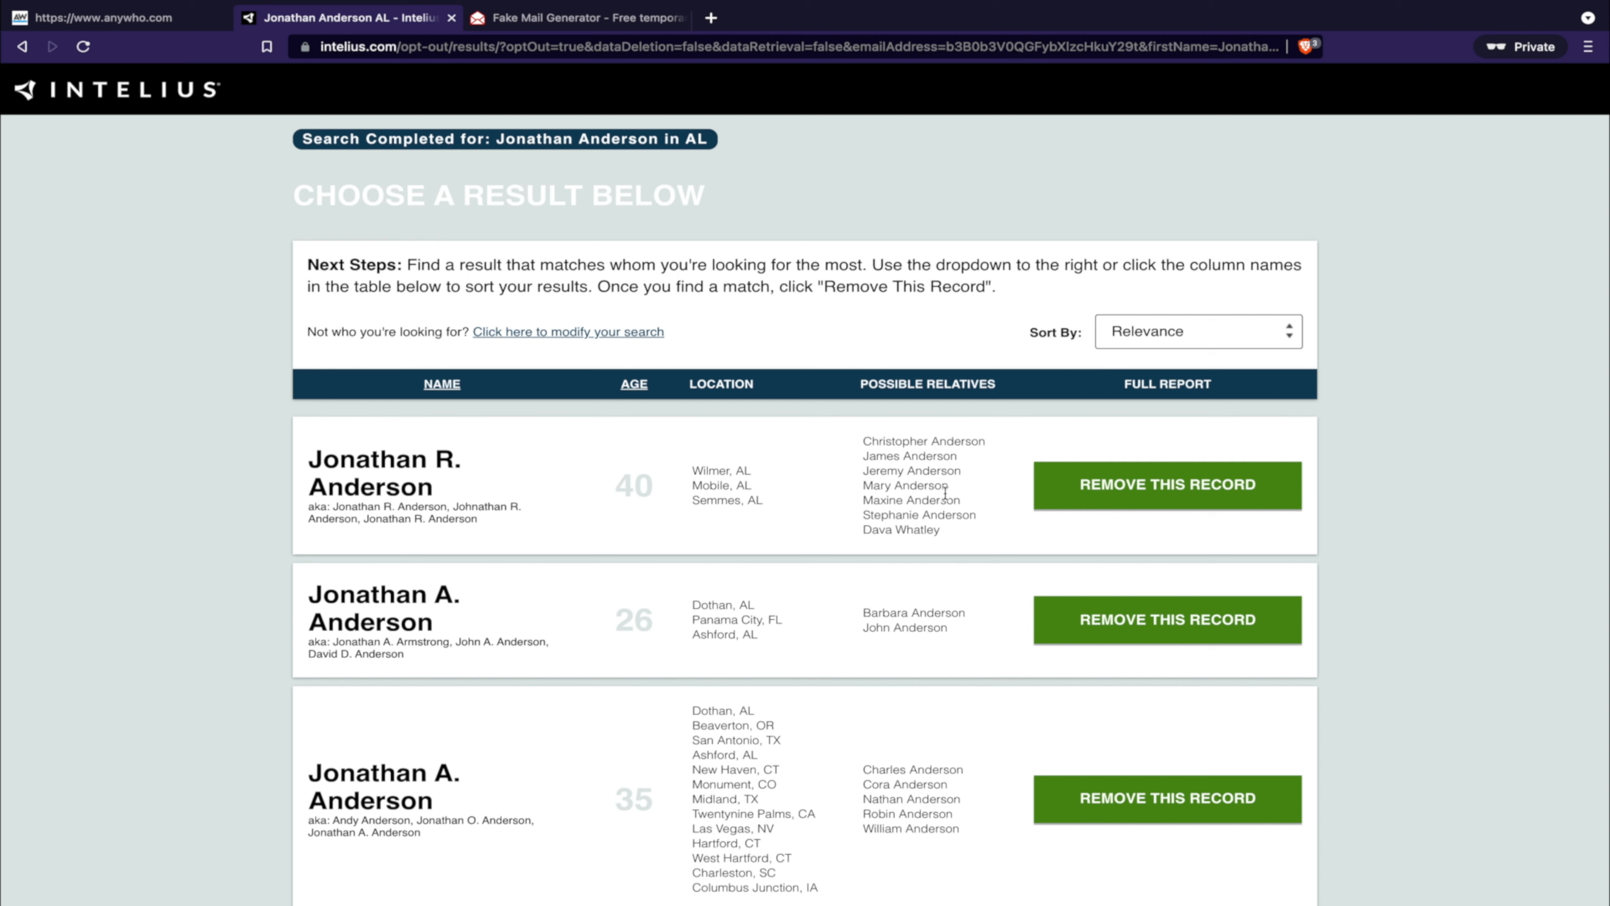
{"action": "mouse_move", "coordinate": [1163, 497]}
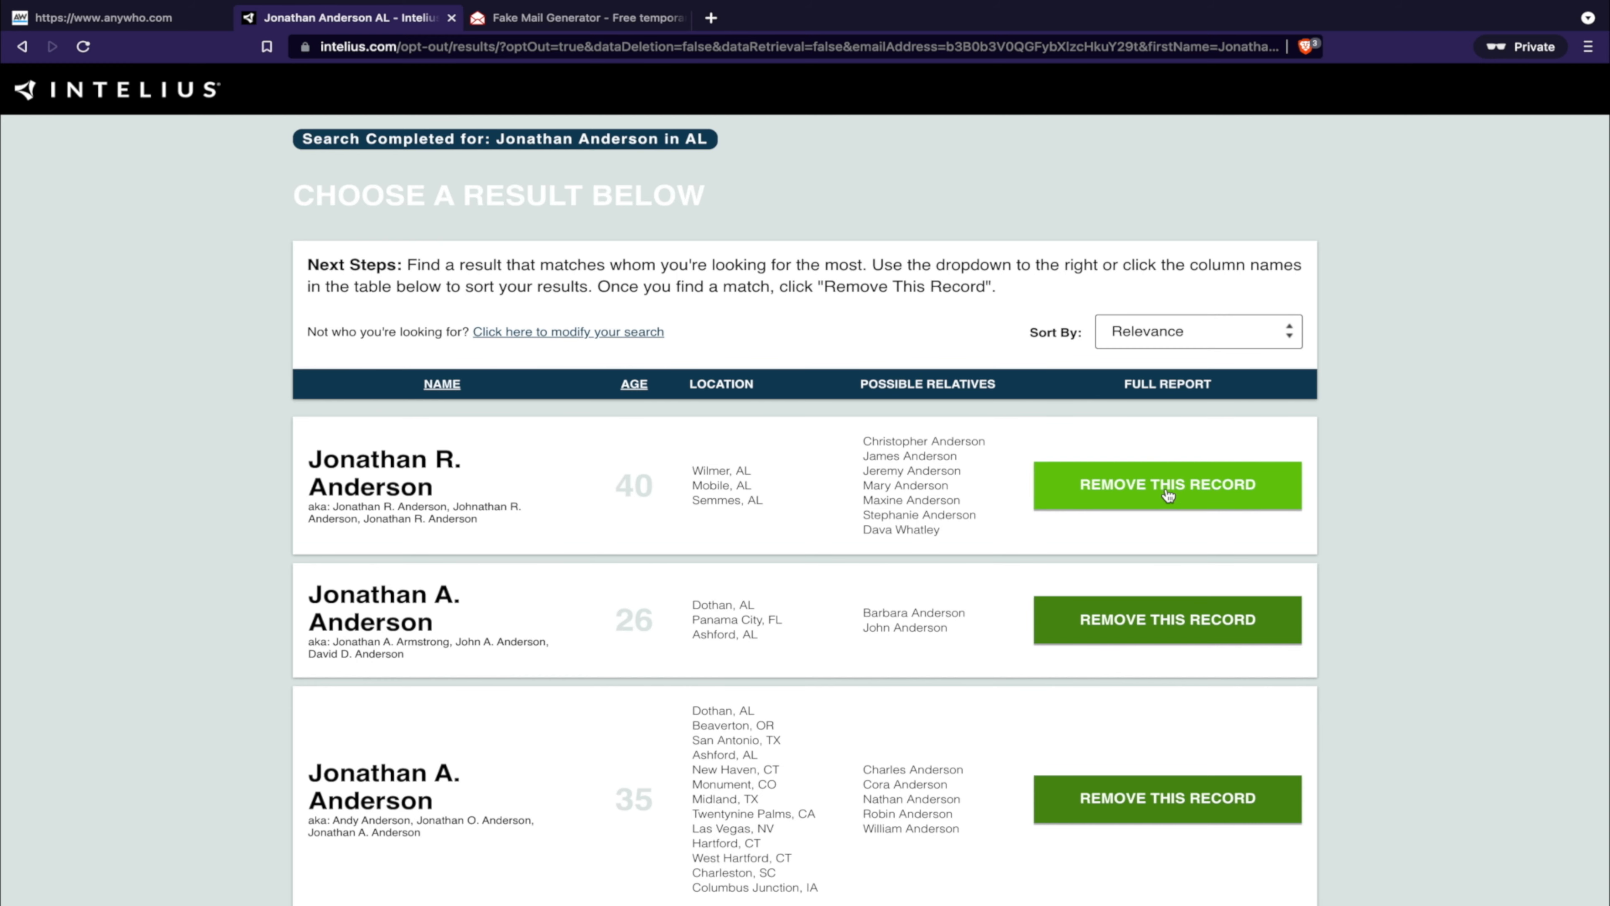
{"action": "left_click", "coordinate": [1167, 485]}
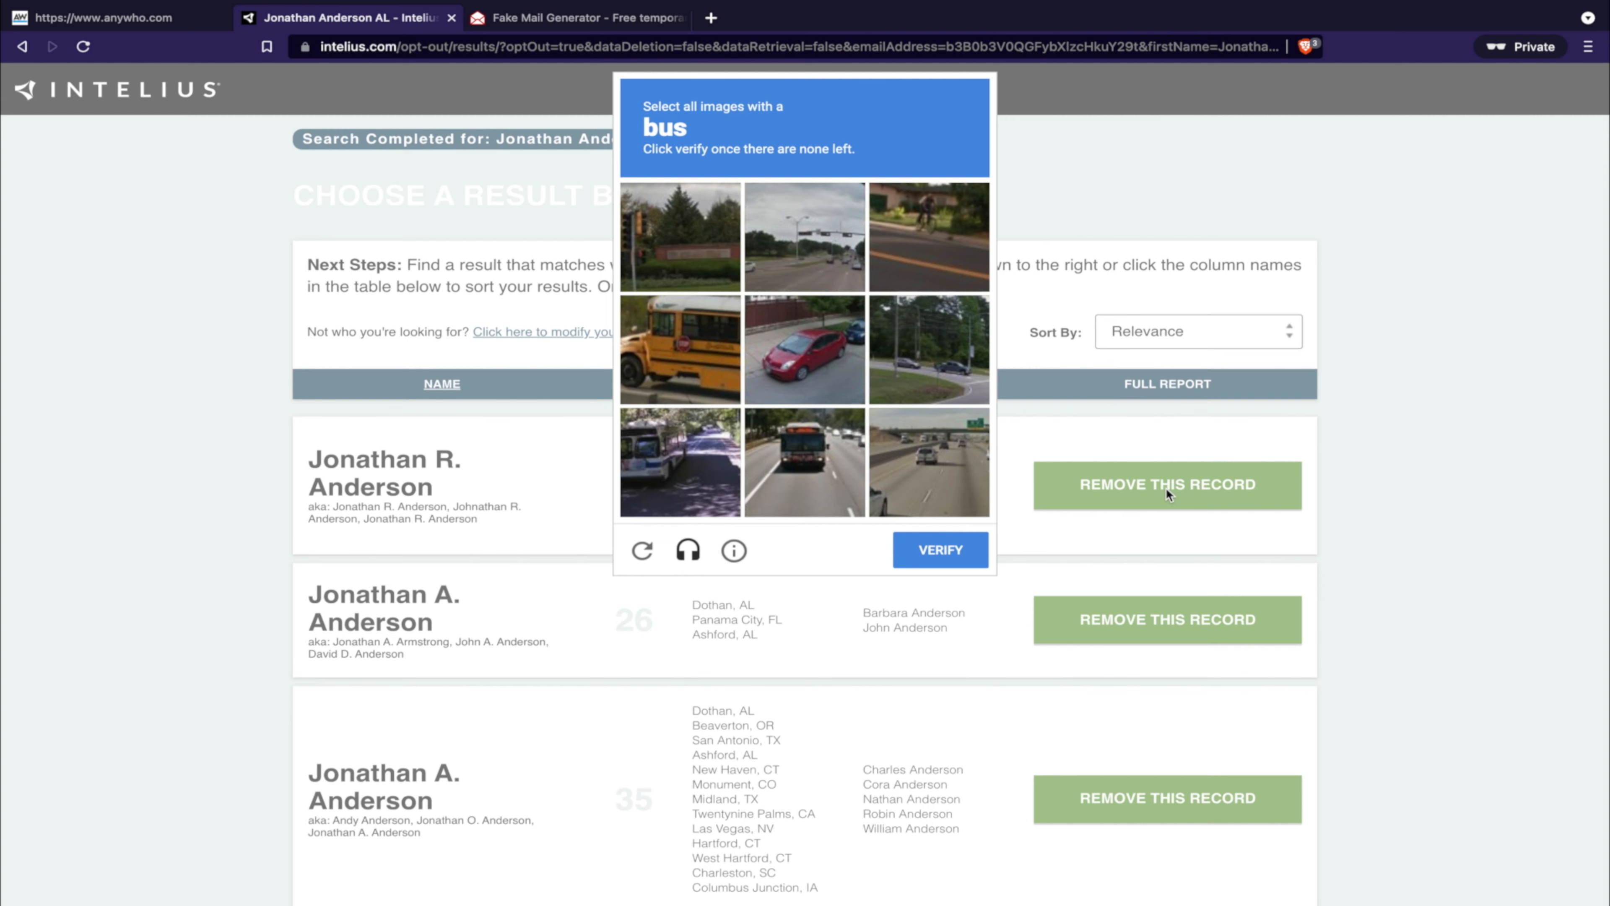
{"action": "left_click", "coordinate": [677, 351]}
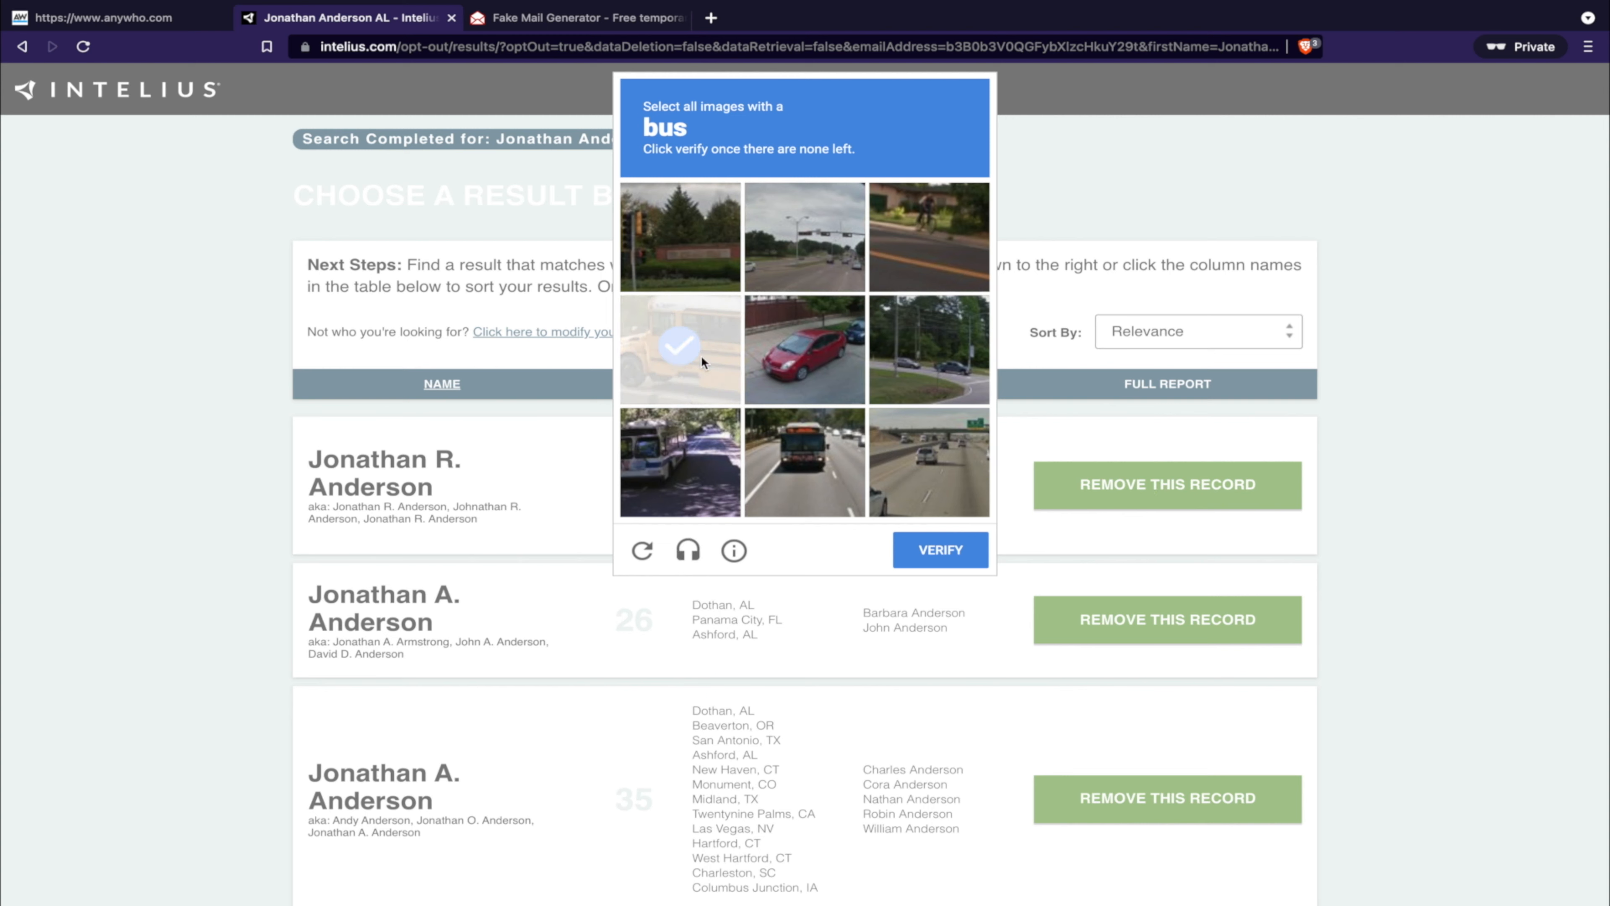
{"action": "left_click", "coordinate": [681, 348]}
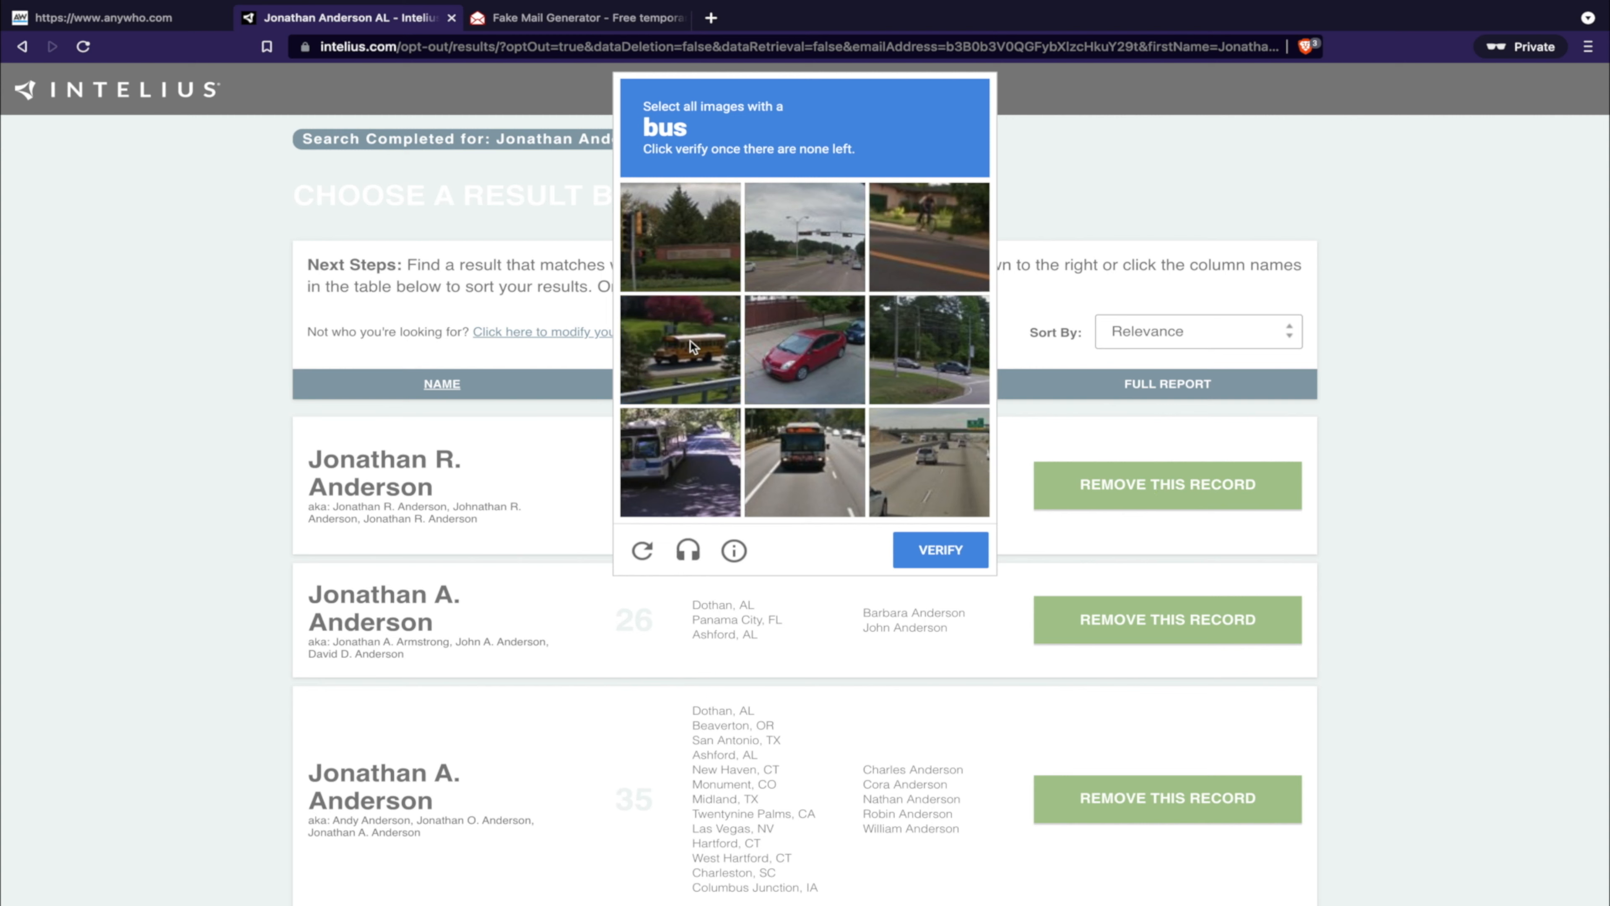
{"action": "left_click", "coordinate": [802, 462]}
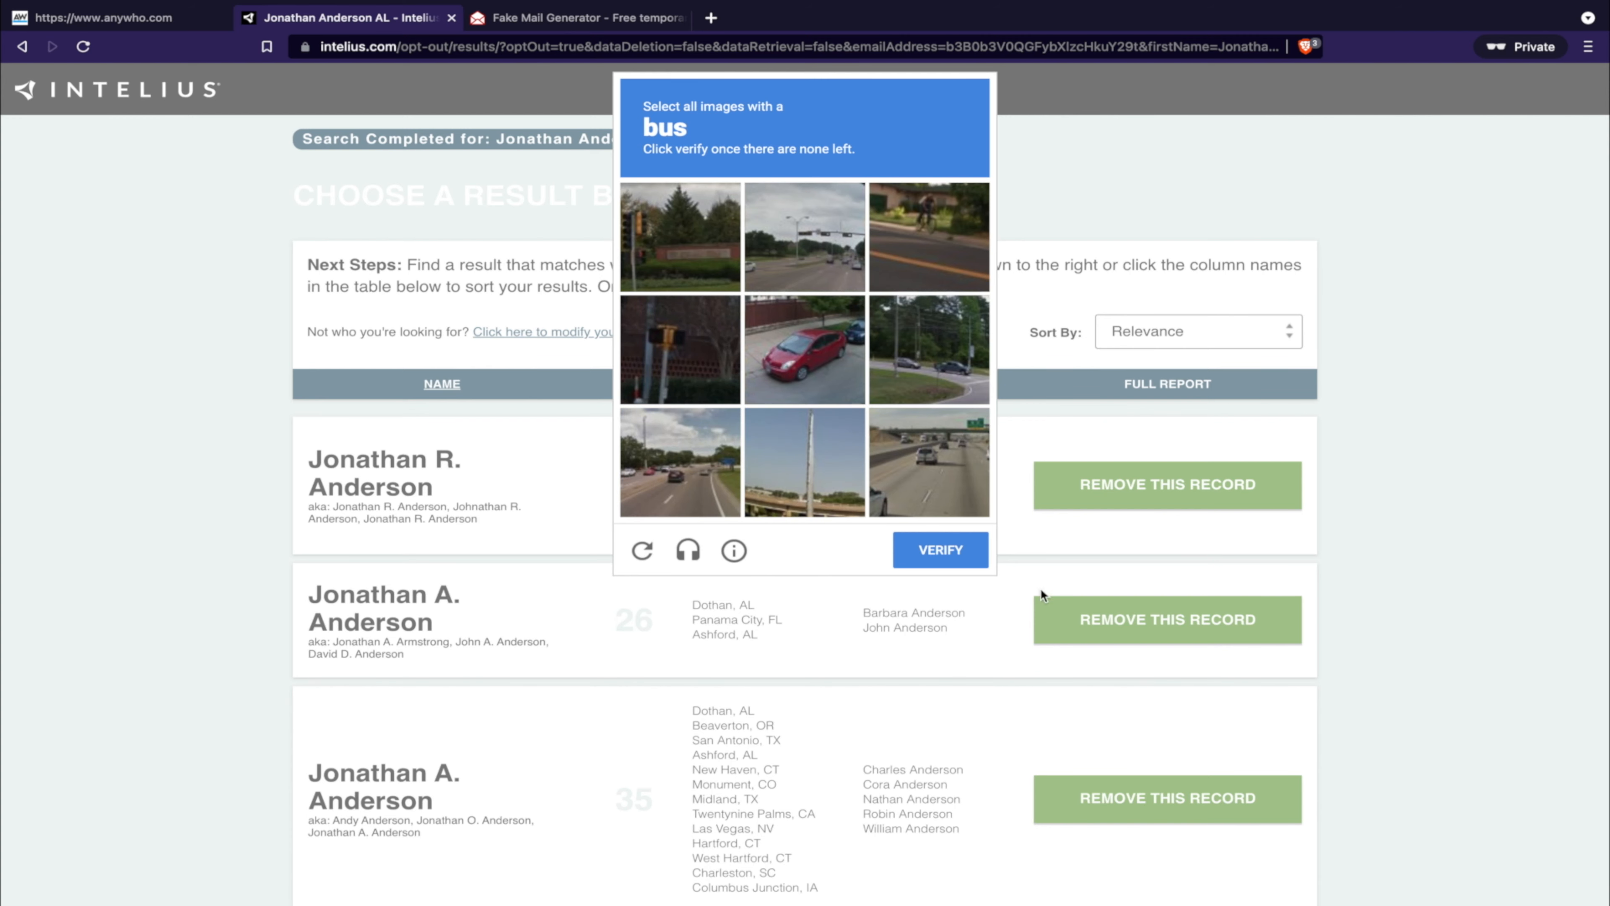
{"action": "left_click", "coordinate": [940, 550]}
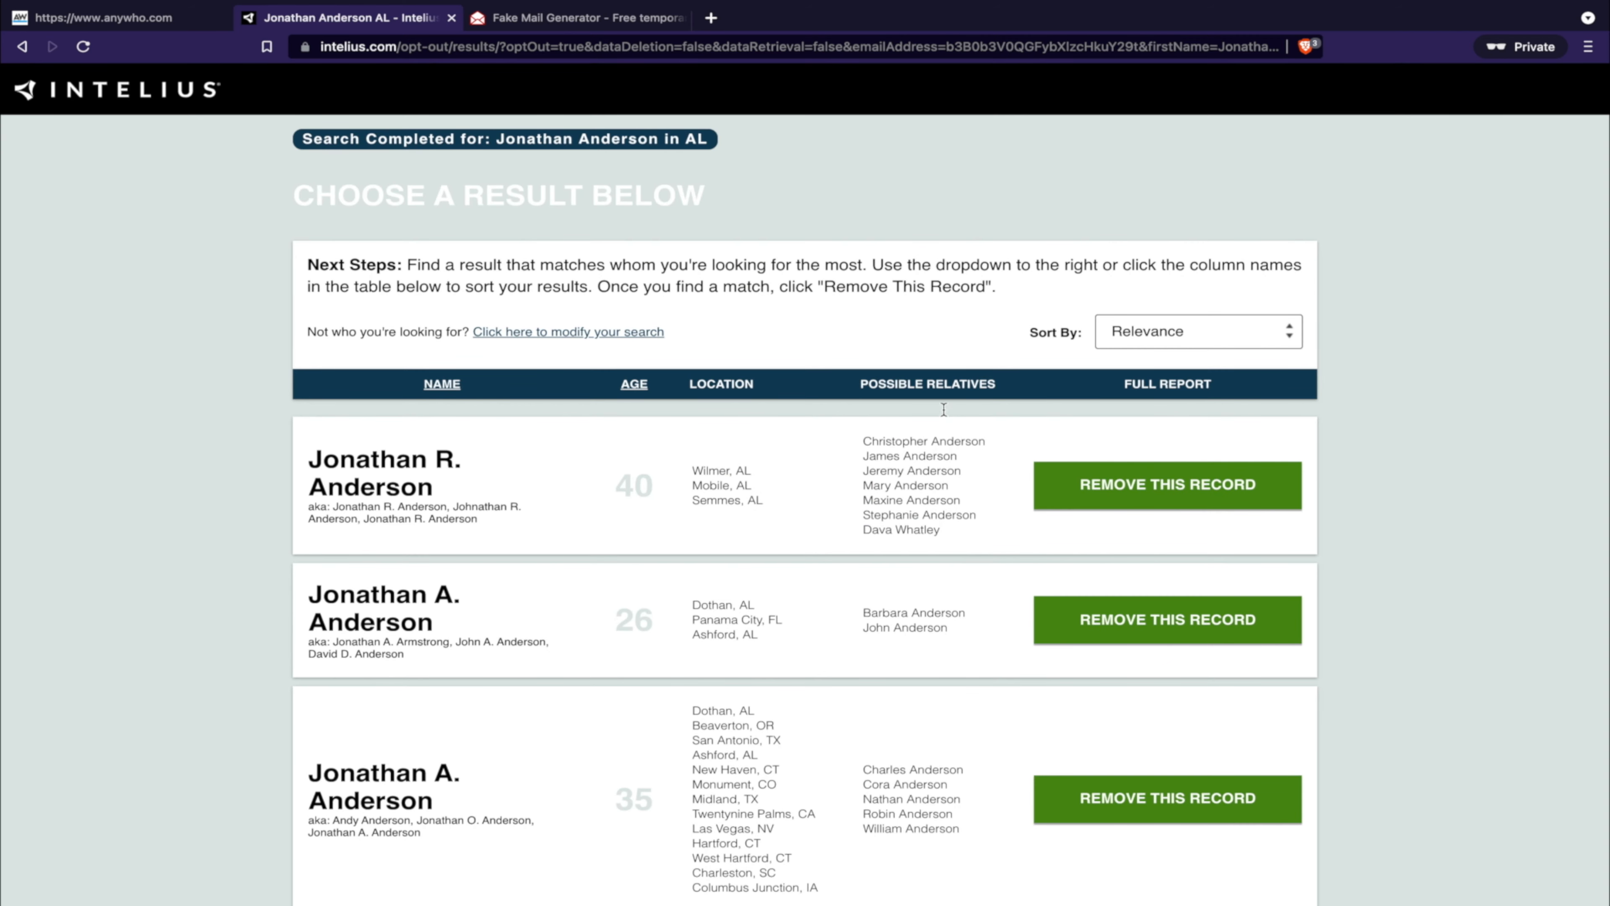
{"action": "mouse_move", "coordinate": [882, 496]}
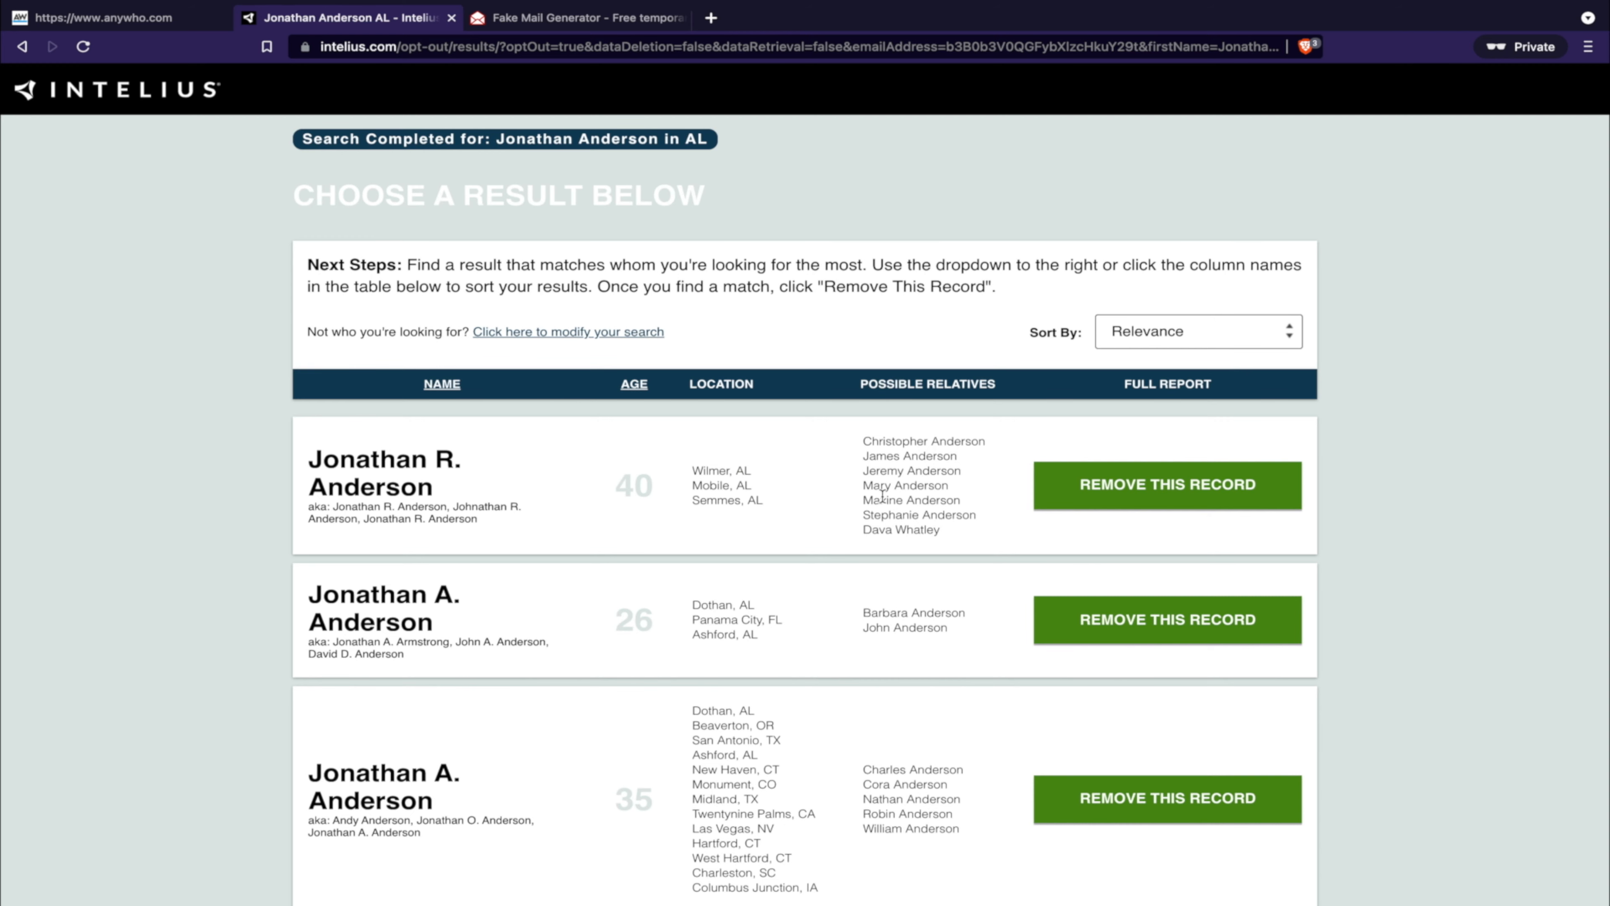
{"action": "left_click", "coordinate": [1167, 485]}
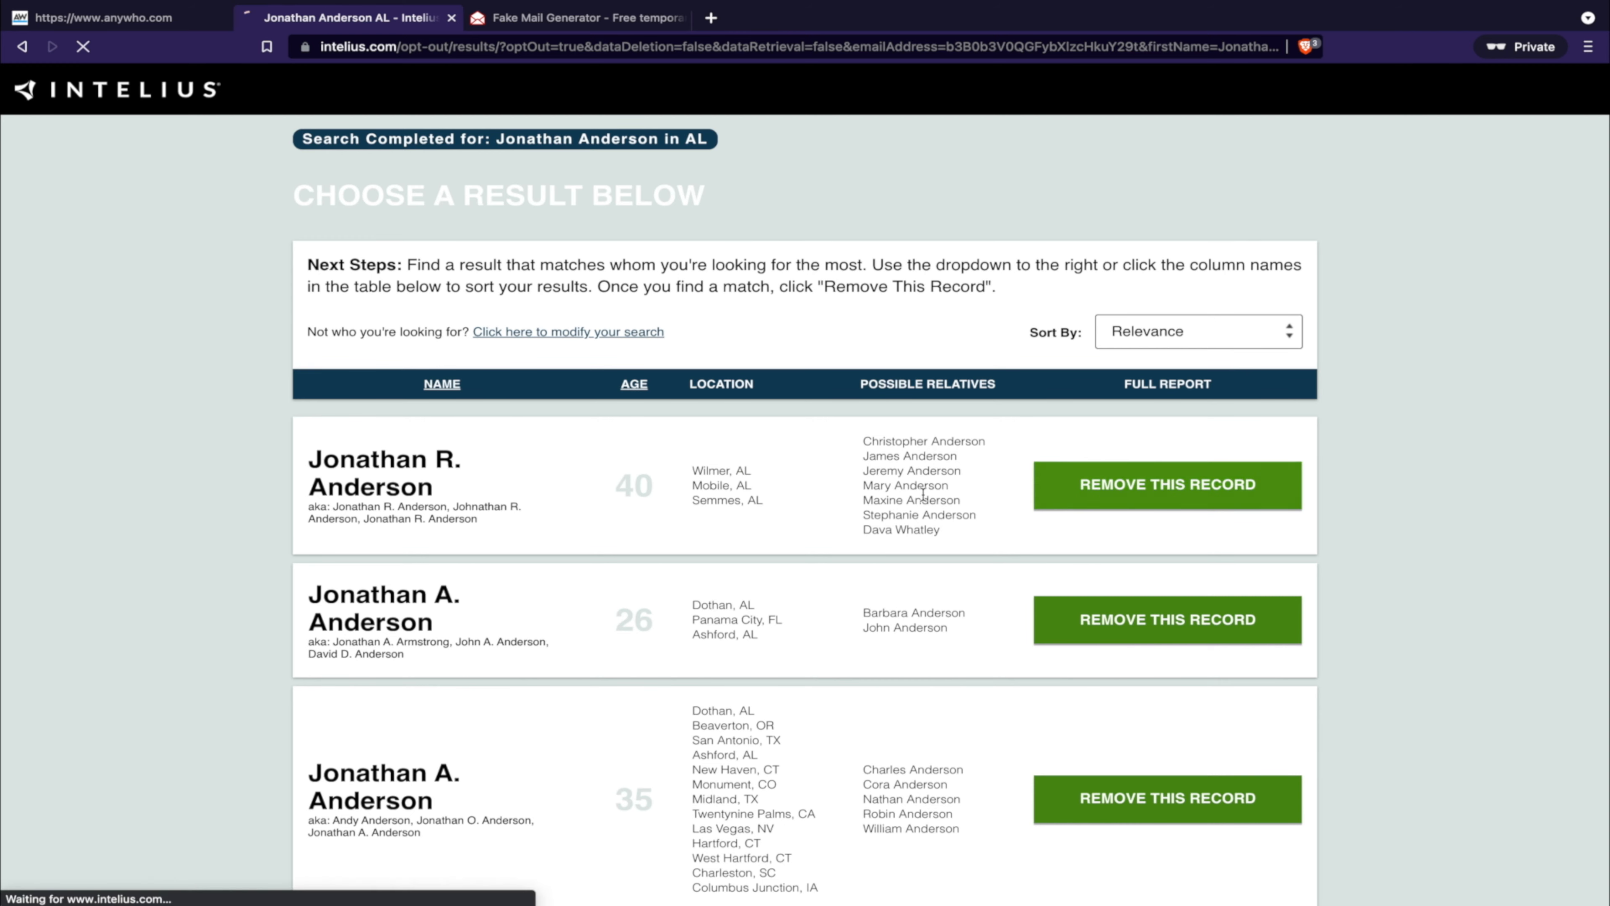
{"action": "left_click", "coordinate": [1167, 485]}
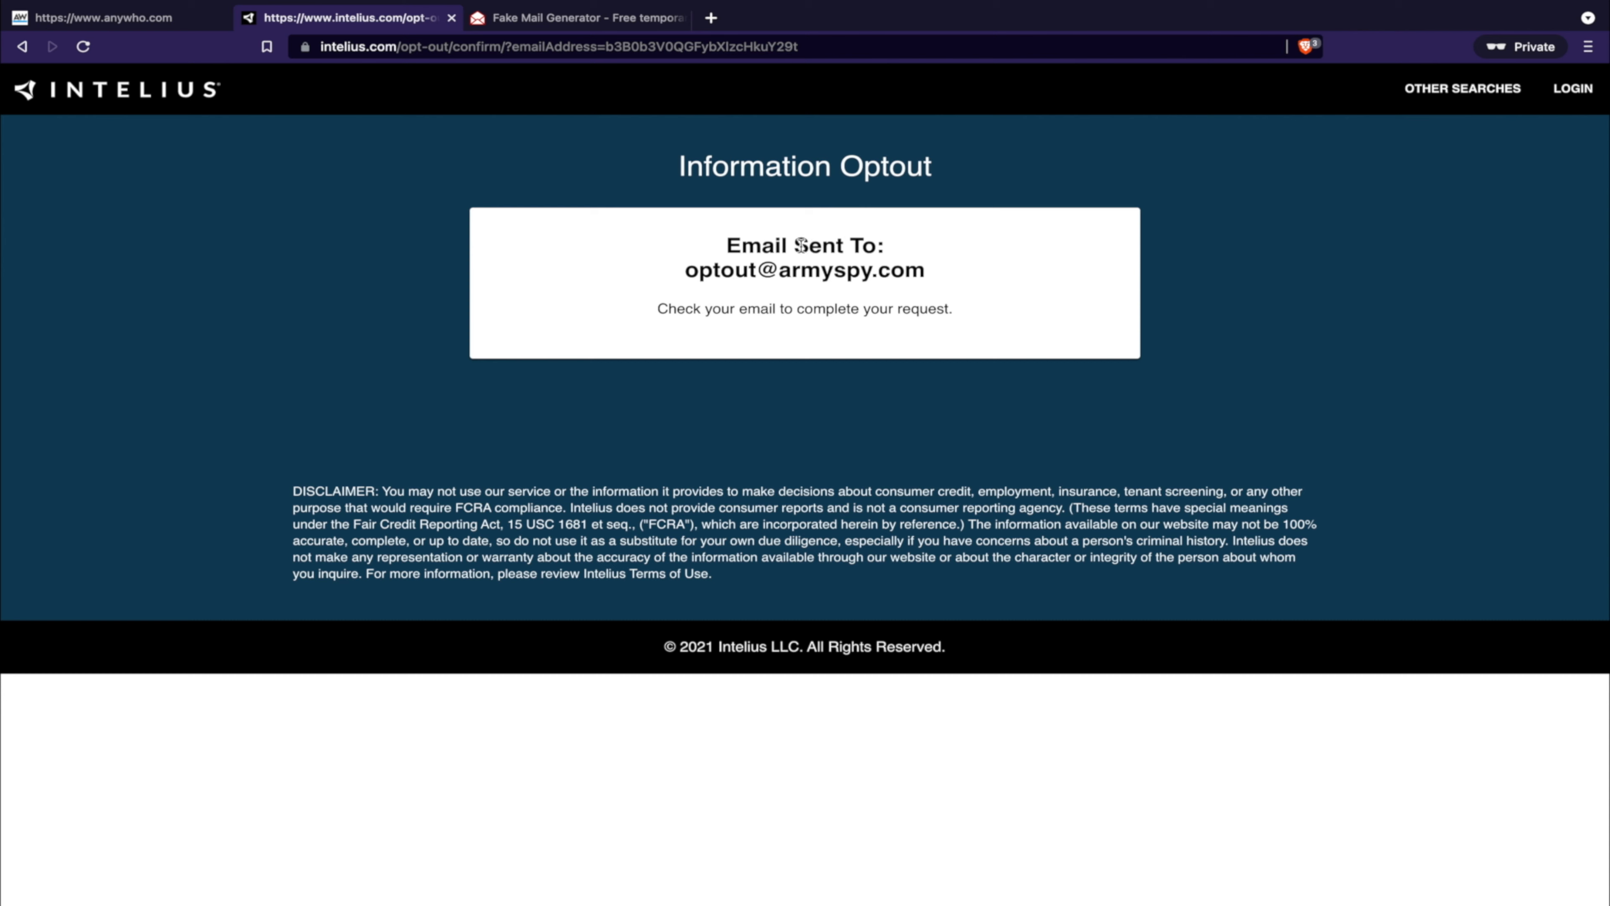
{"action": "mouse_move", "coordinate": [914, 275]}
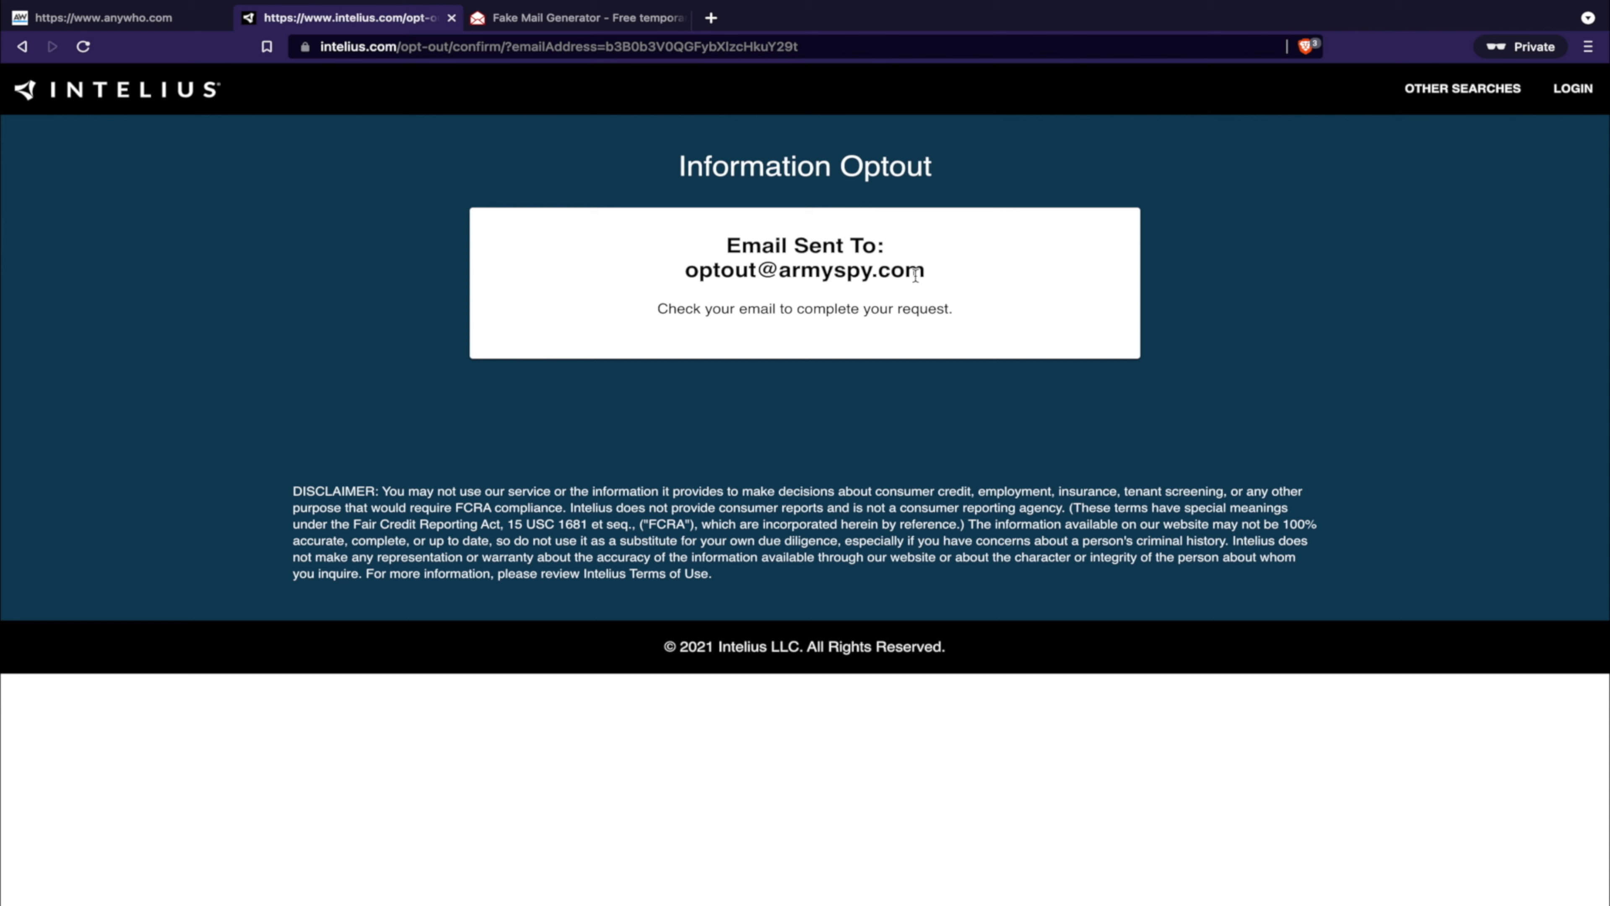
Check the still-empty Fake Mail Generator inbox, then move back through Intelius to the AnyWho people search
{"action": "left_click", "coordinate": [584, 18]}
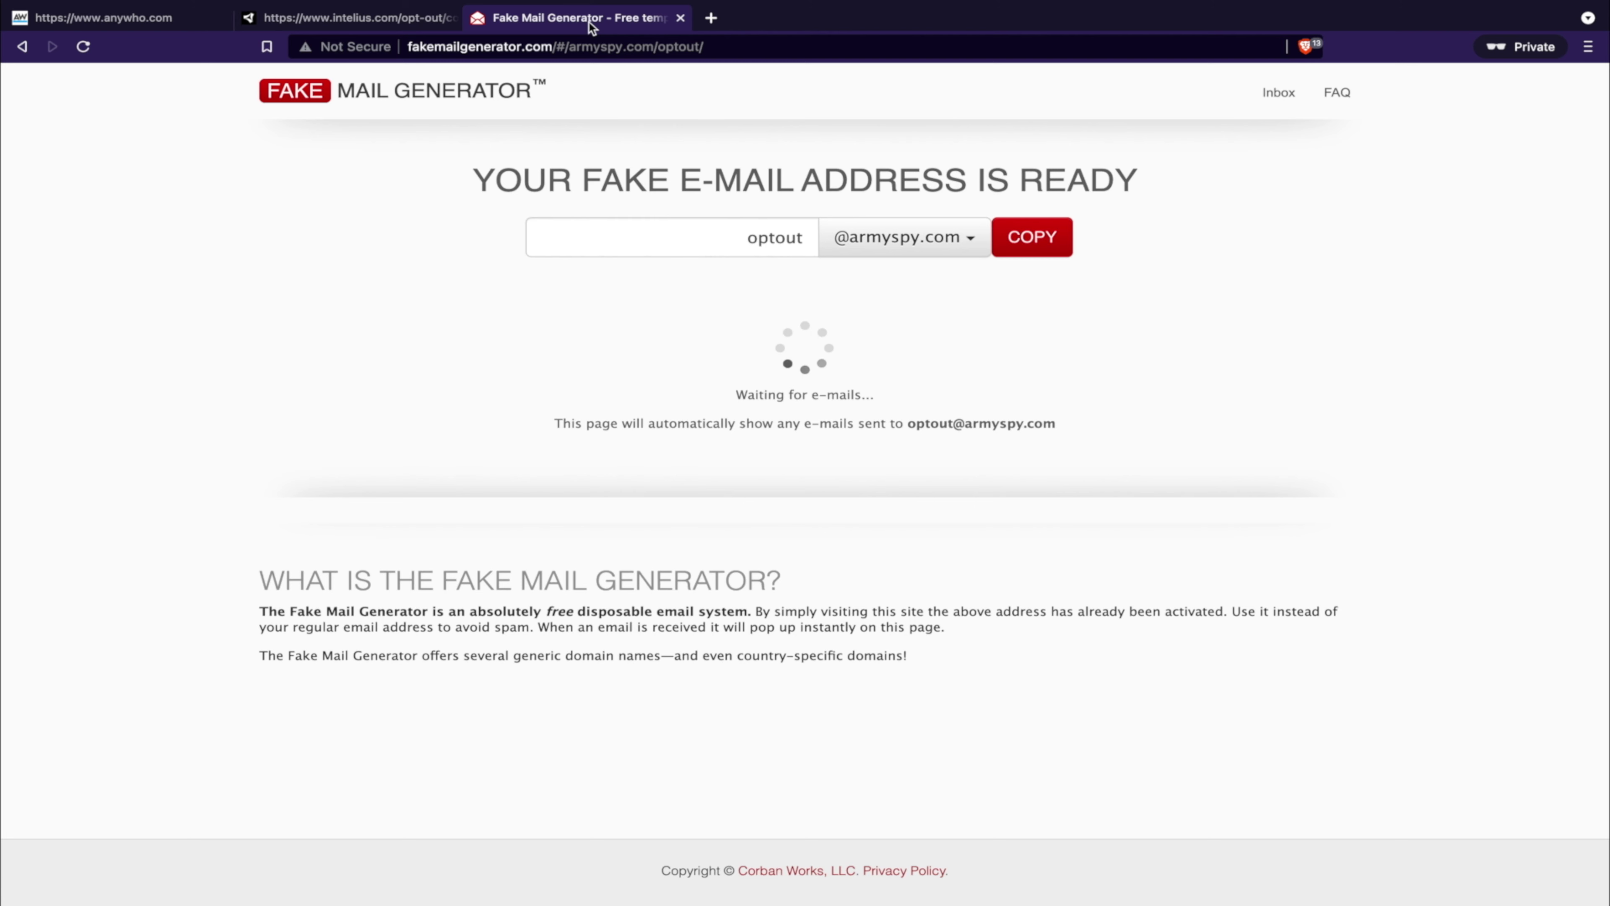
{"action": "mouse_move", "coordinate": [1027, 399]}
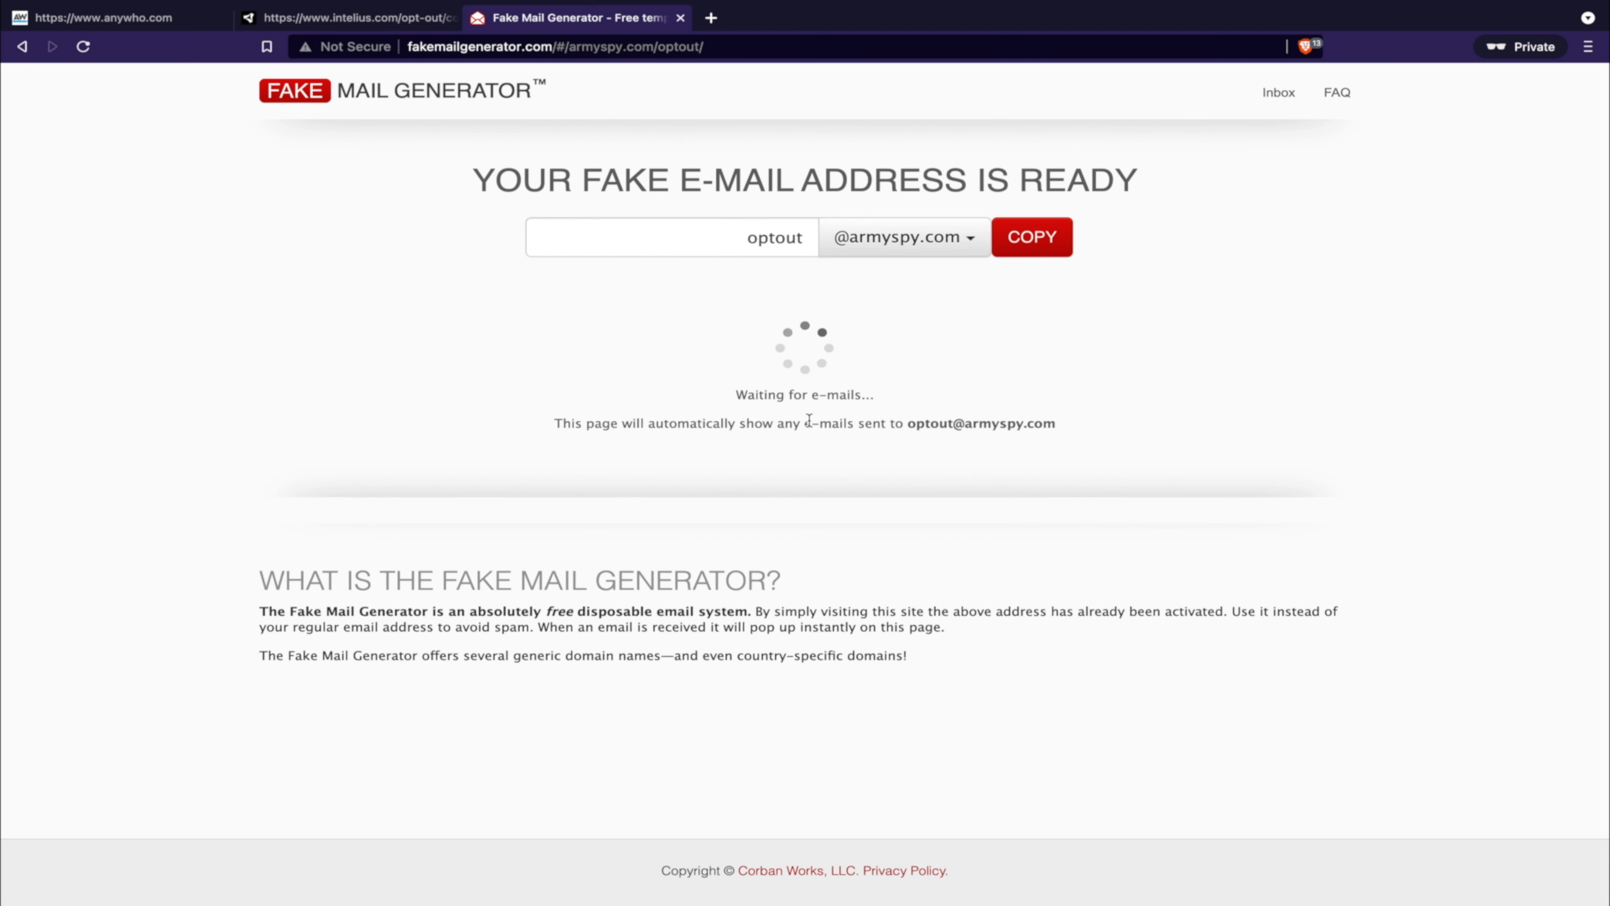
{"action": "mouse_move", "coordinate": [964, 441]}
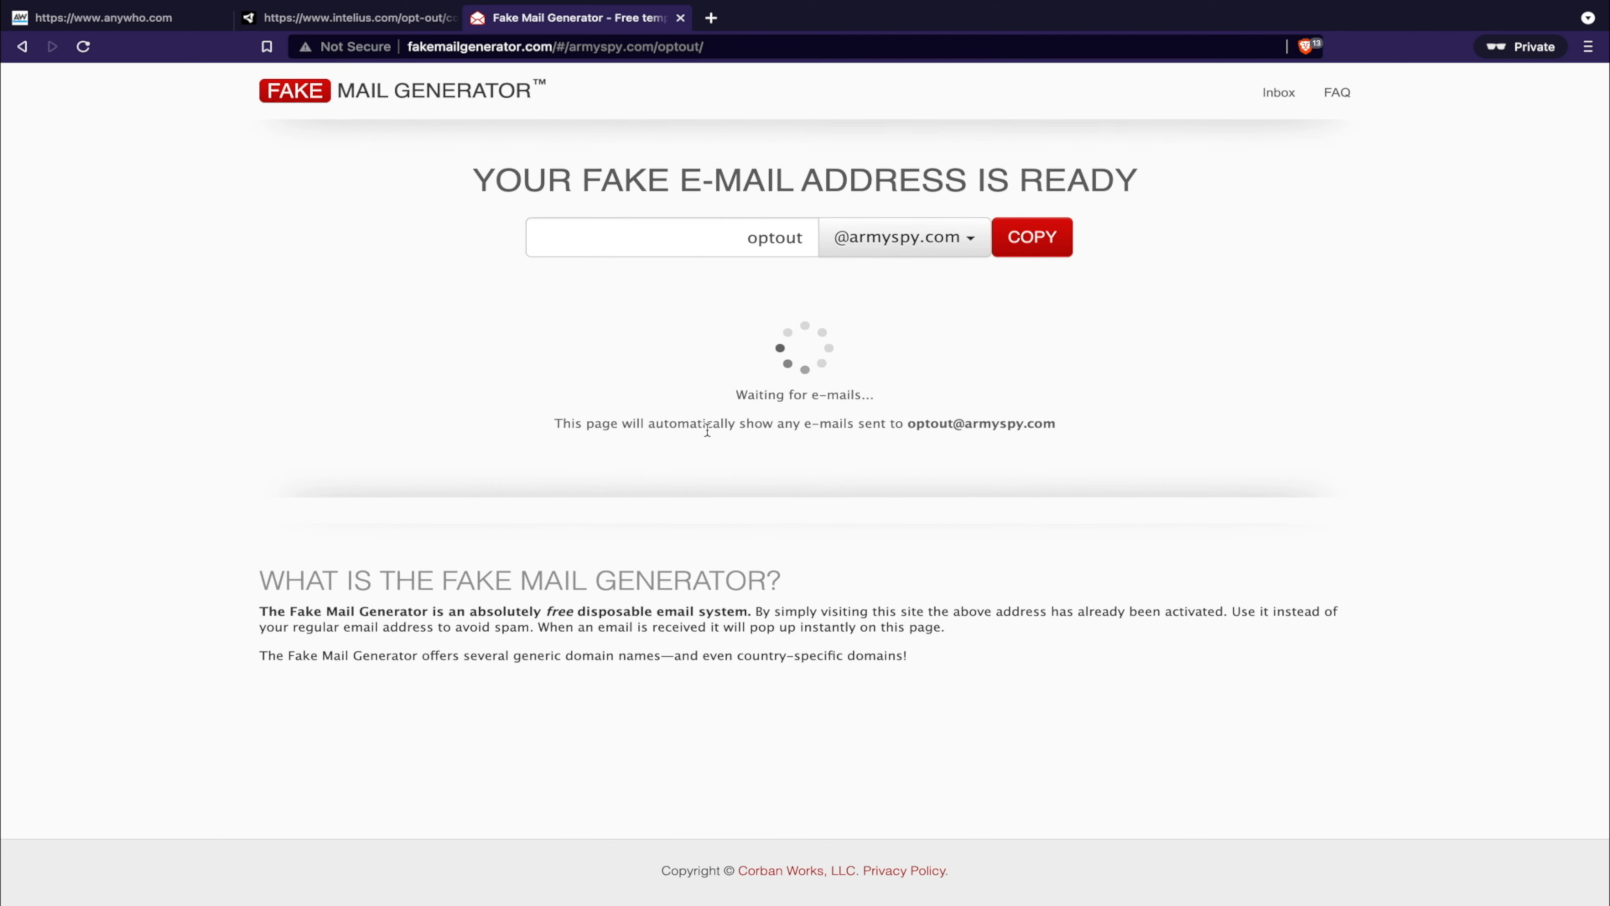
{"action": "mouse_move", "coordinate": [871, 485]}
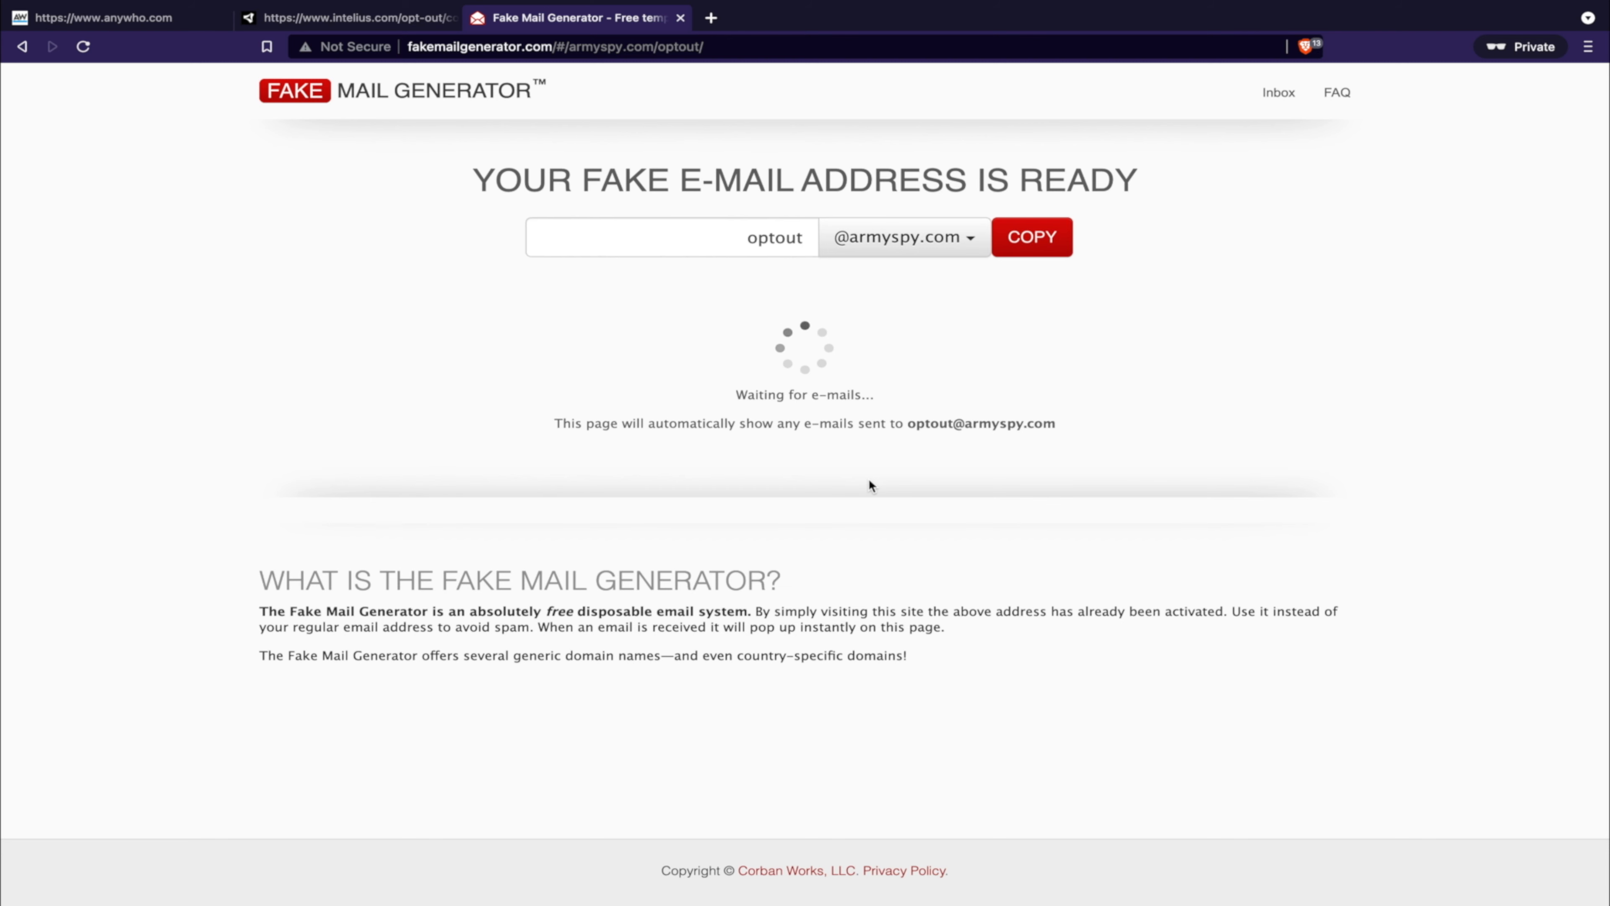
{"action": "mouse_move", "coordinate": [342, 27]}
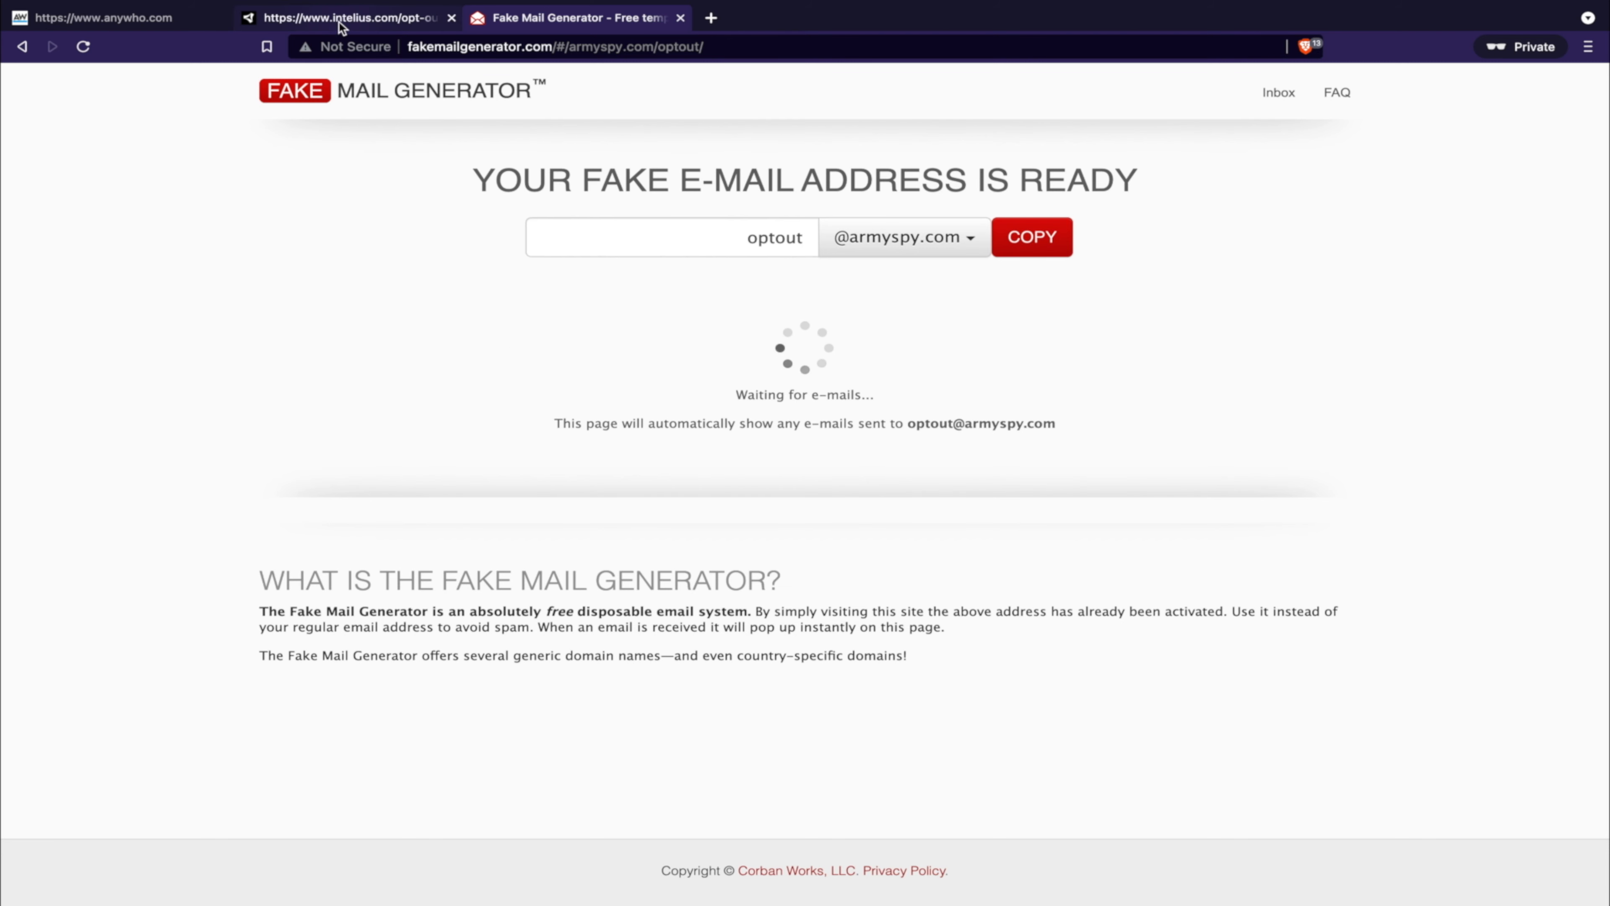
{"action": "left_click", "coordinate": [344, 21]}
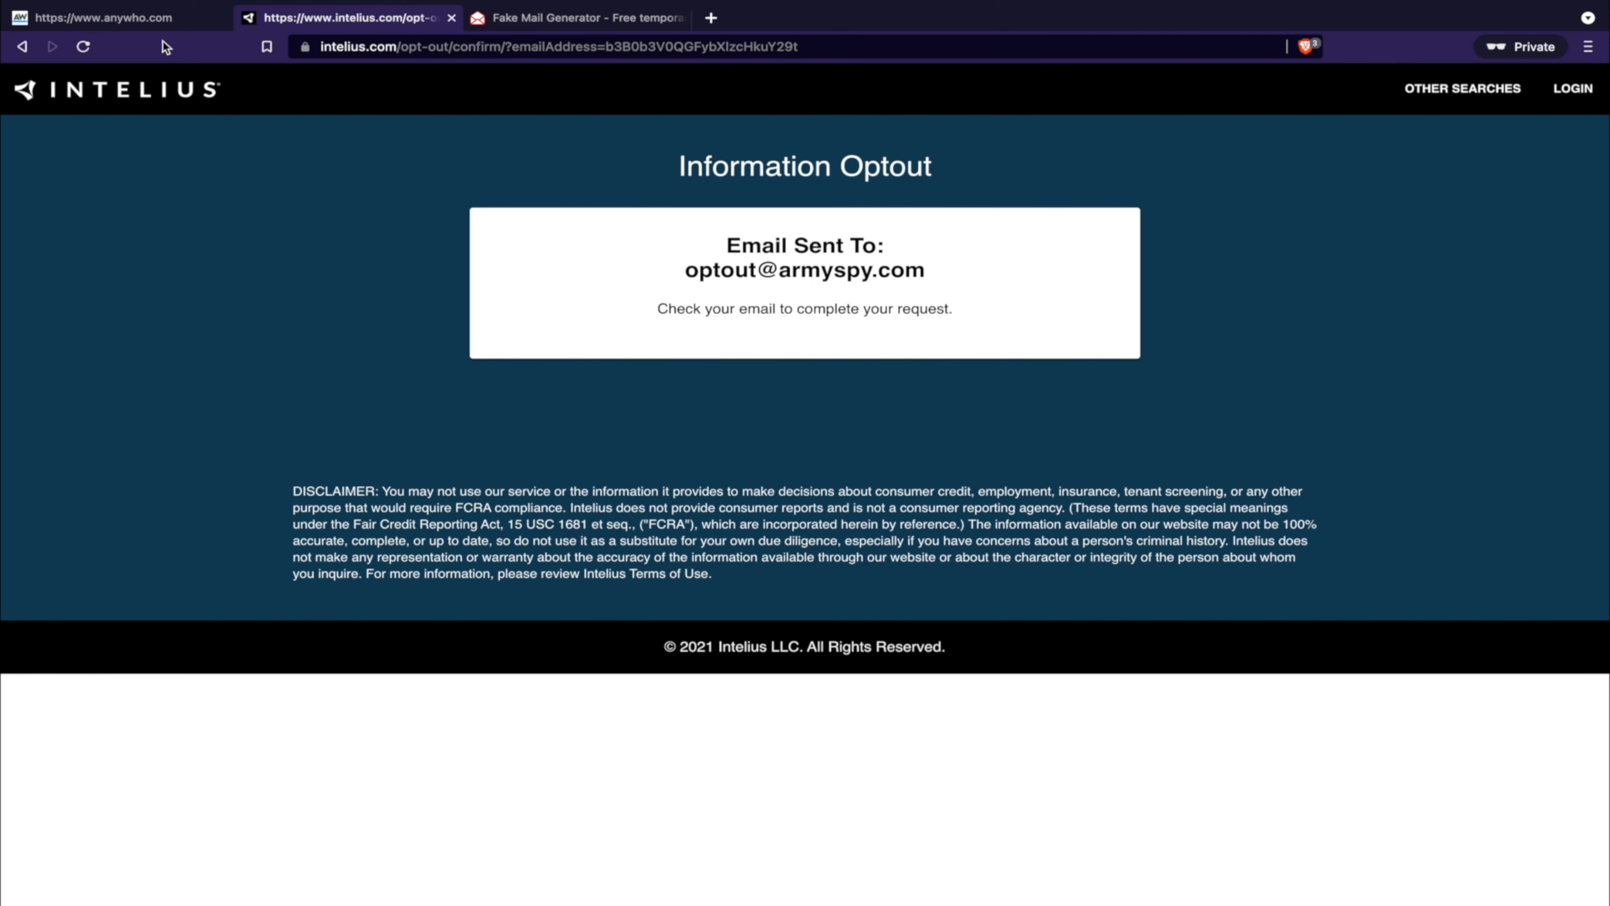
{"action": "left_click", "coordinate": [105, 18]}
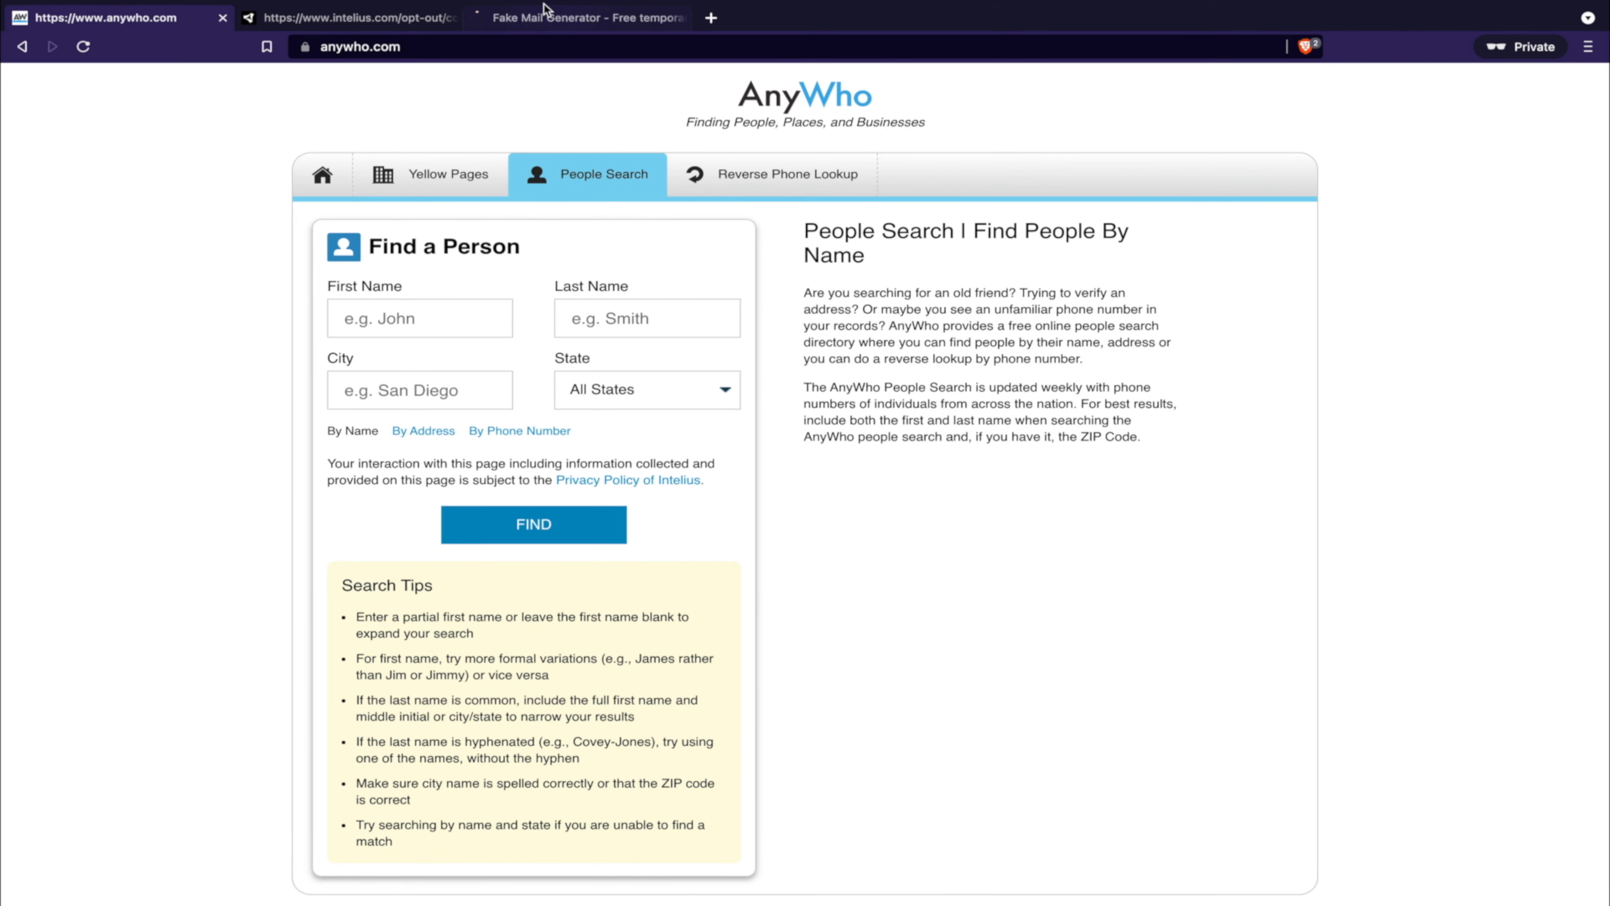
{"action": "left_click", "coordinate": [570, 17]}
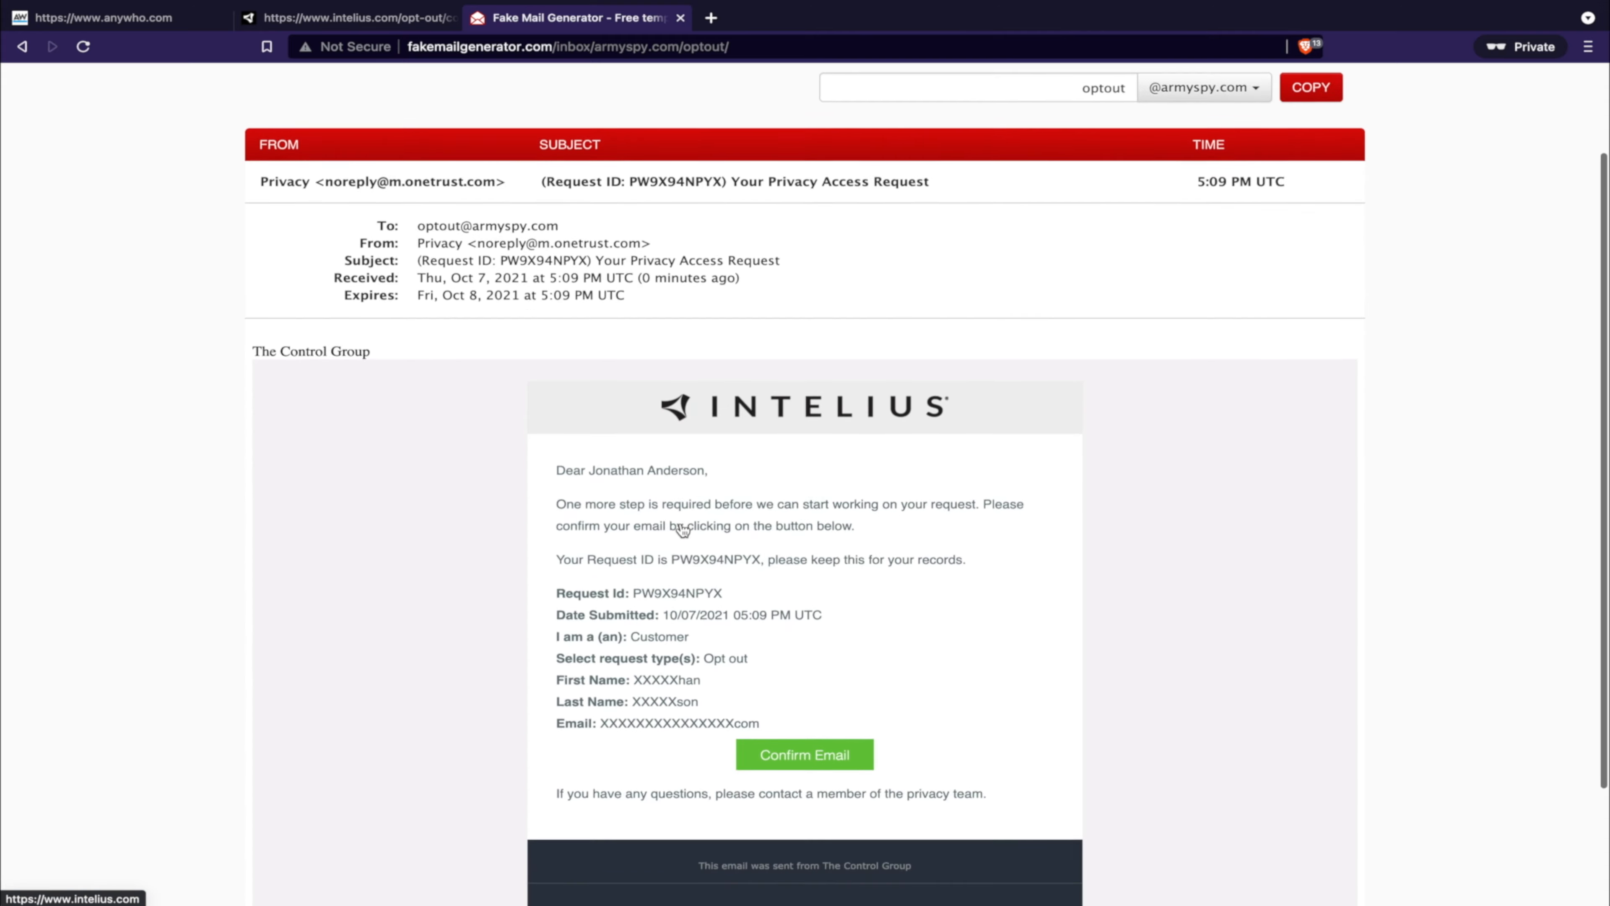
{"action": "scroll", "scroll_direction": "down", "scroll_amount": 3}
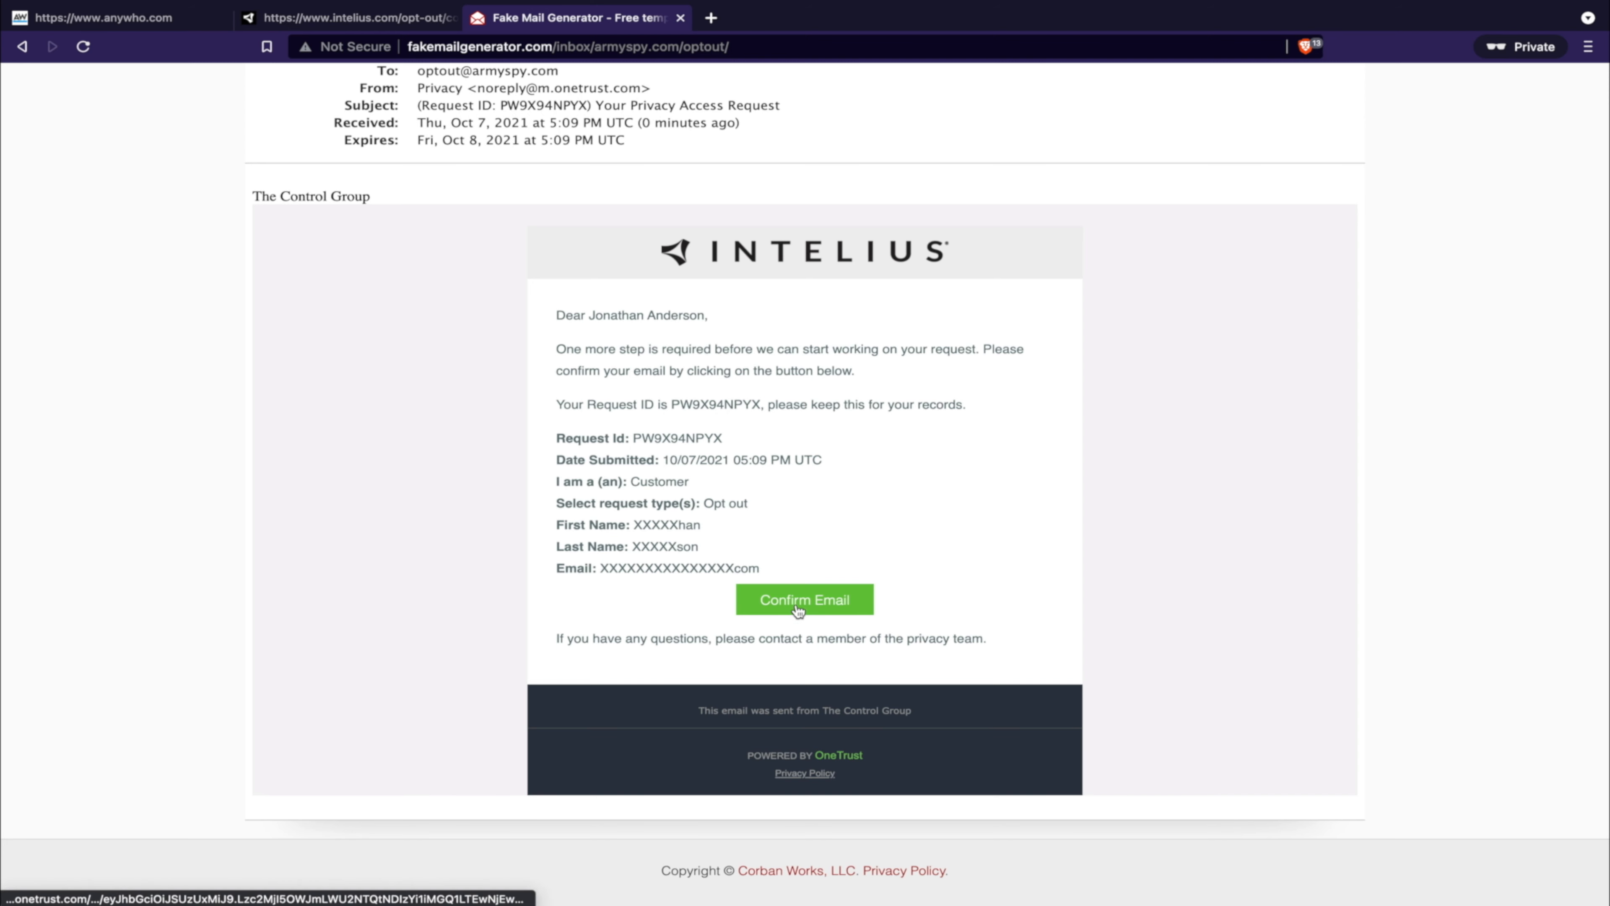
{"action": "mouse_move", "coordinate": [614, 586]}
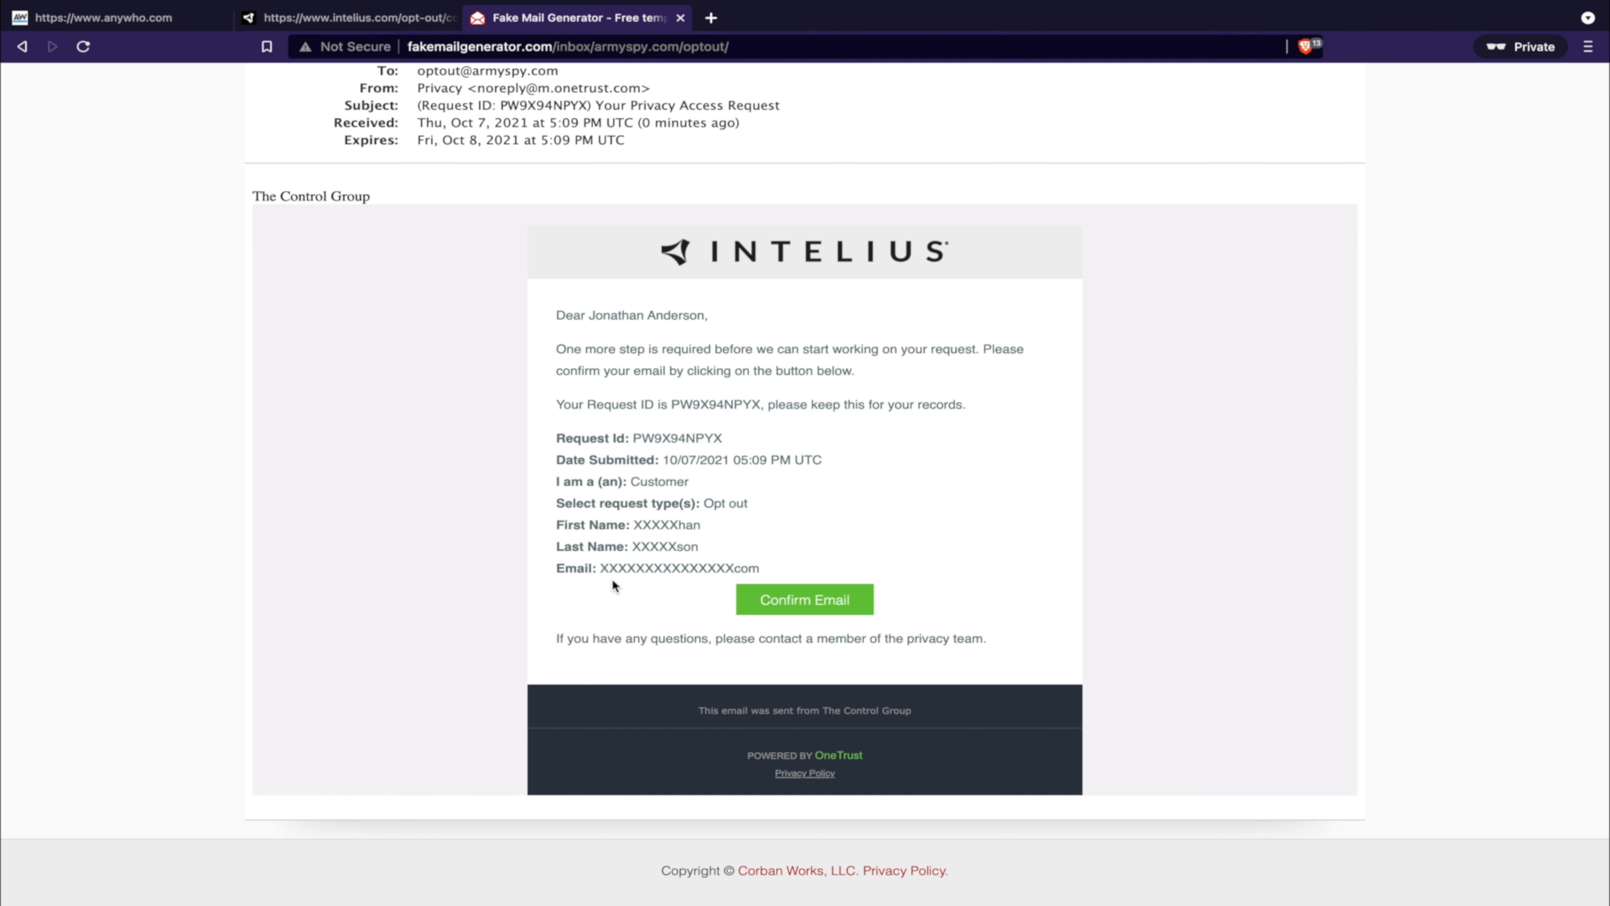
{"action": "scroll", "scroll_direction": "up", "scroll_amount": 3}
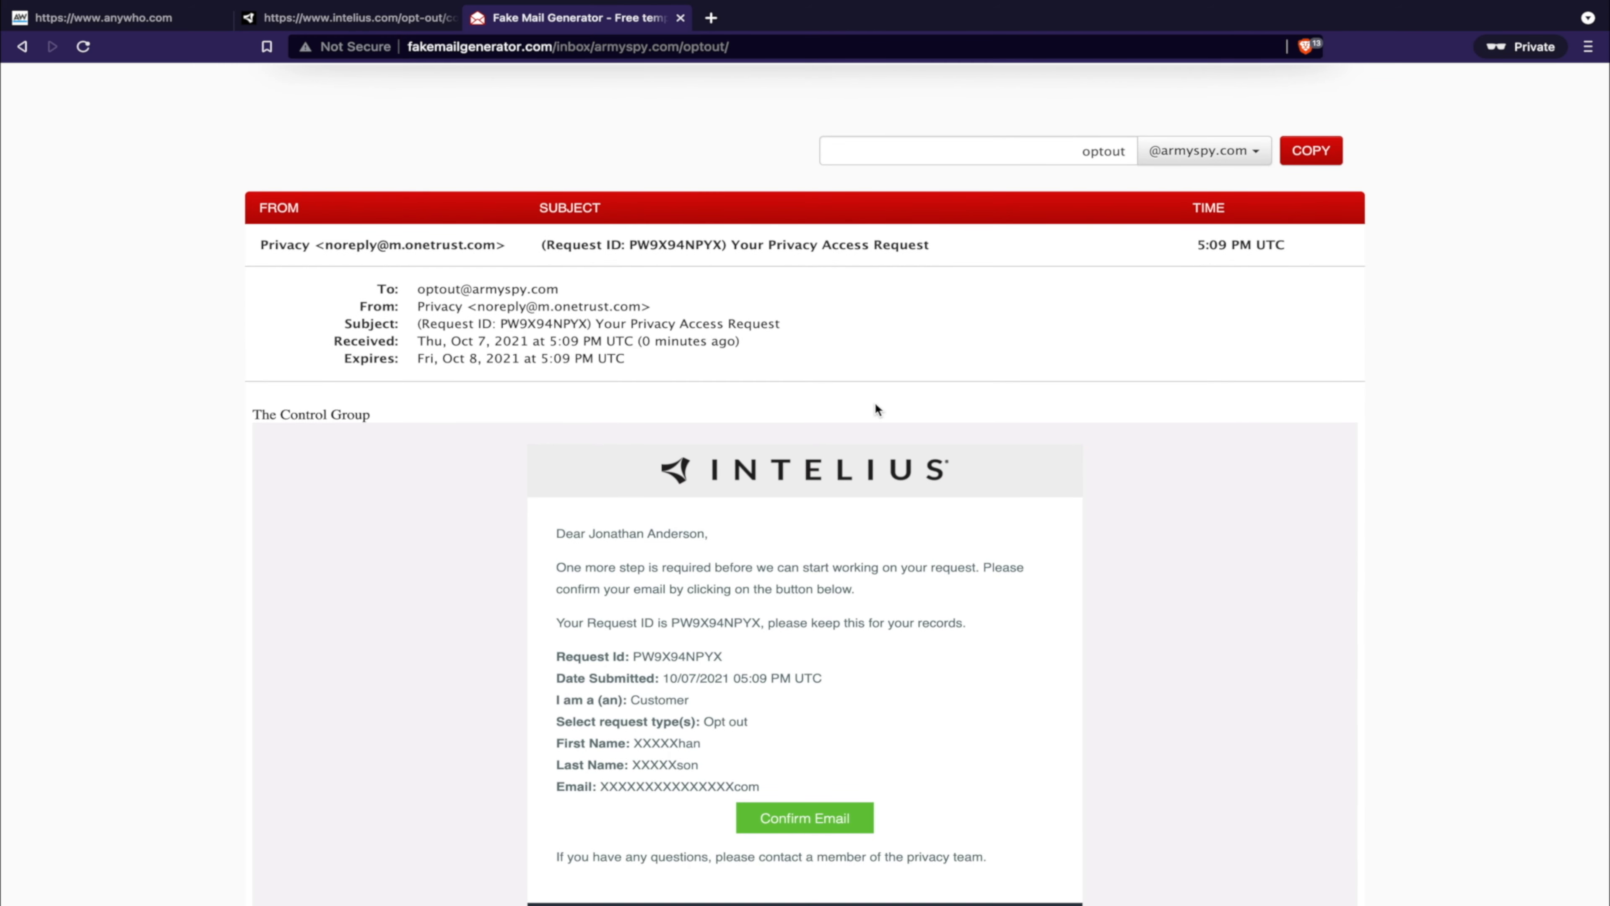
{"action": "mouse_move", "coordinate": [241, 83]}
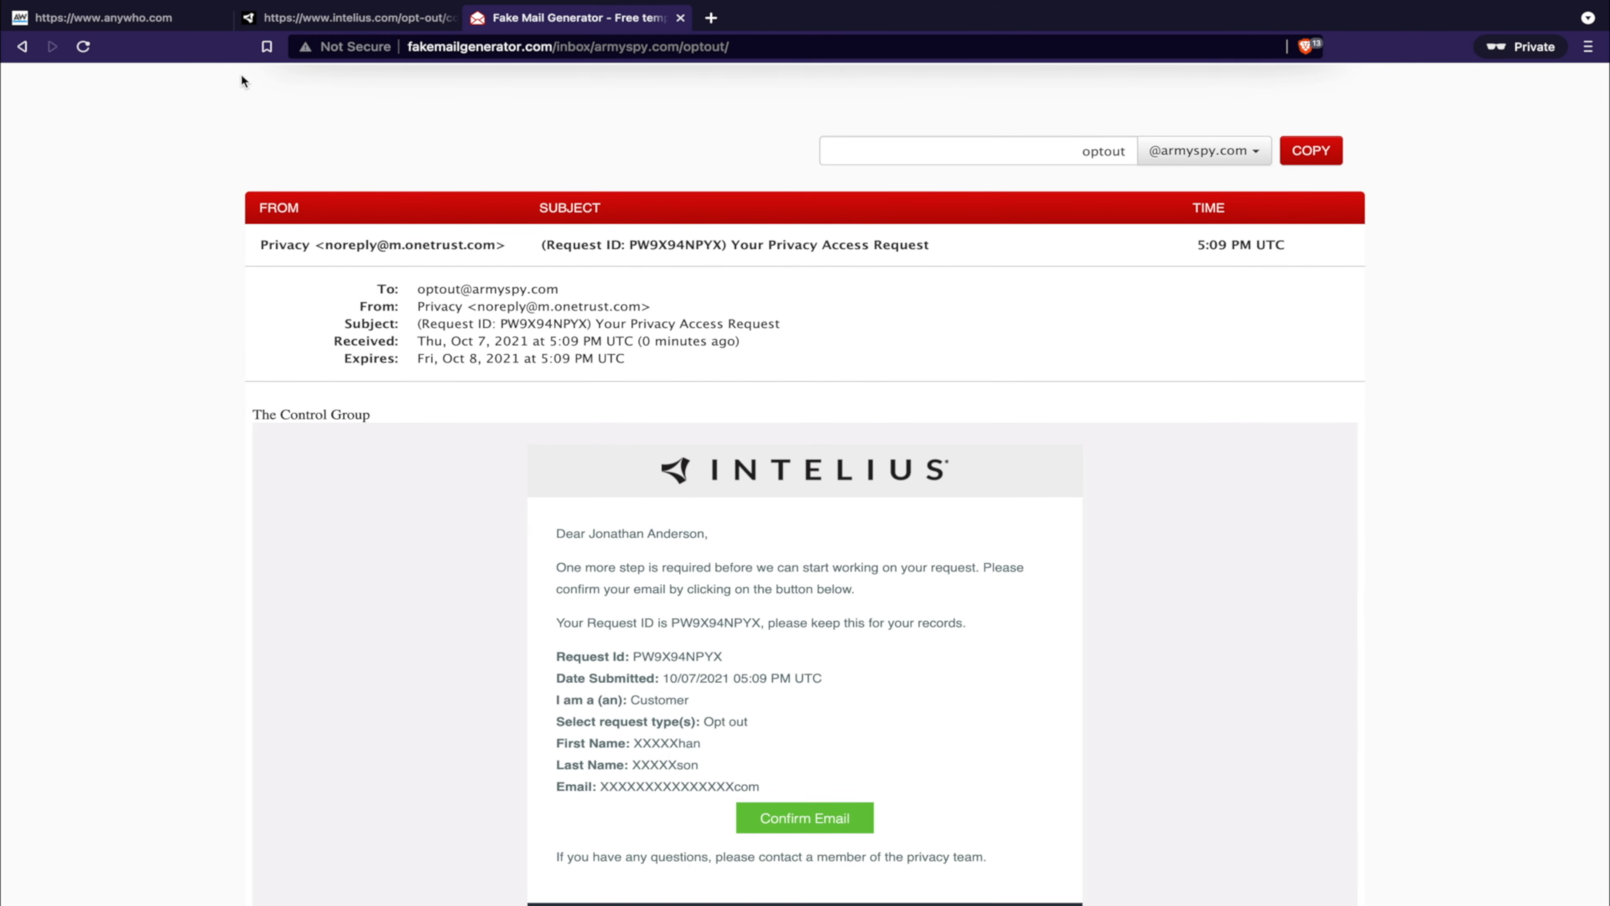
Return to AnyWho's empty Find a Person search form, leaving the confirmation email in the inbox
{"action": "left_click", "coordinate": [97, 18]}
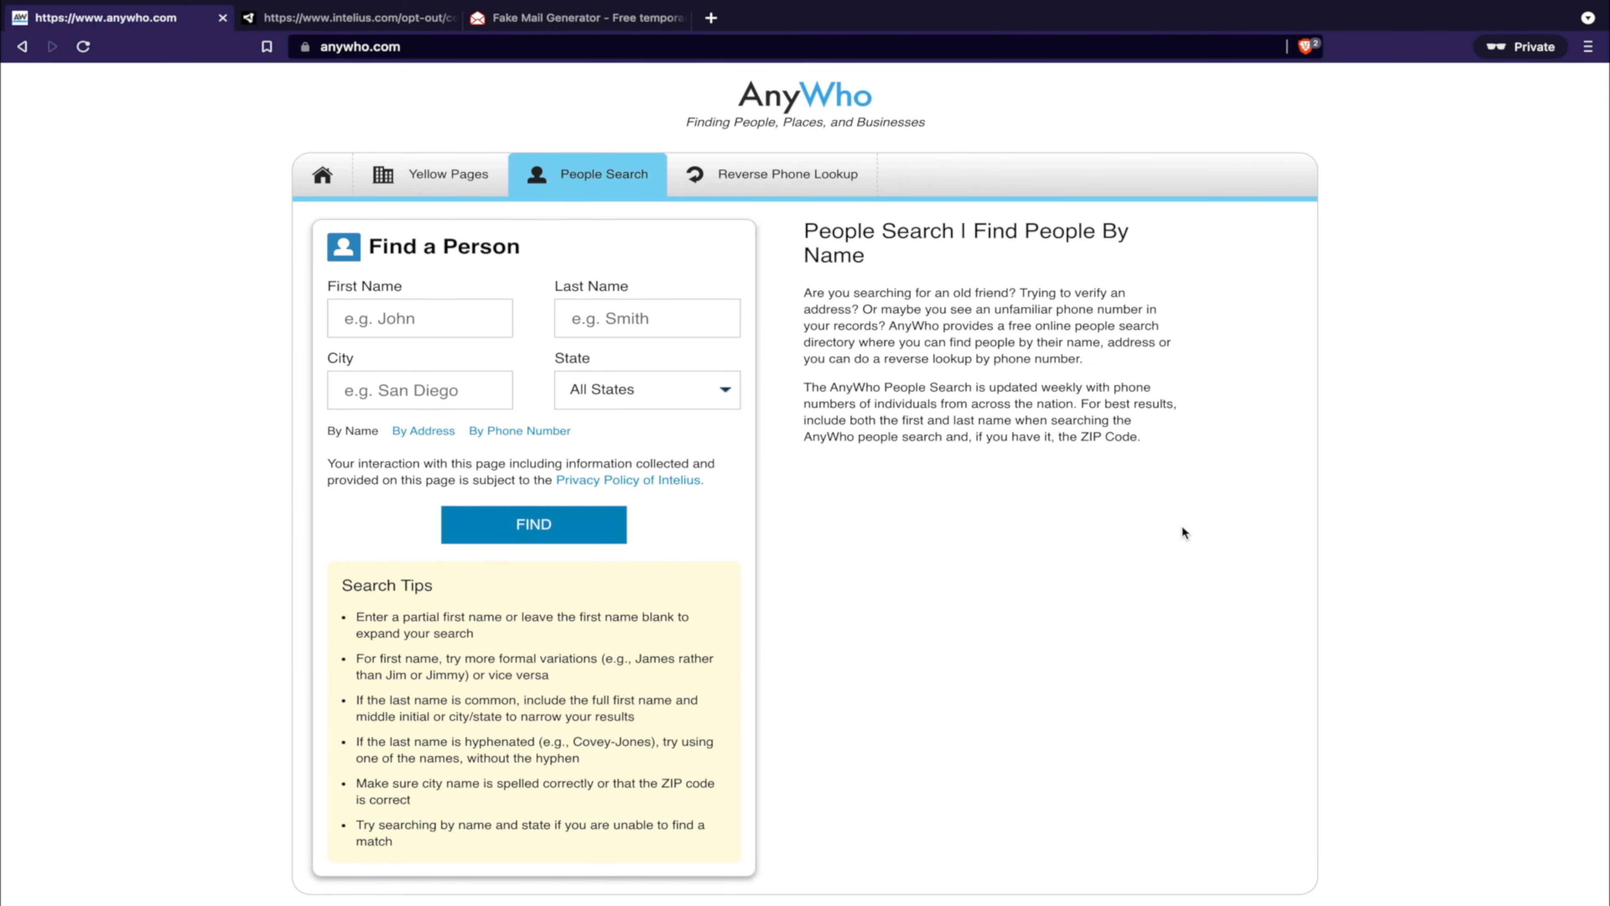
{"action": "mouse_move", "coordinate": [1143, 654]}
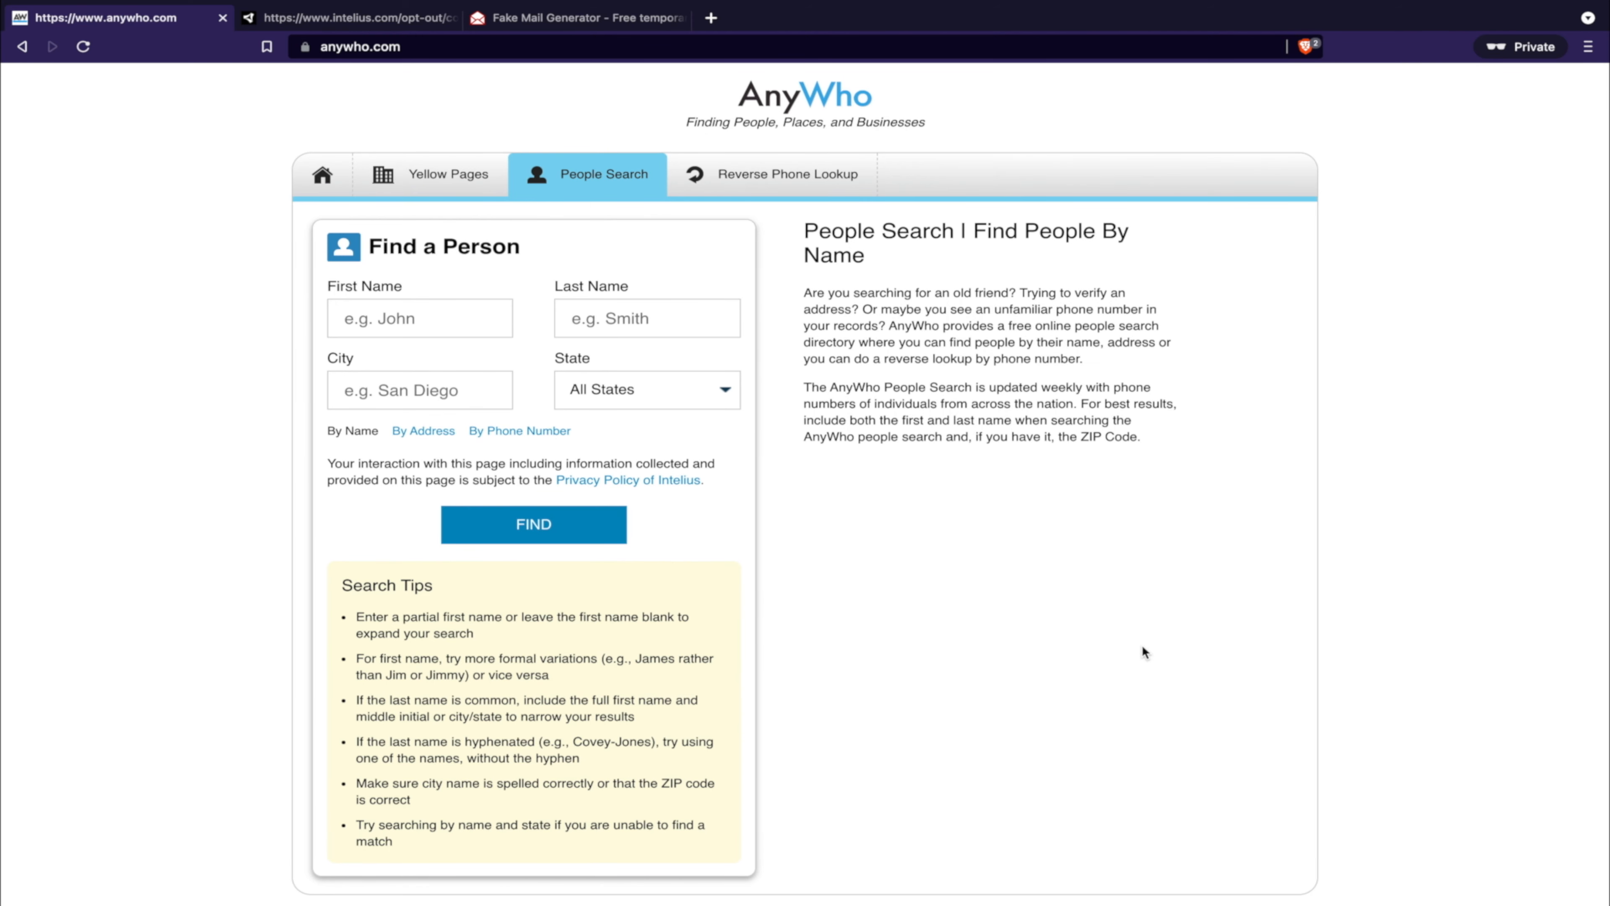